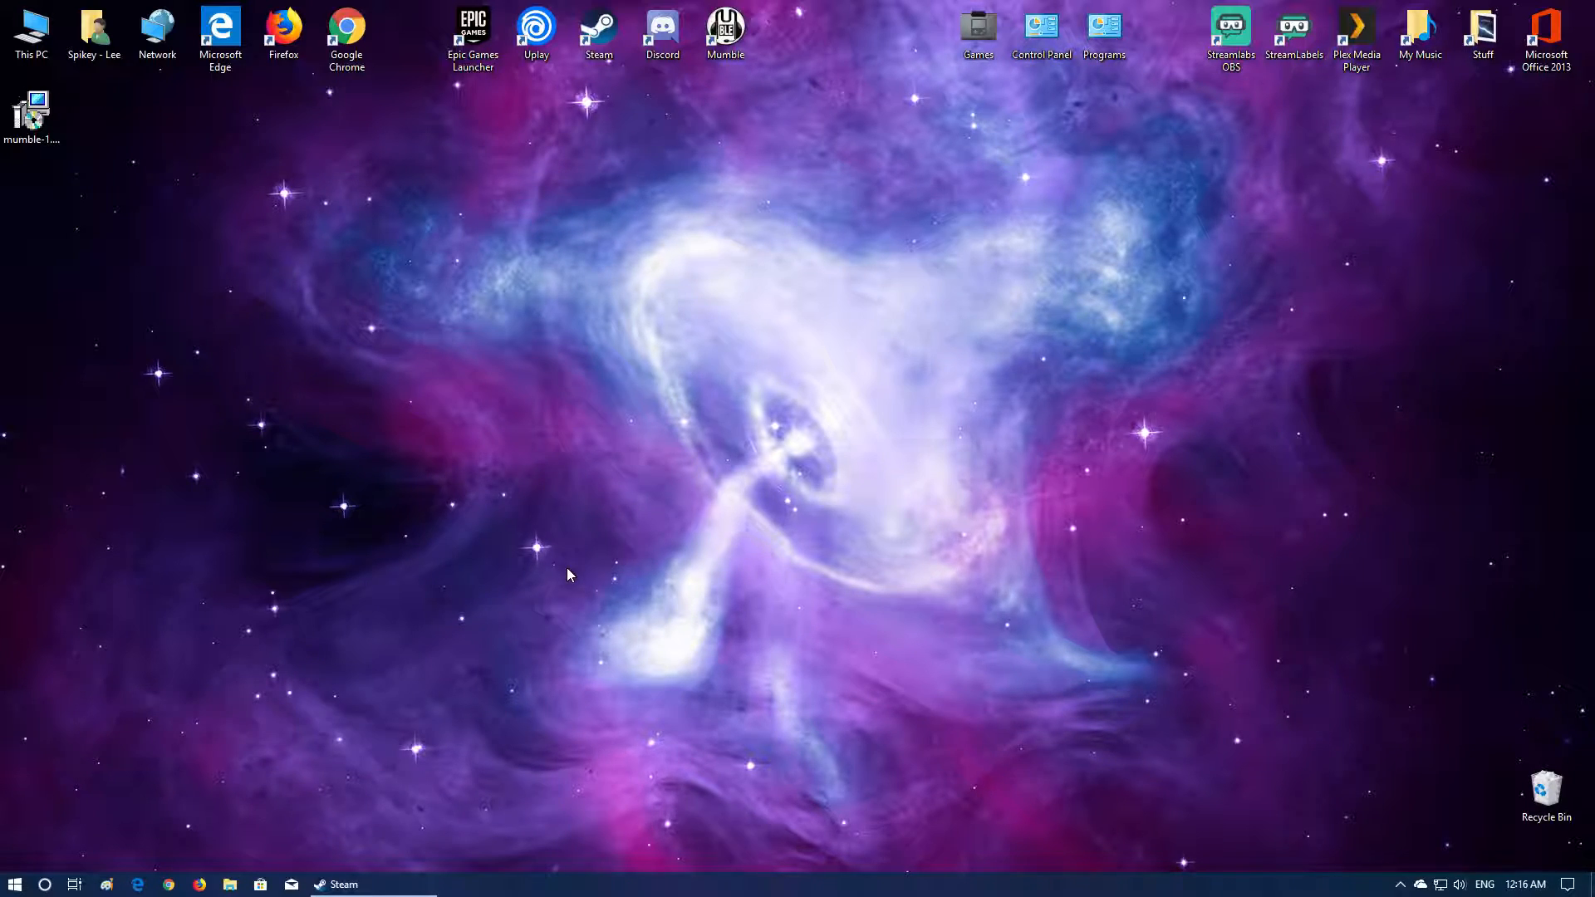
- Browse to the AppData Roaming folder from This PC using %appdata%
{"action": "double_click", "coordinate": [30, 30]}
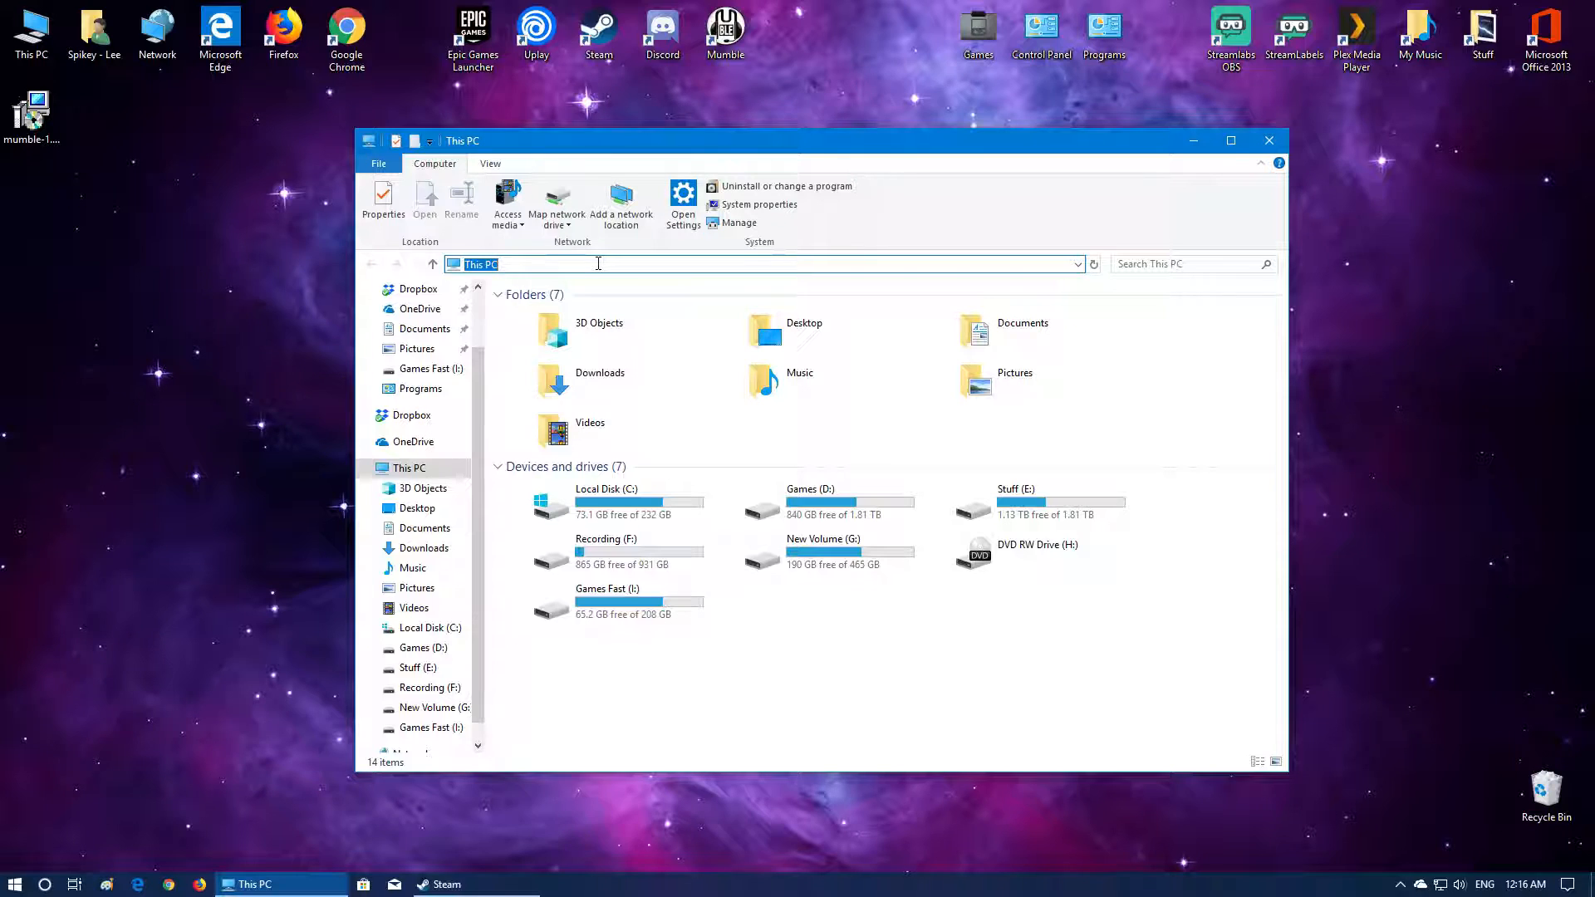
{"action": "type", "text": "%"}
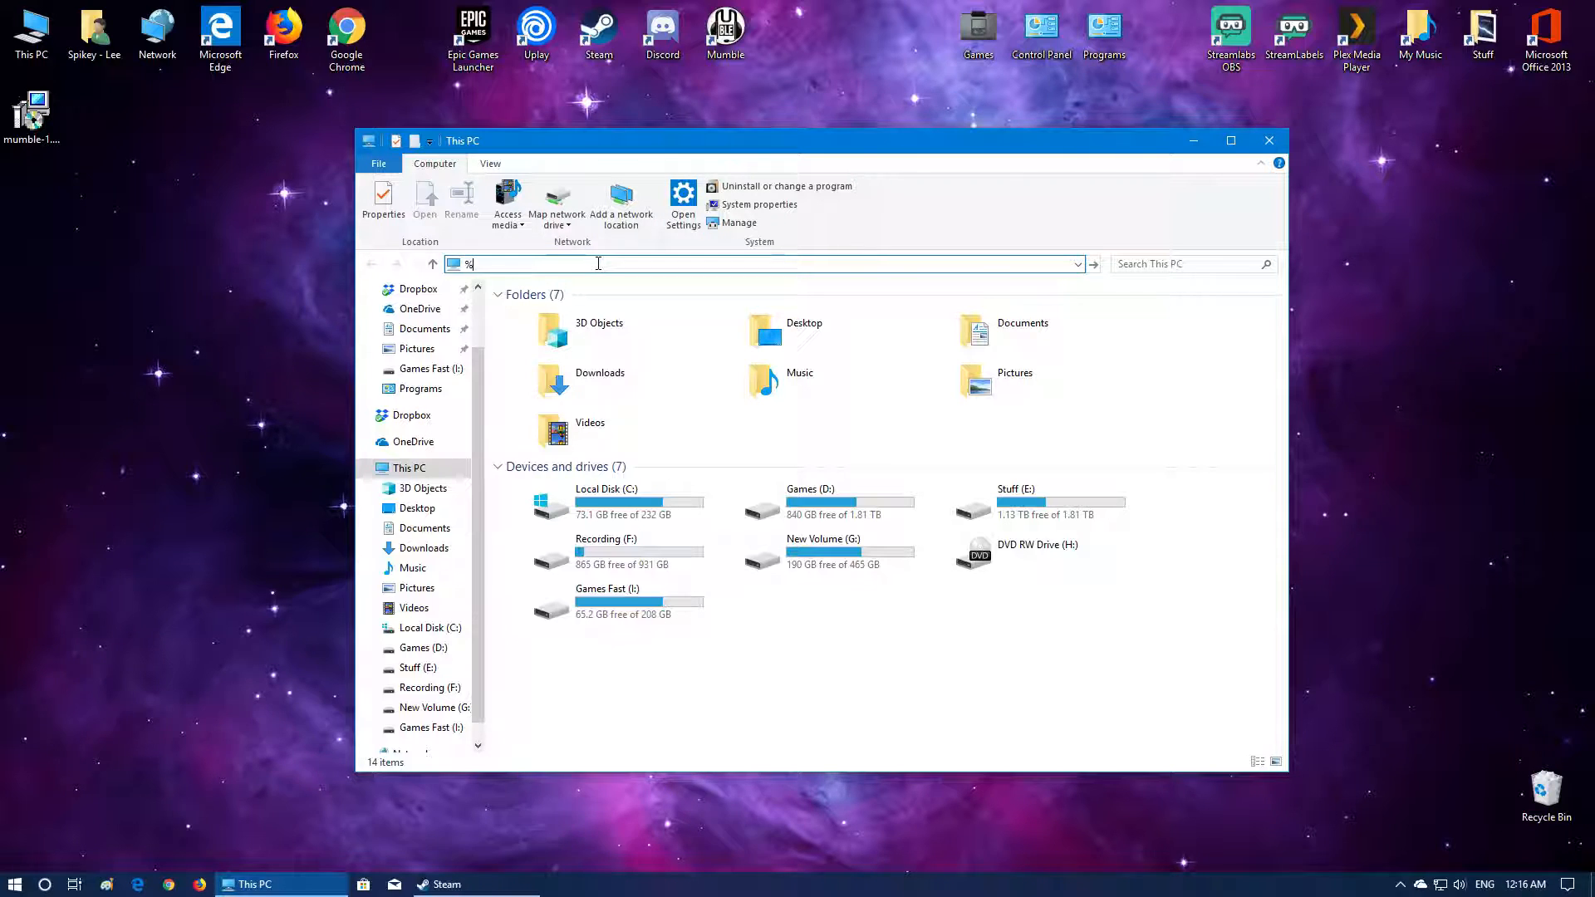
{"action": "type", "text": "app"}
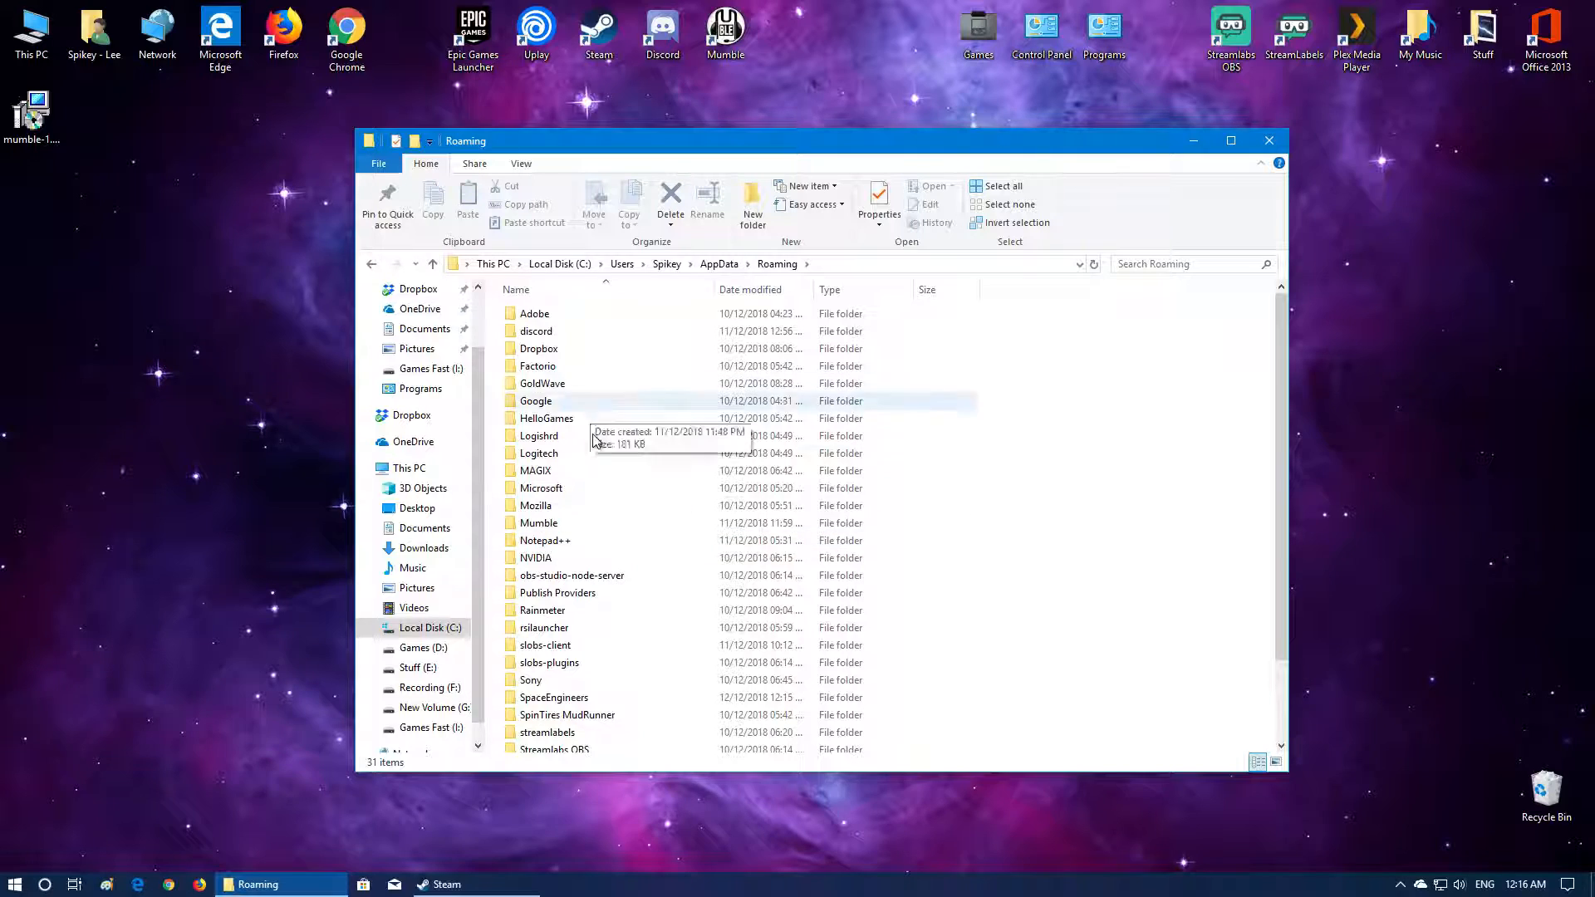
- Look inside the SpaceEngineers folder, then return to Roaming
{"action": "left_click", "coordinate": [555, 603]}
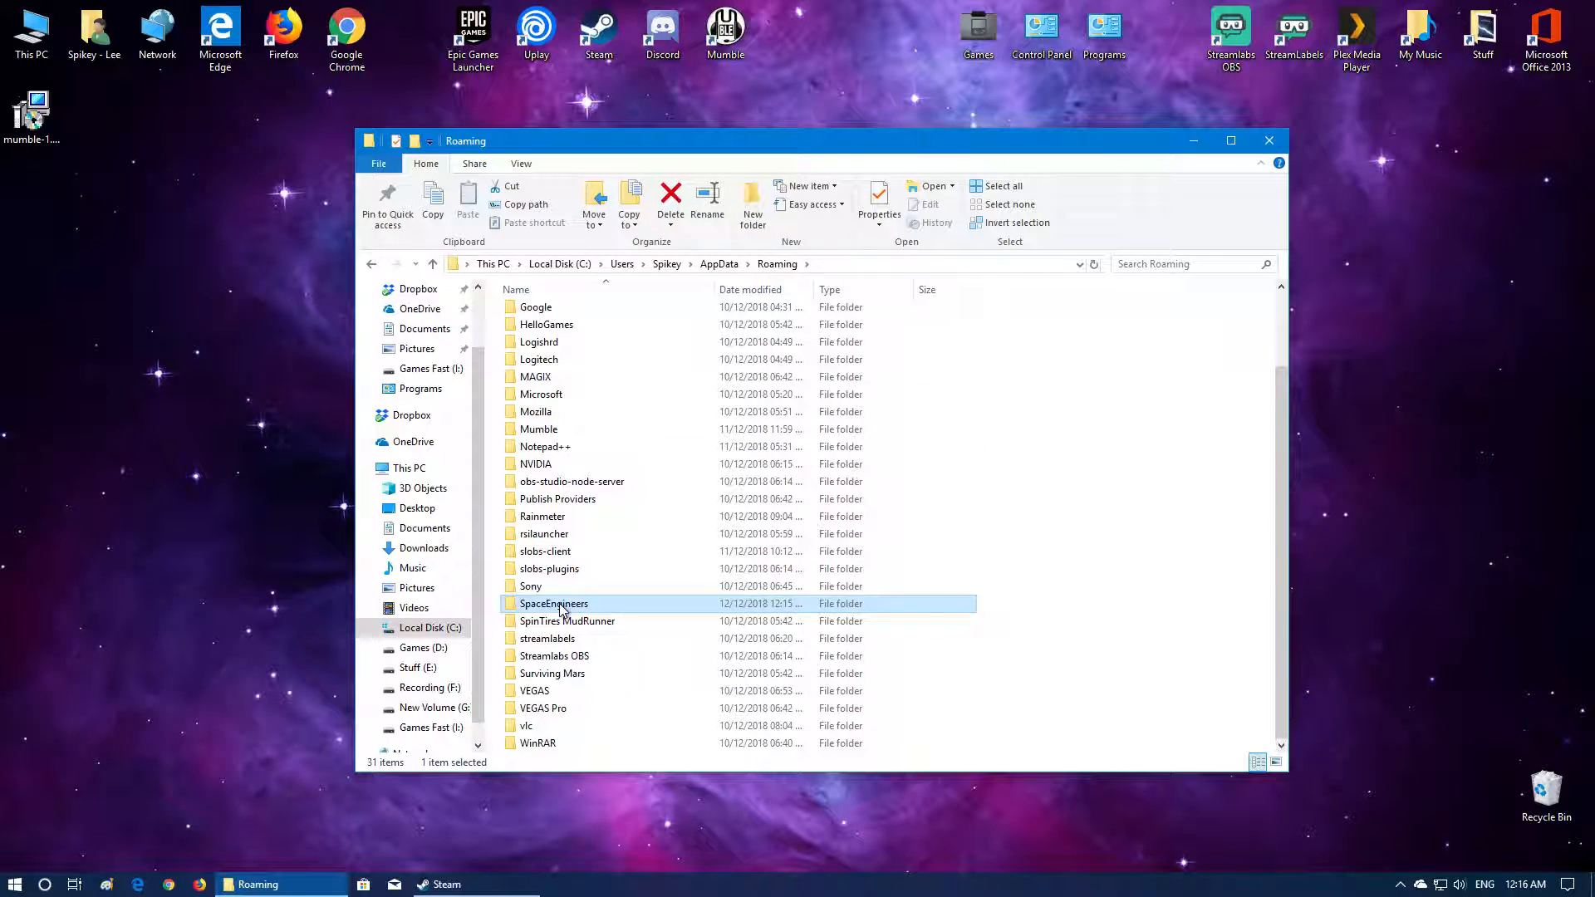
{"action": "double_click", "coordinate": [554, 604]}
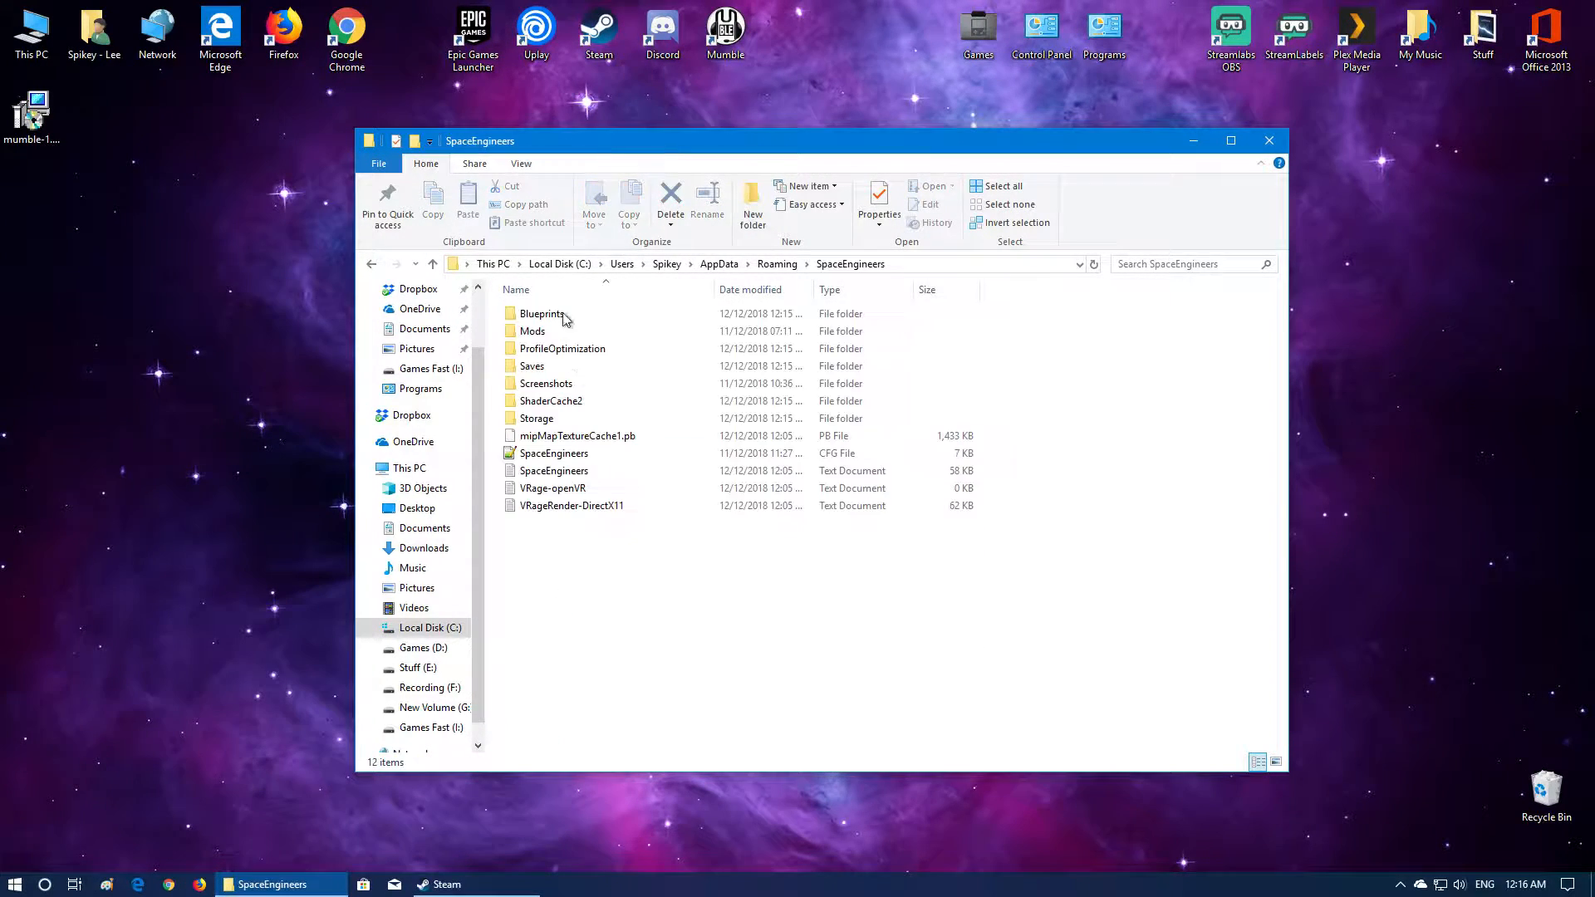
{"action": "left_click", "coordinate": [562, 347]}
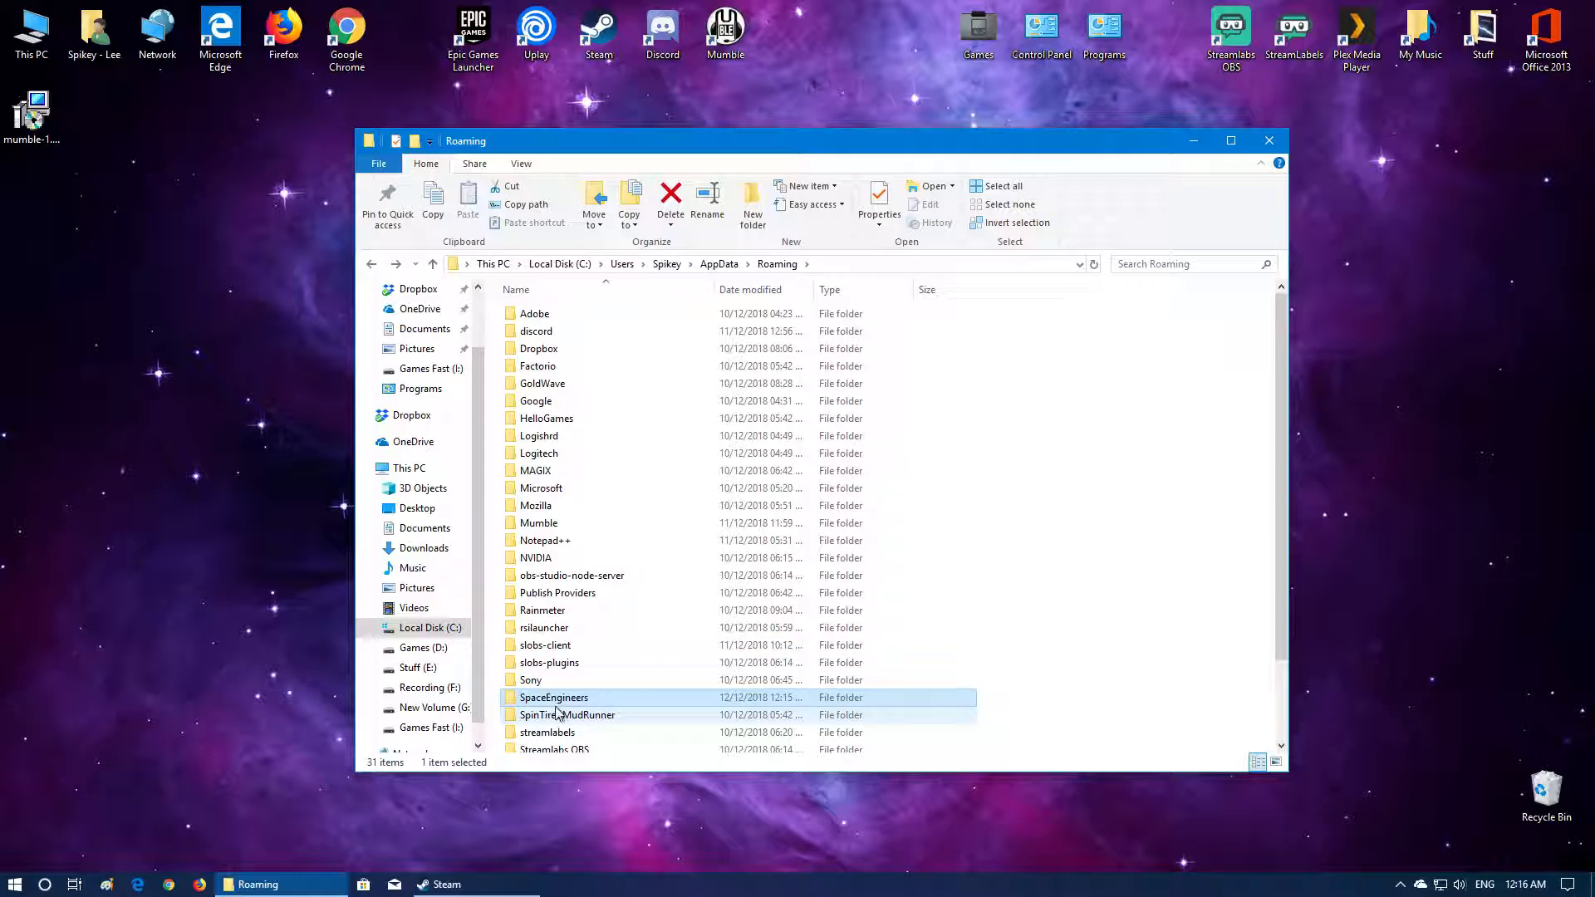
{"action": "mouse_move", "coordinate": [555, 698]}
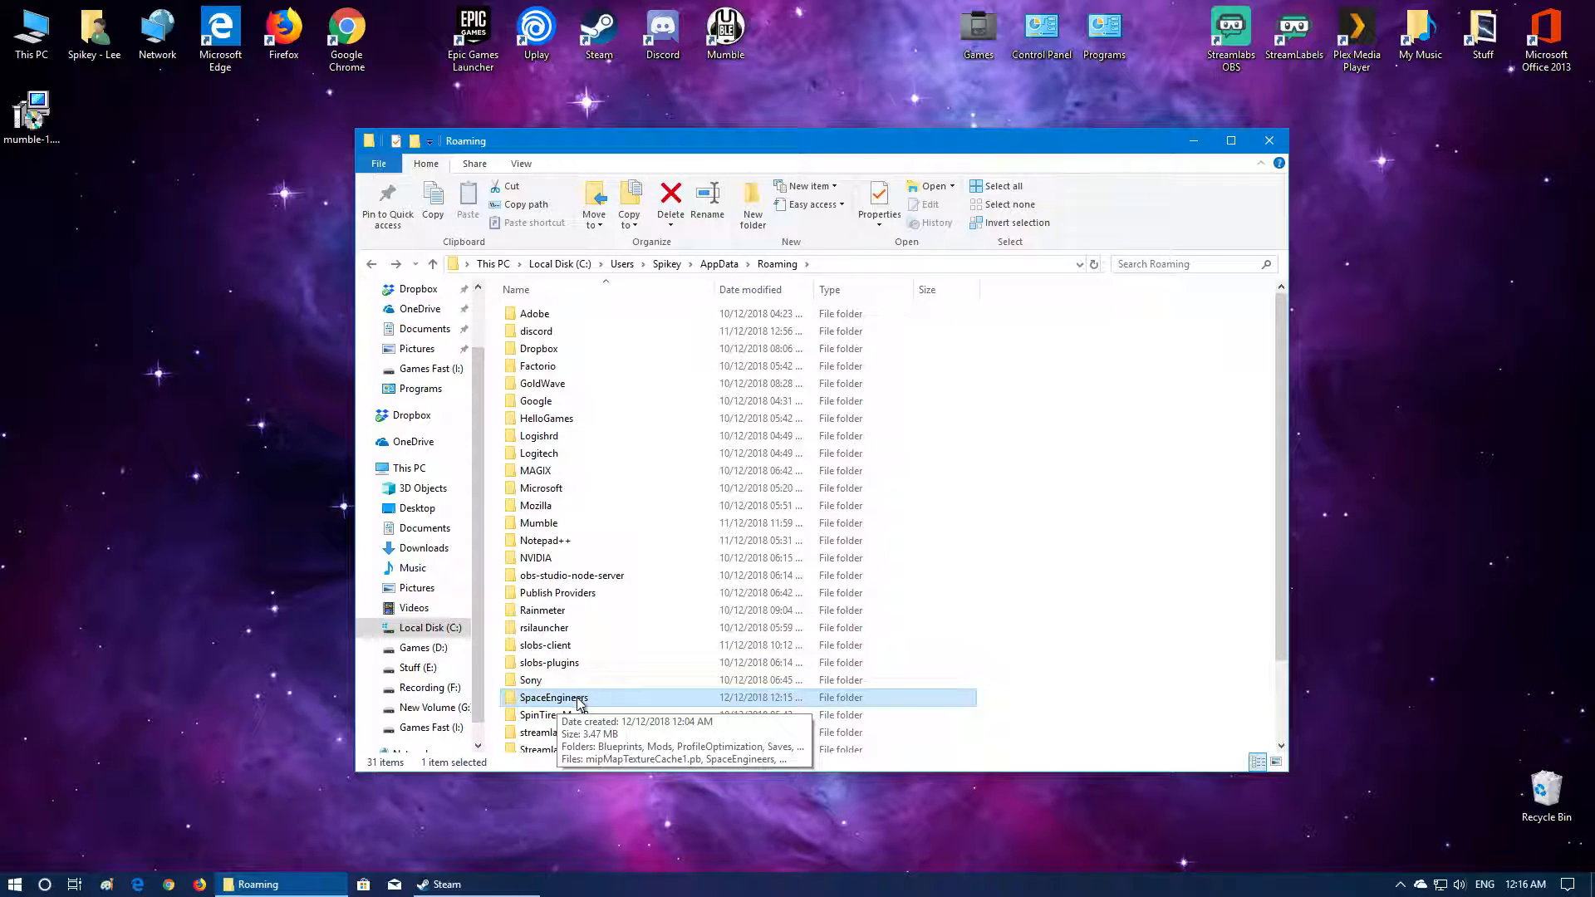
- Cut the SpaceEngineers folder from Roaming and paste it onto the Games Fast (I:) drive
{"action": "right_click", "coordinate": [553, 697]}
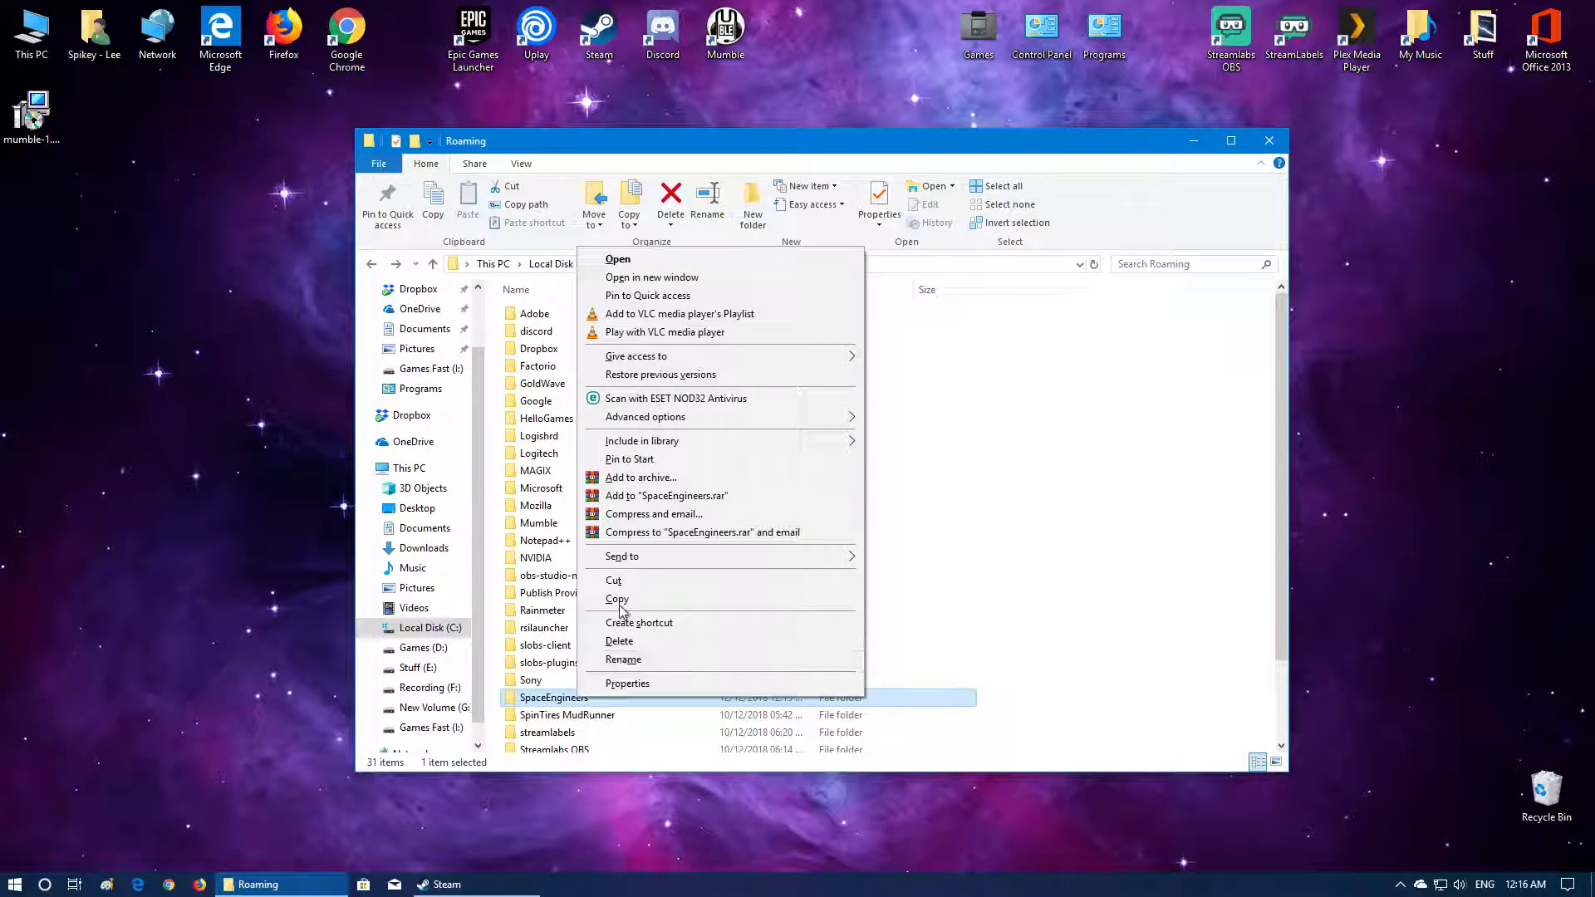
{"action": "left_click", "coordinate": [613, 580]}
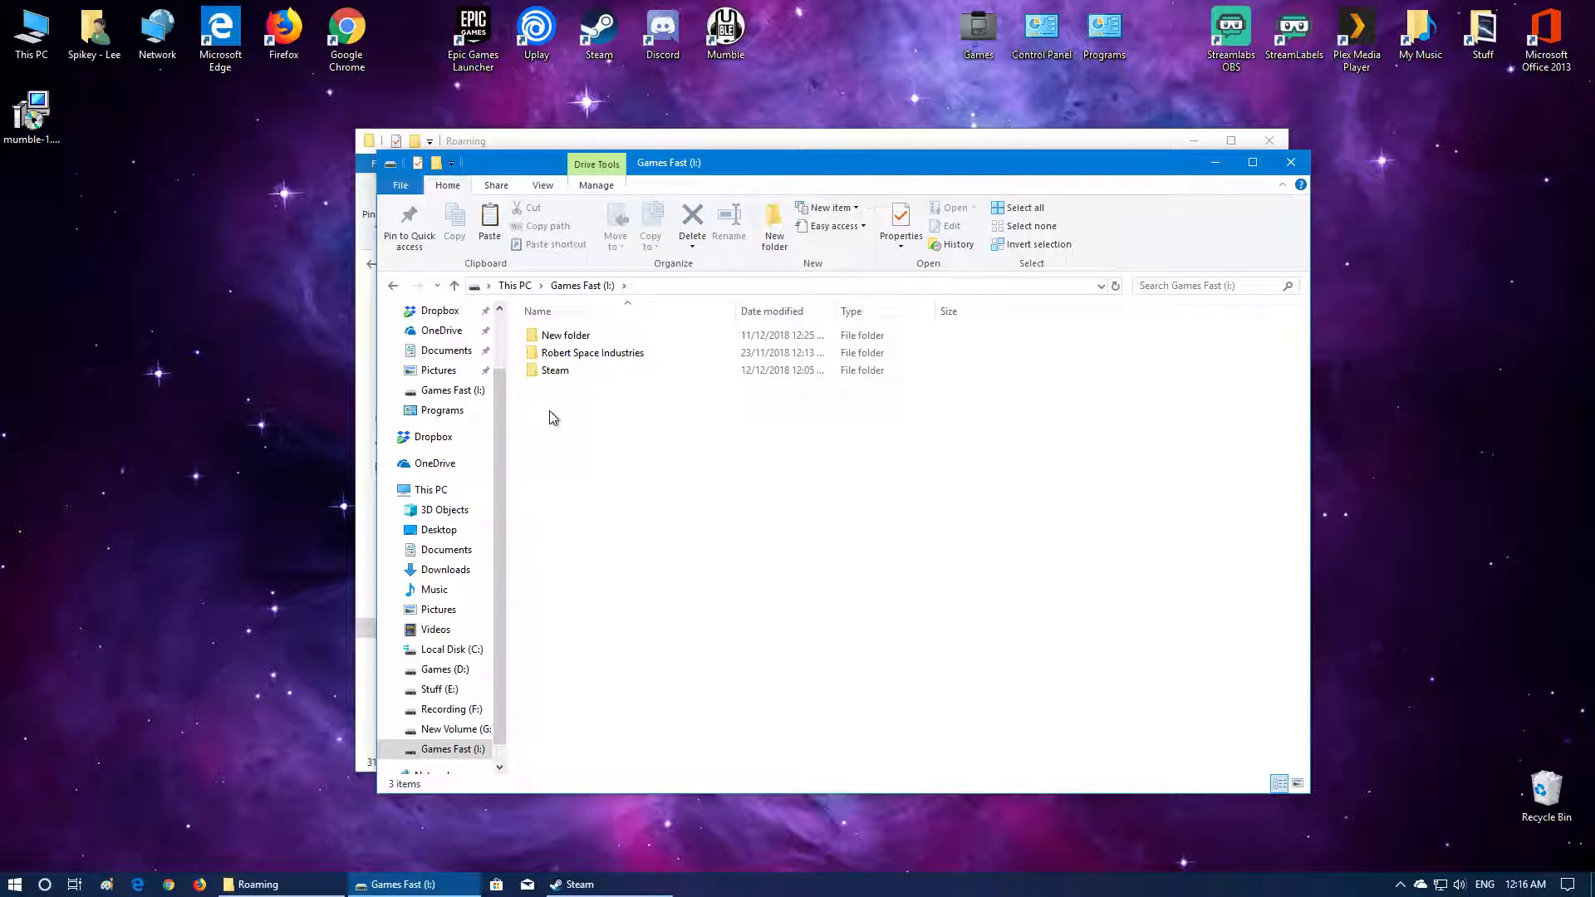
{"action": "right_click", "coordinate": [555, 417]}
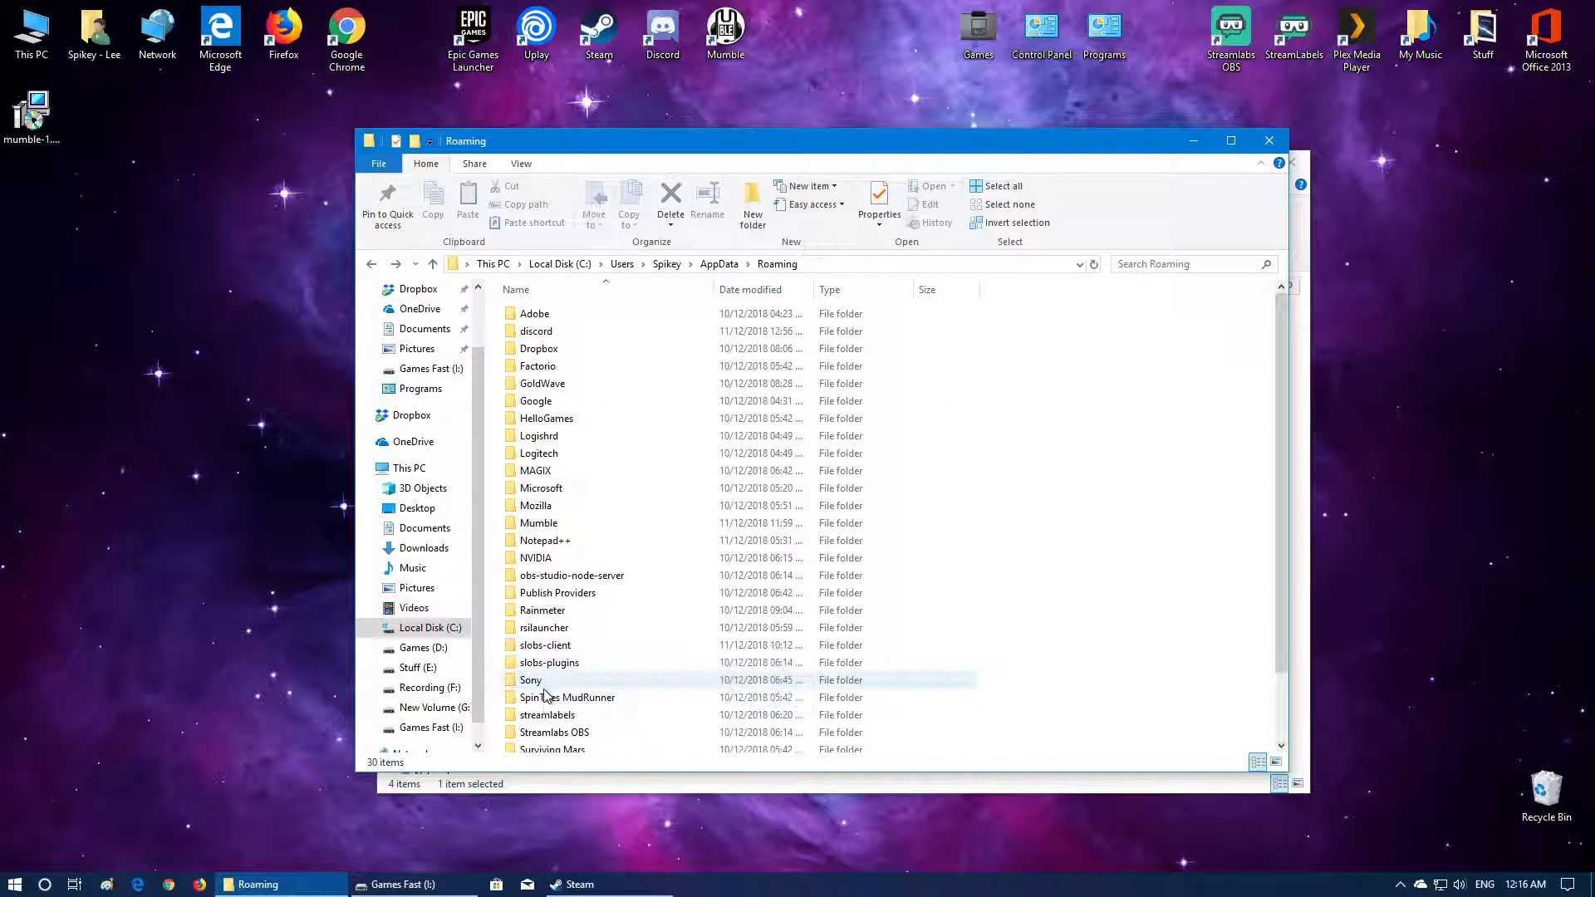
{"action": "mouse_move", "coordinate": [570, 767]}
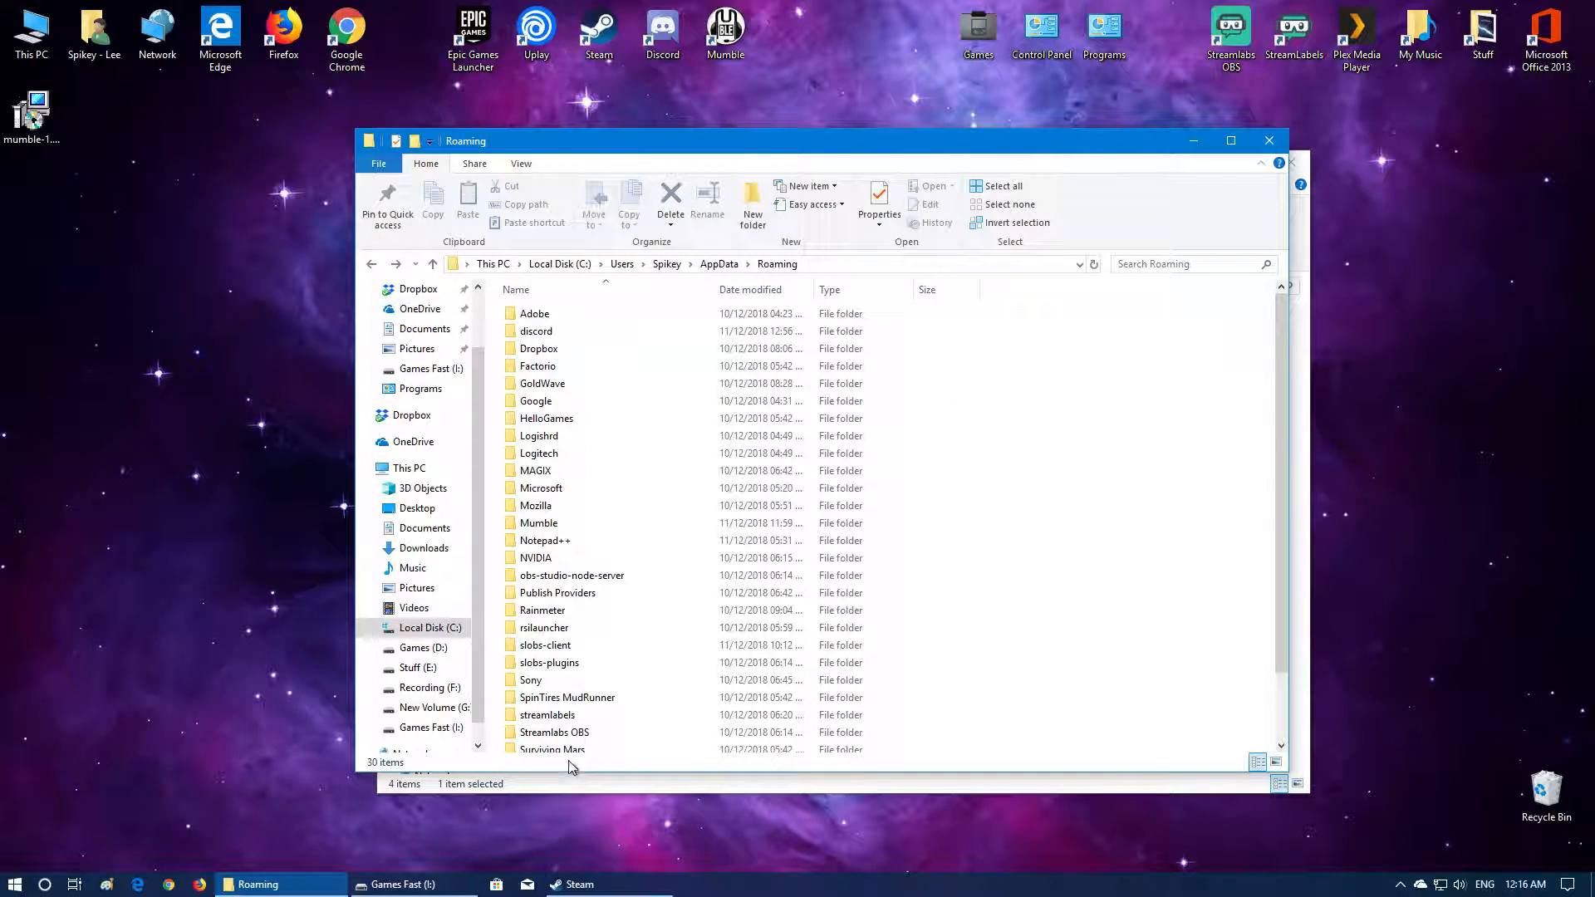
{"action": "scroll", "scroll_direction": "down", "scroll_amount": 3}
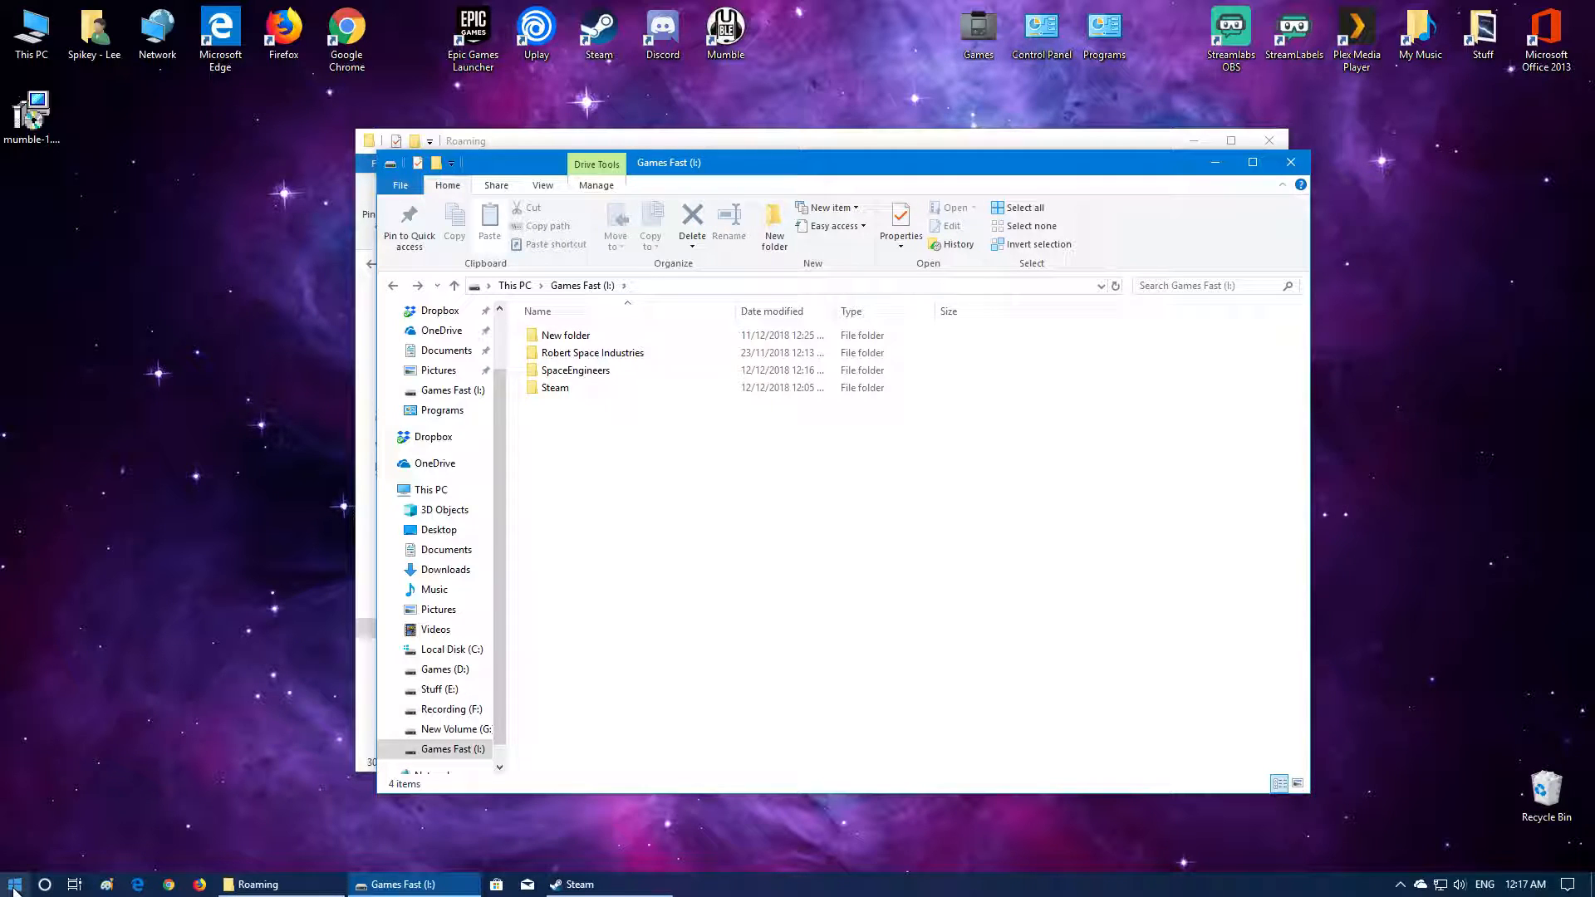
- Launch an administrator Command Prompt from the Start menu search for cmd
{"action": "left_click", "coordinate": [14, 882]}
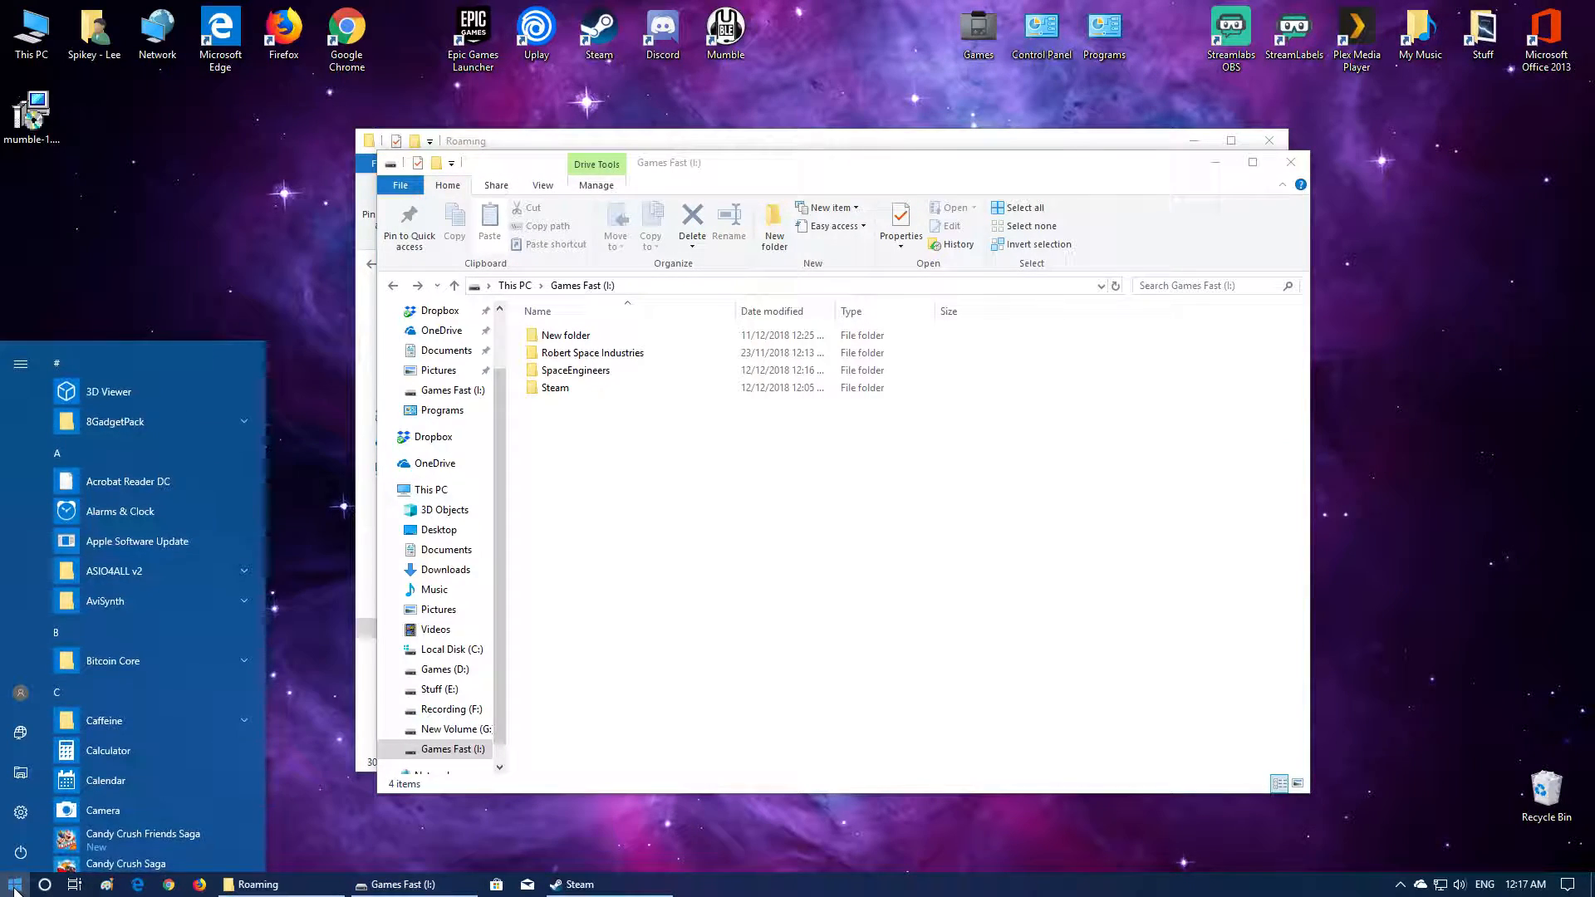
{"action": "type", "text": "cmd"}
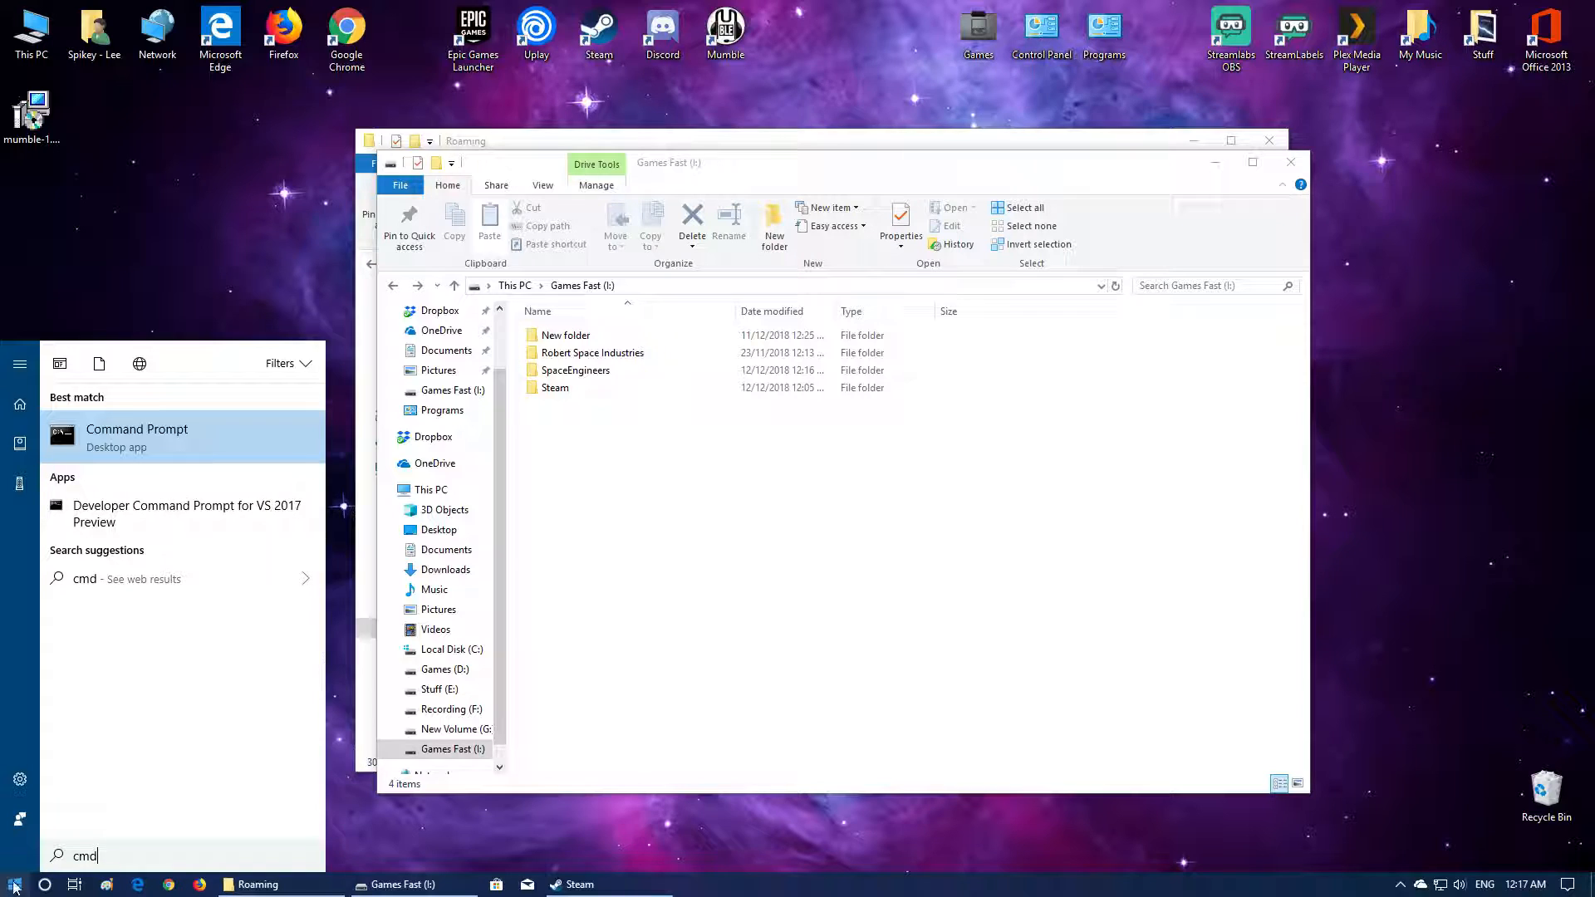
{"action": "right_click", "coordinate": [136, 429]}
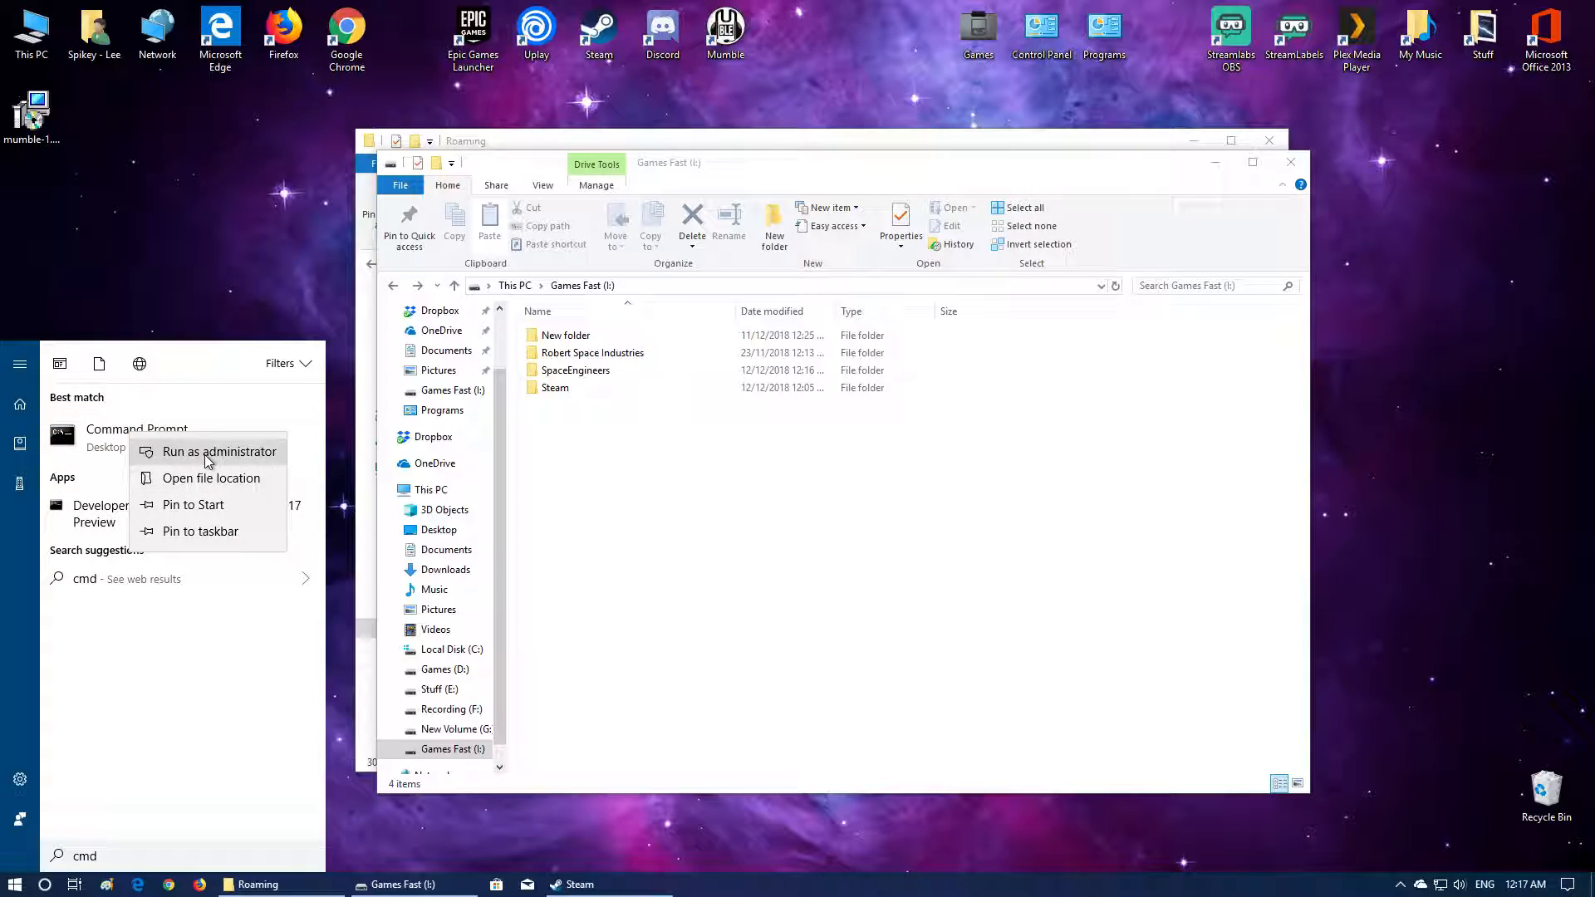
{"action": "left_click", "coordinate": [218, 450]}
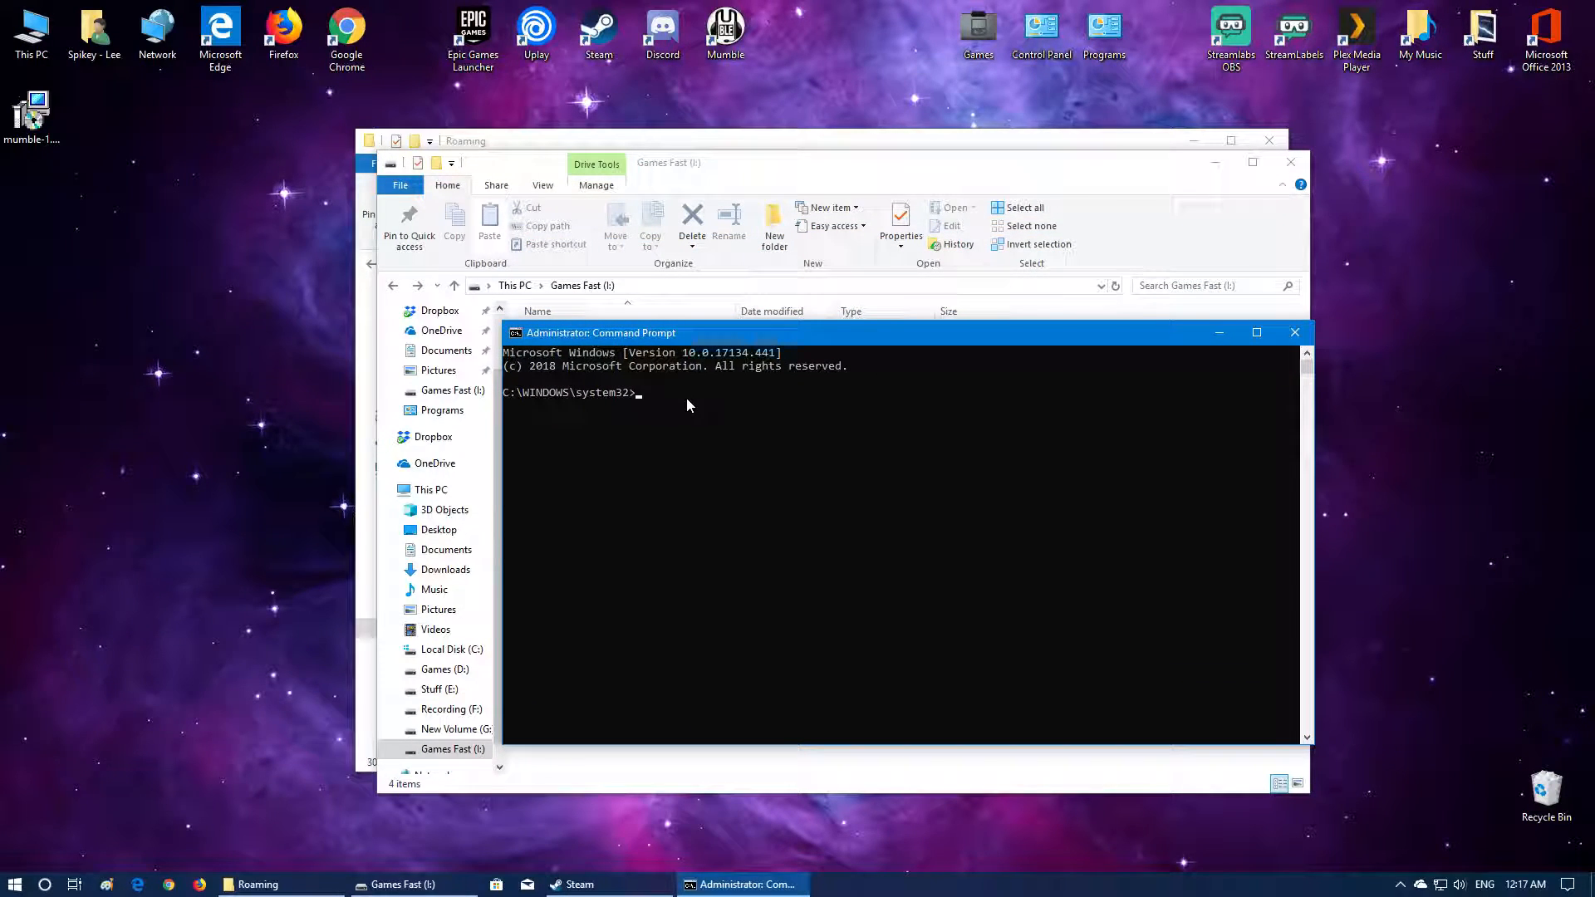
- Show the mklink help and begin a new mklink /D directory-link command
{"action": "type", "text": "mklink"}
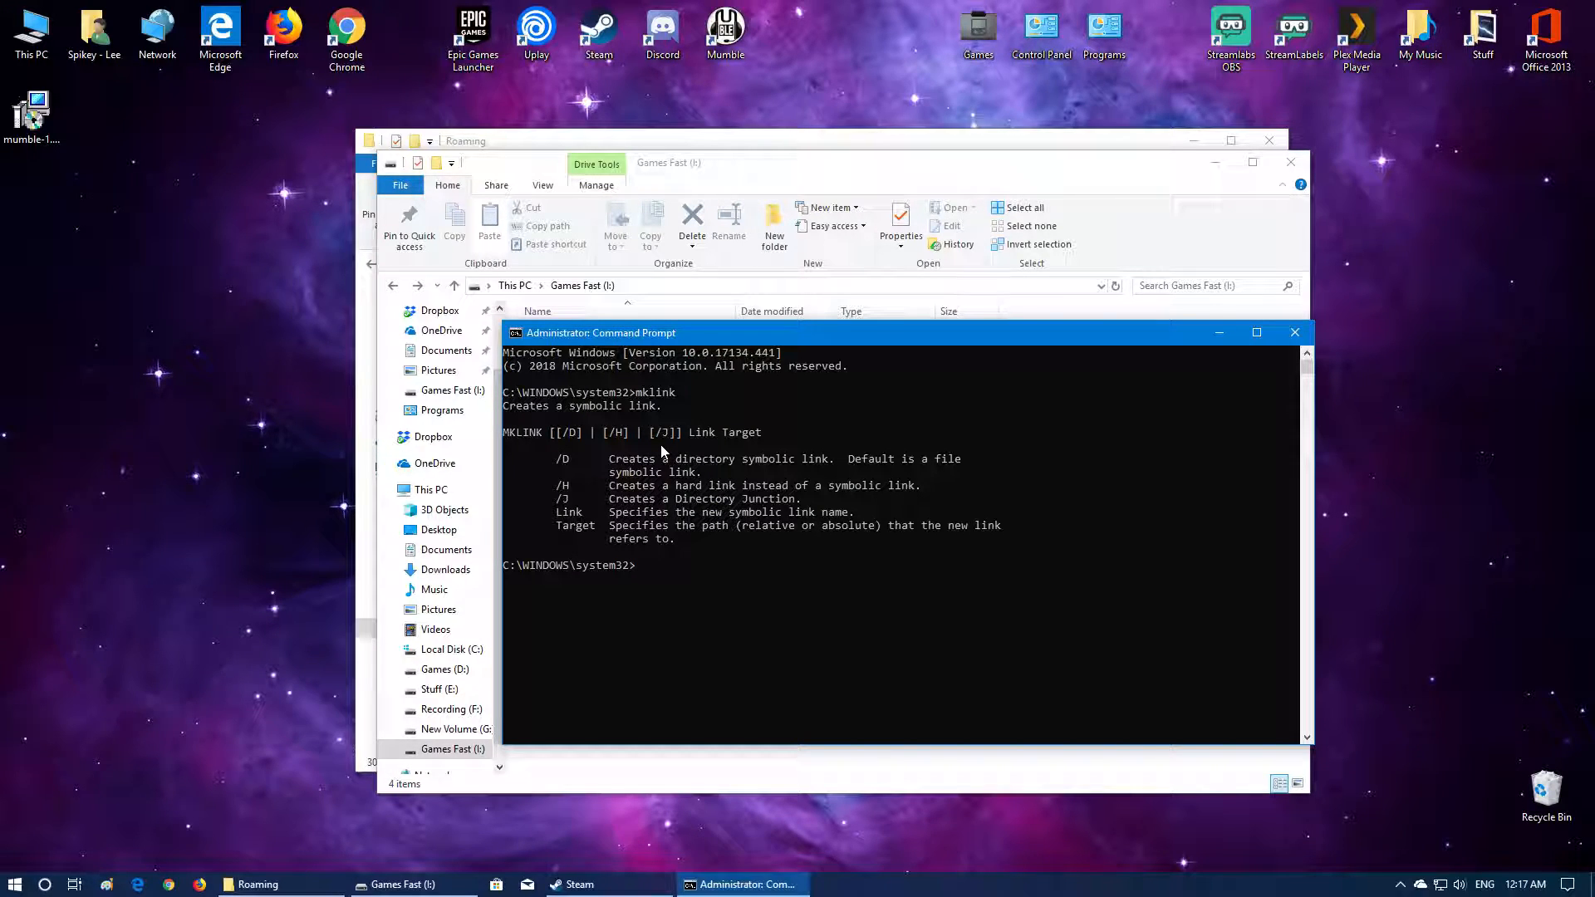
{"action": "mouse_move", "coordinate": [681, 521]}
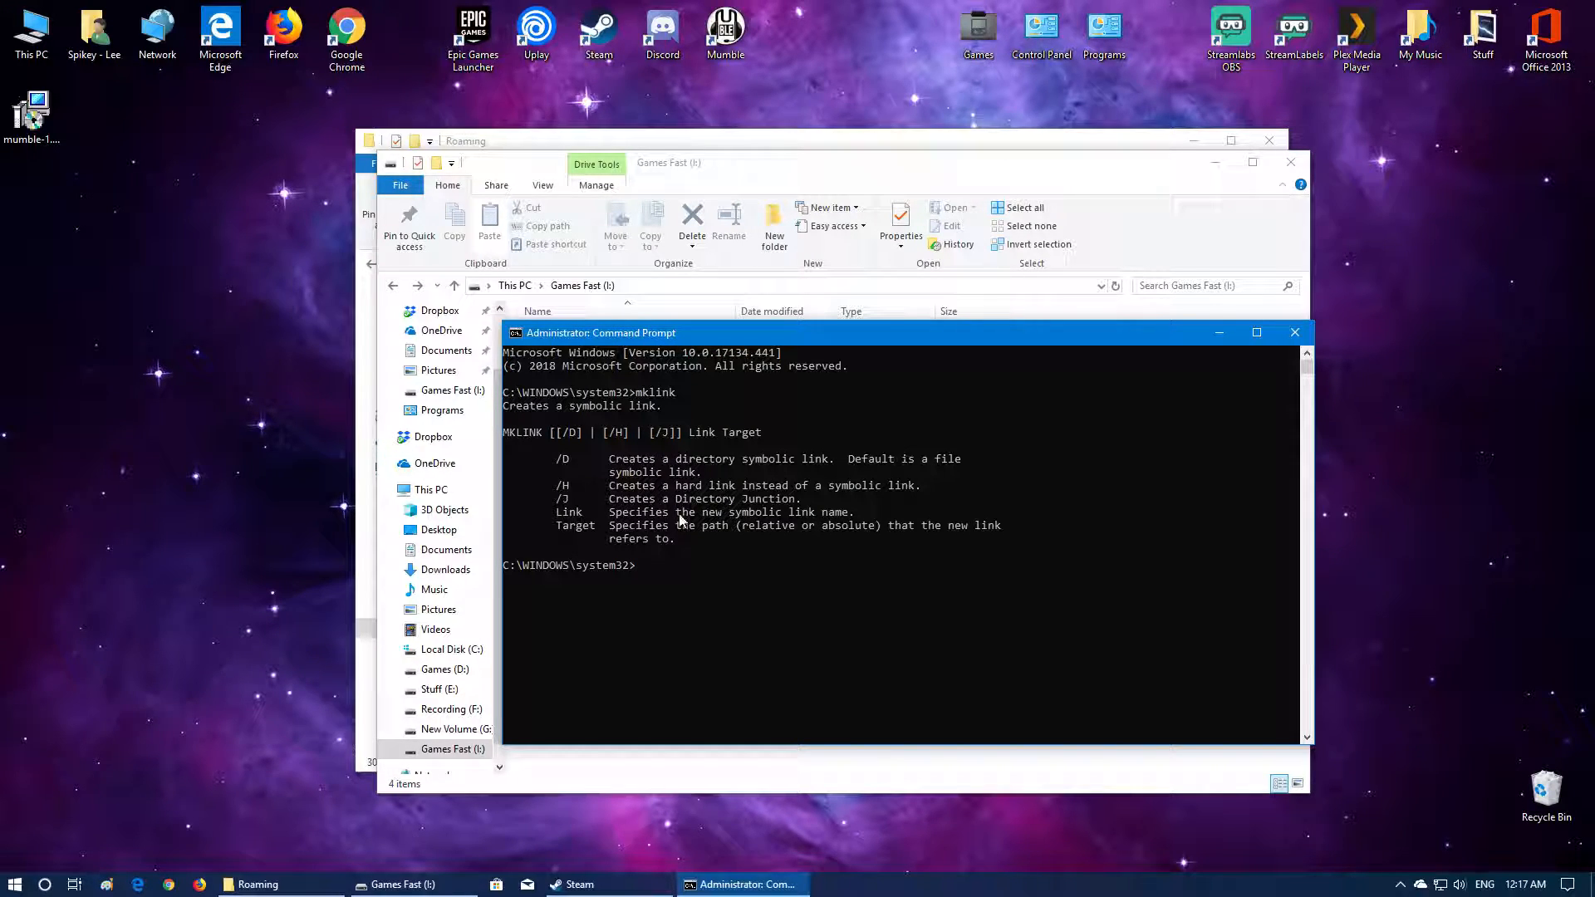
{"action": "mouse_move", "coordinate": [695, 337]}
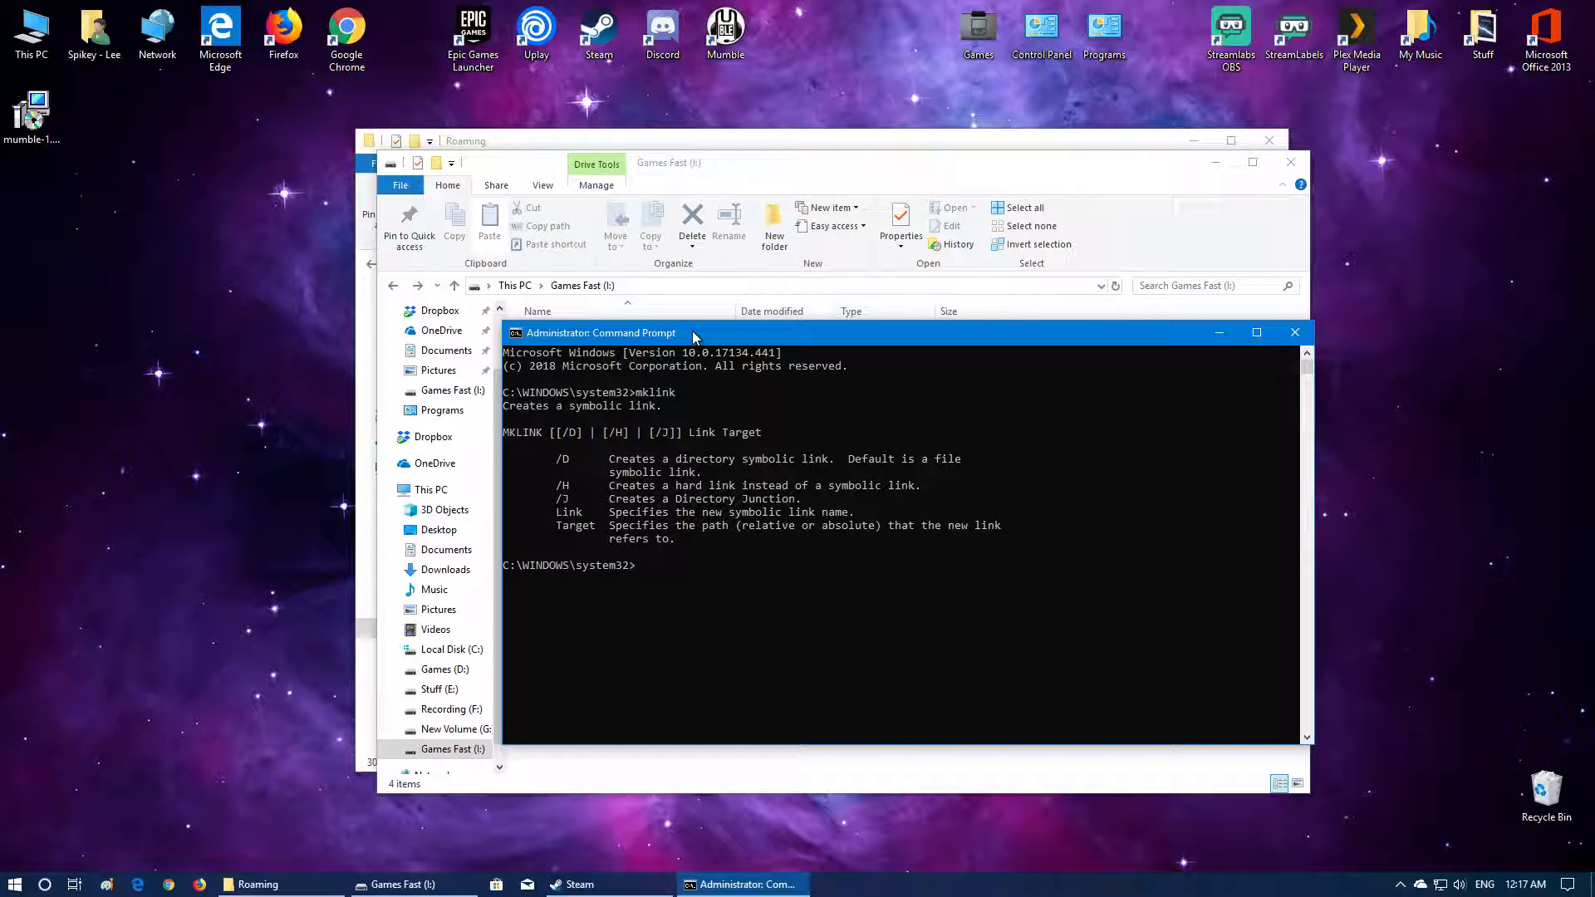
{"action": "mouse_move", "coordinate": [575, 479]}
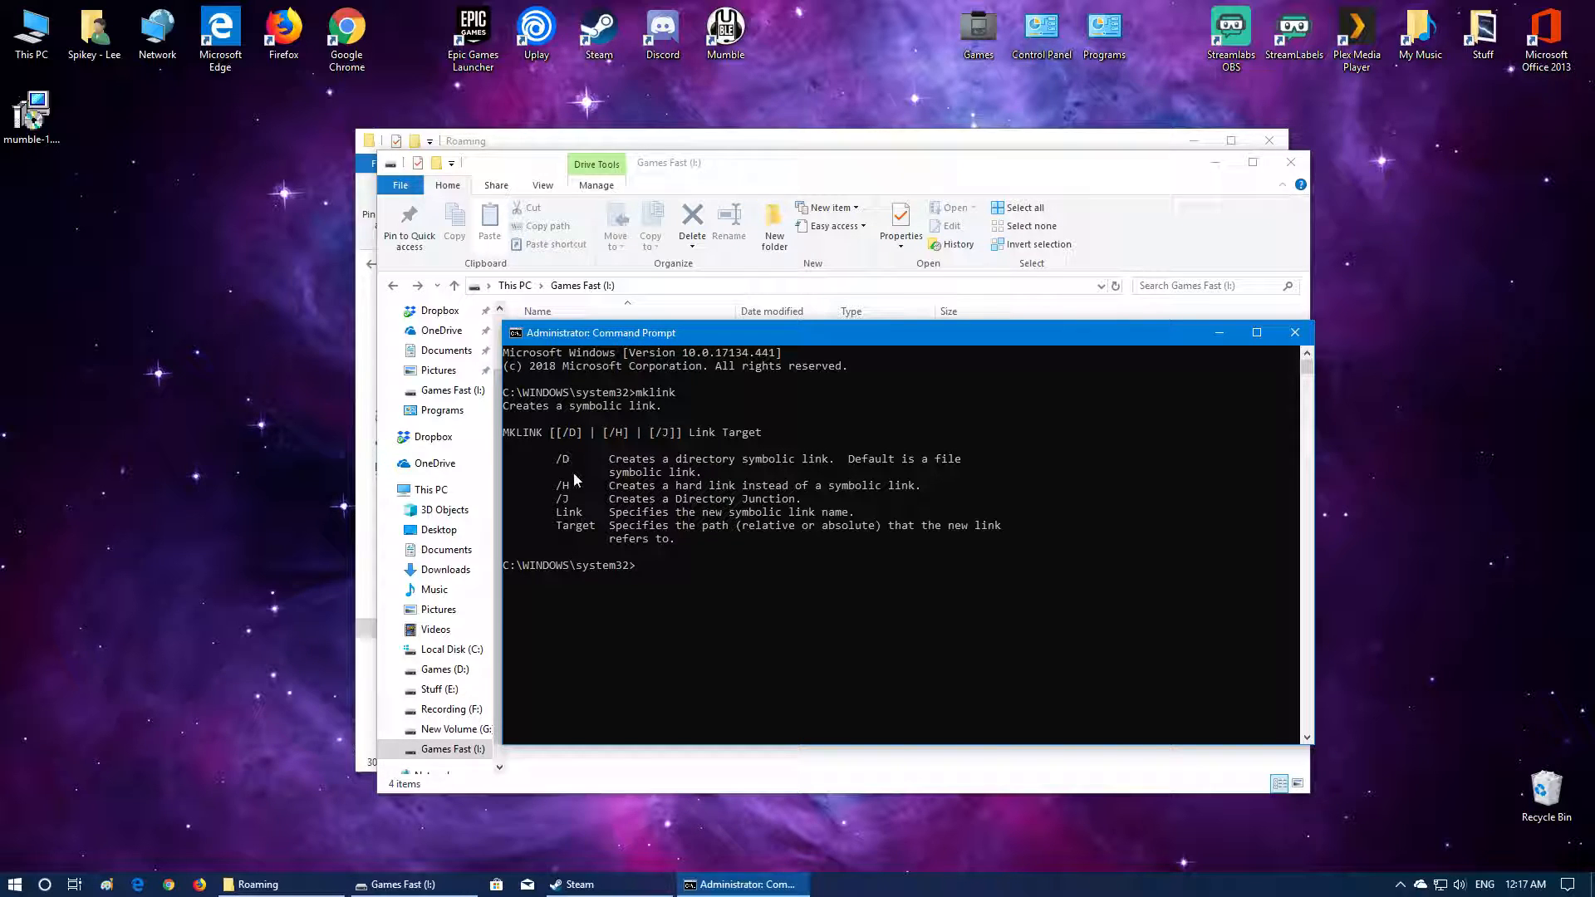
{"action": "mouse_move", "coordinate": [560, 474]}
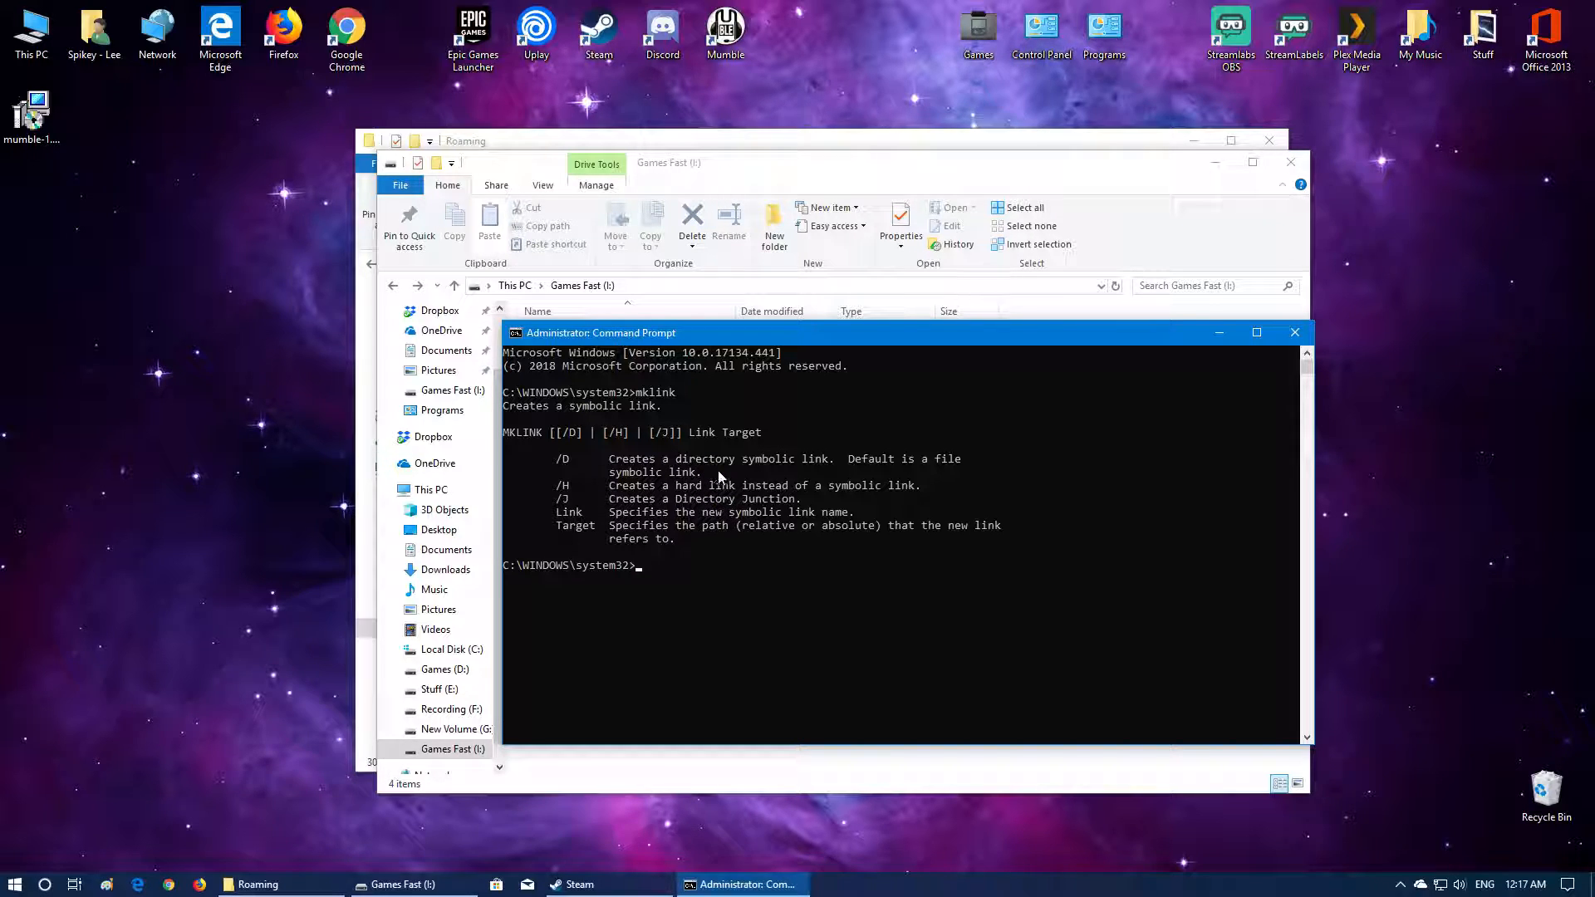
{"action": "mouse_move", "coordinate": [859, 477]}
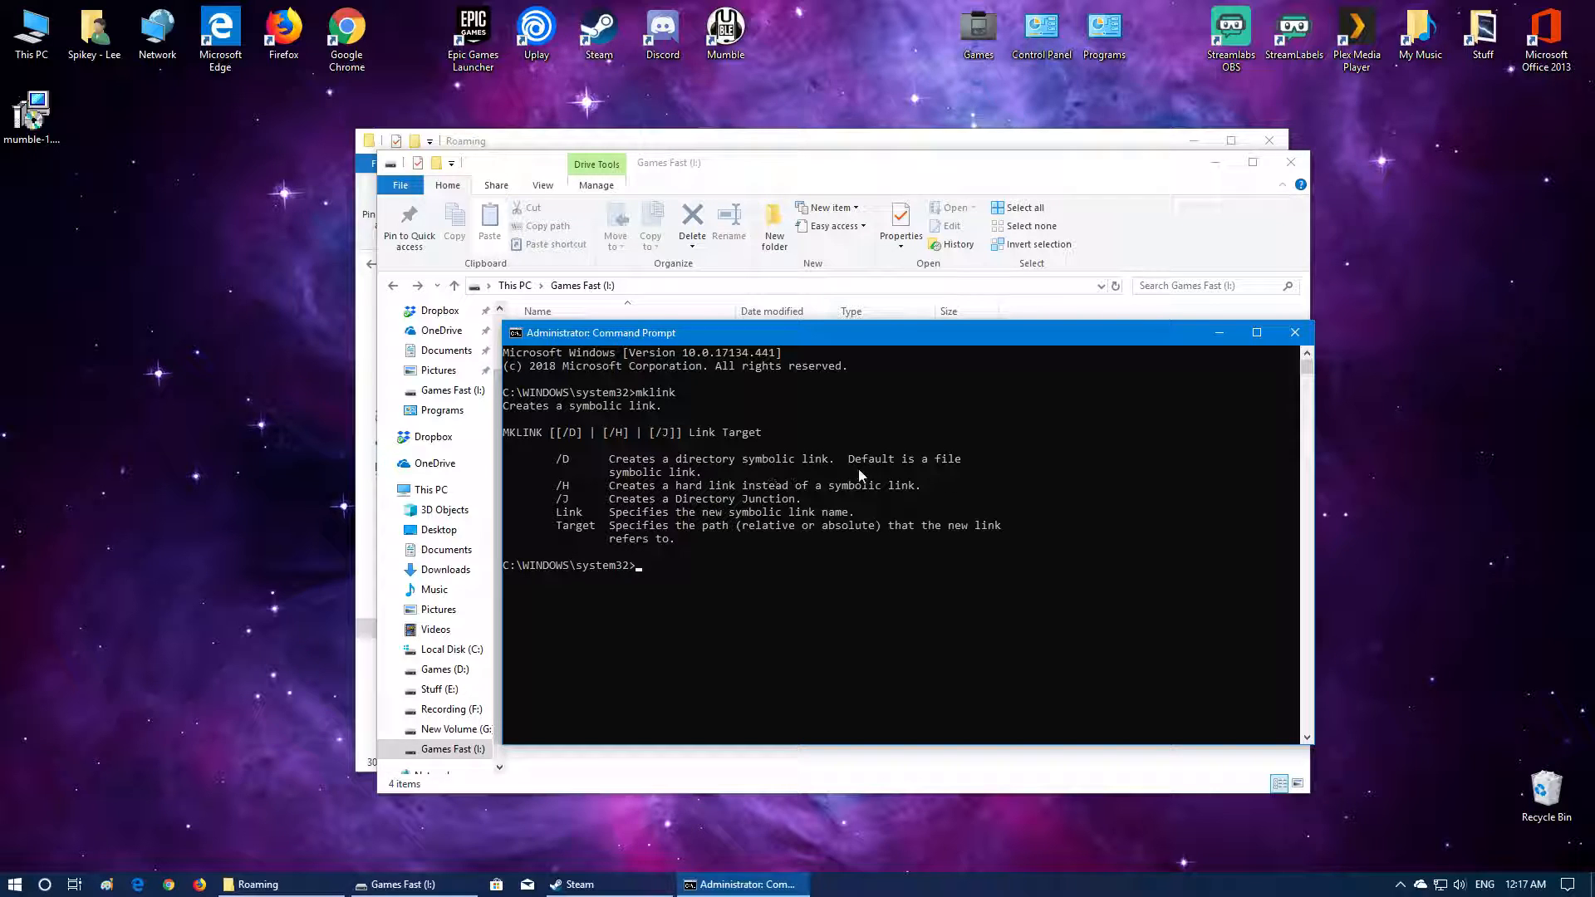
{"action": "mouse_move", "coordinate": [567, 493]}
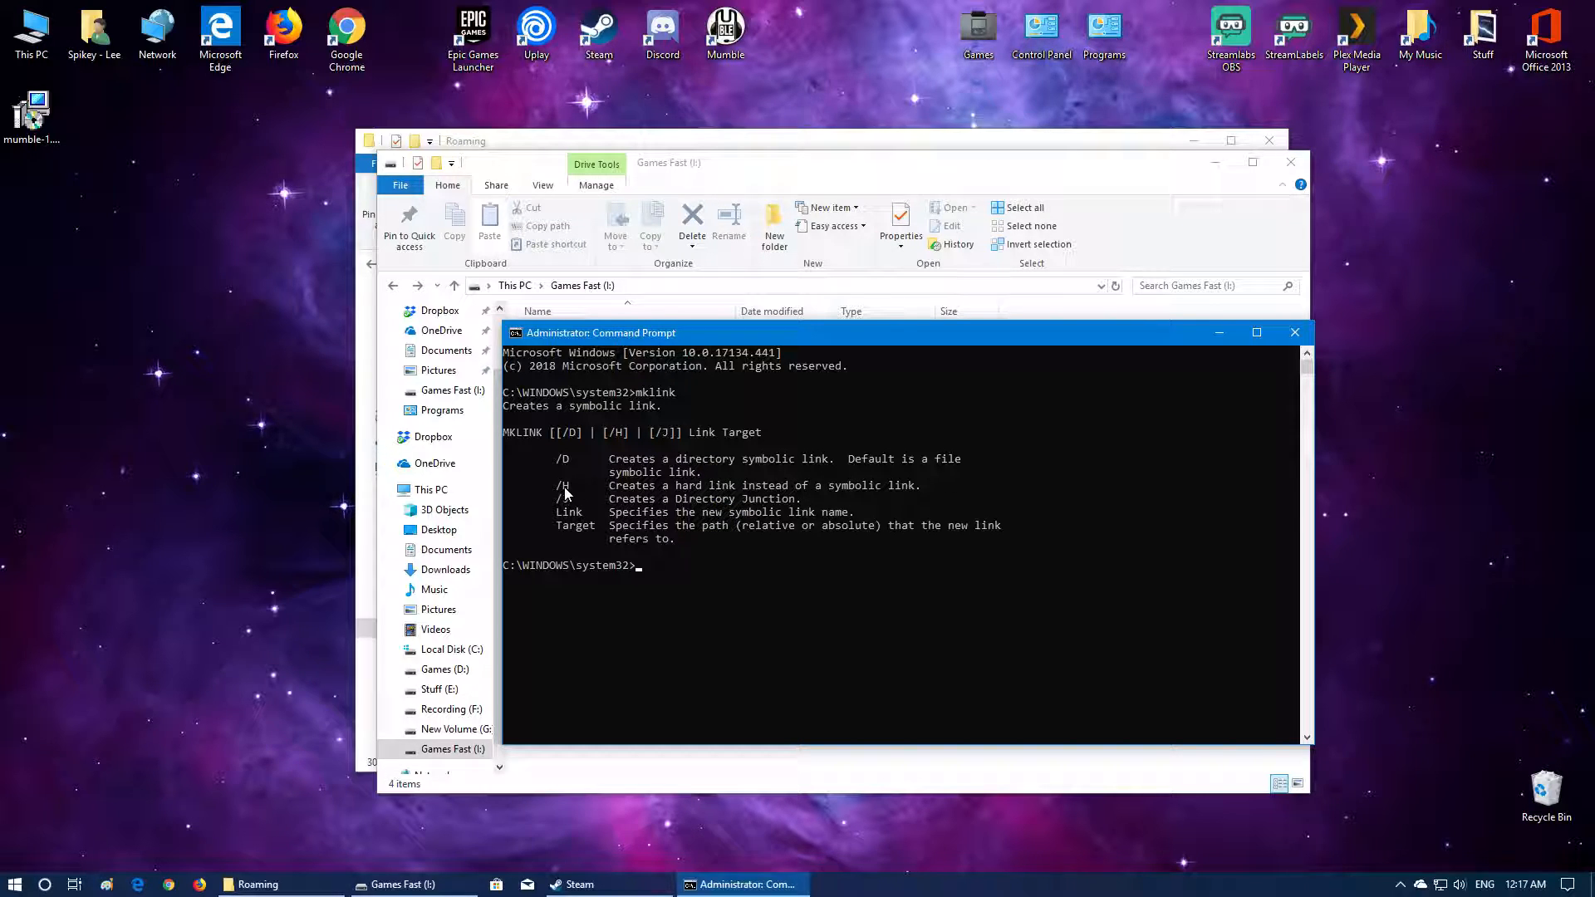
{"action": "left_click_drag", "start_coordinate": [557, 485], "coordinate": [834, 498]}
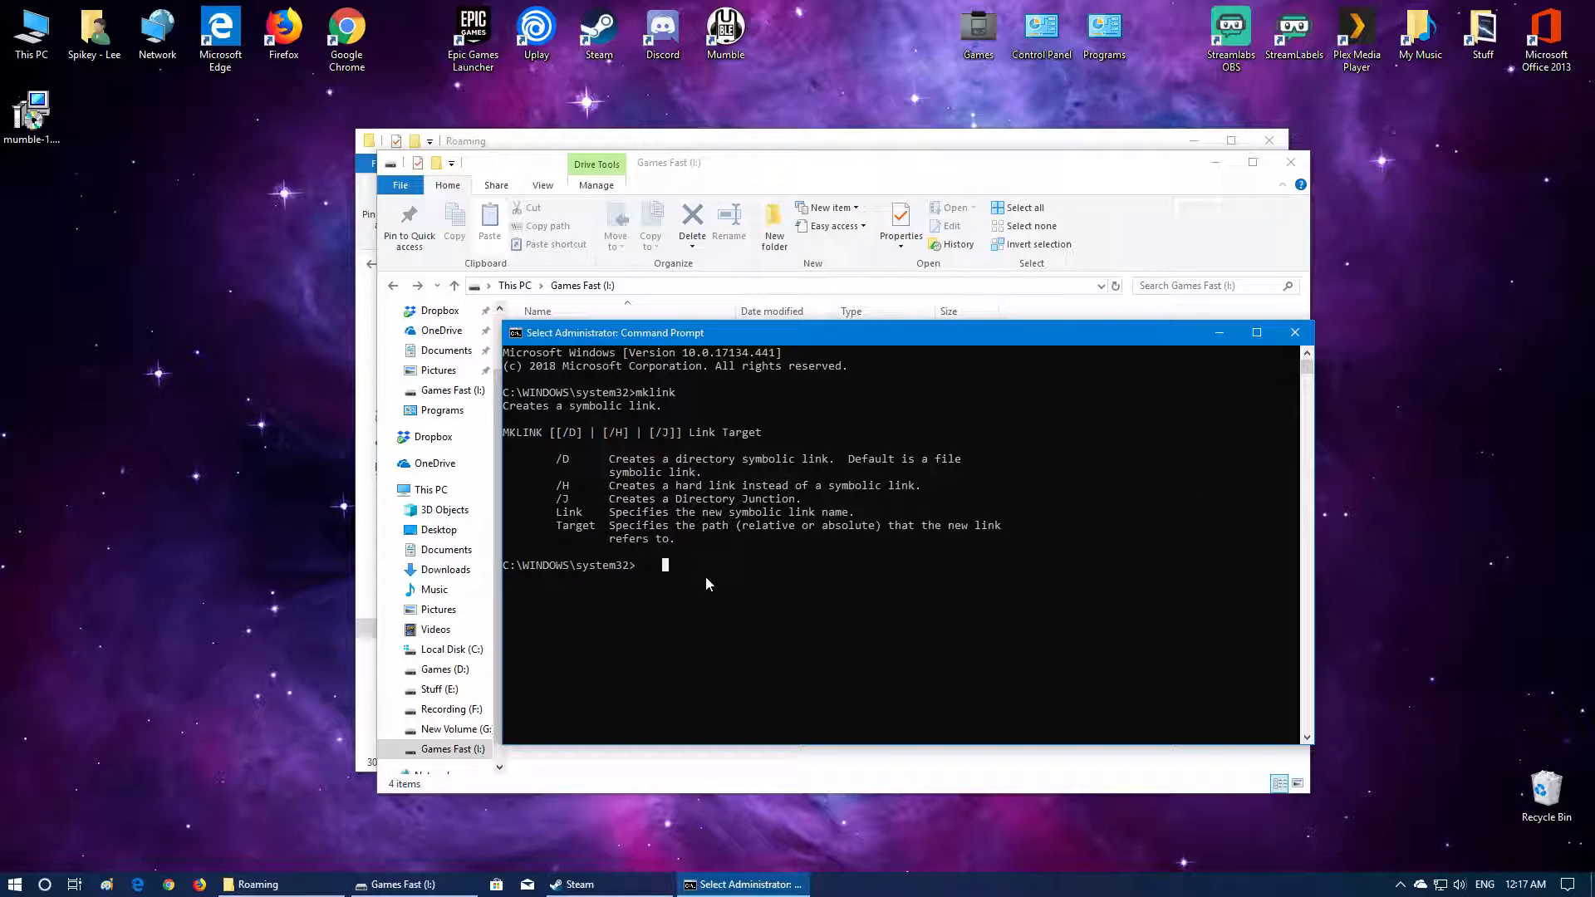
{"action": "type", "text": "mklink"}
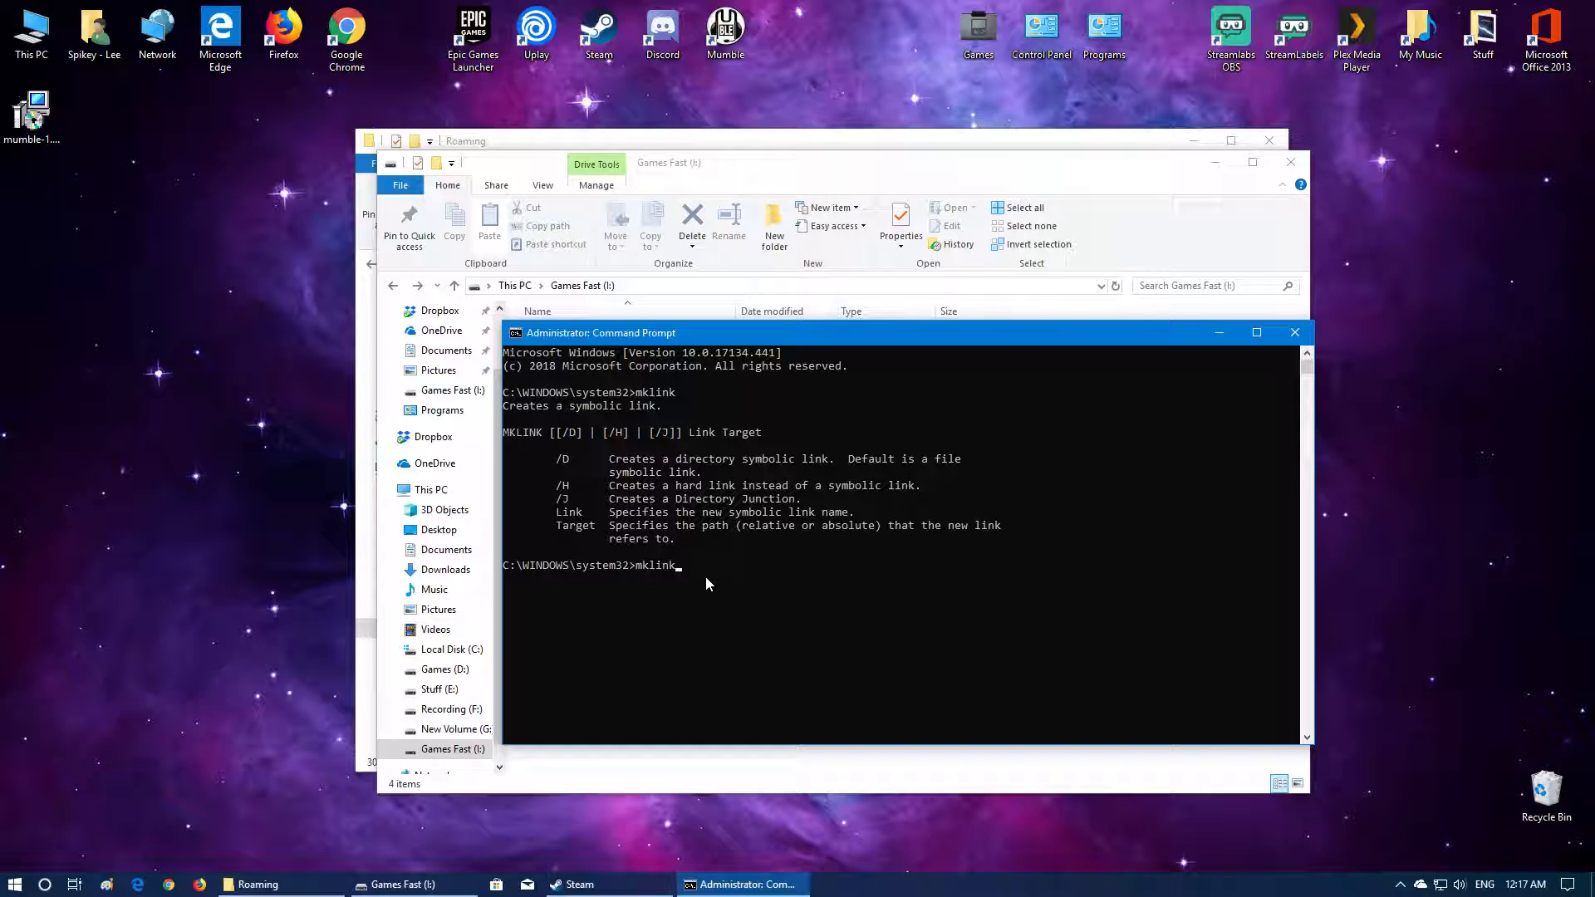
{"action": "type", "text": "/"}
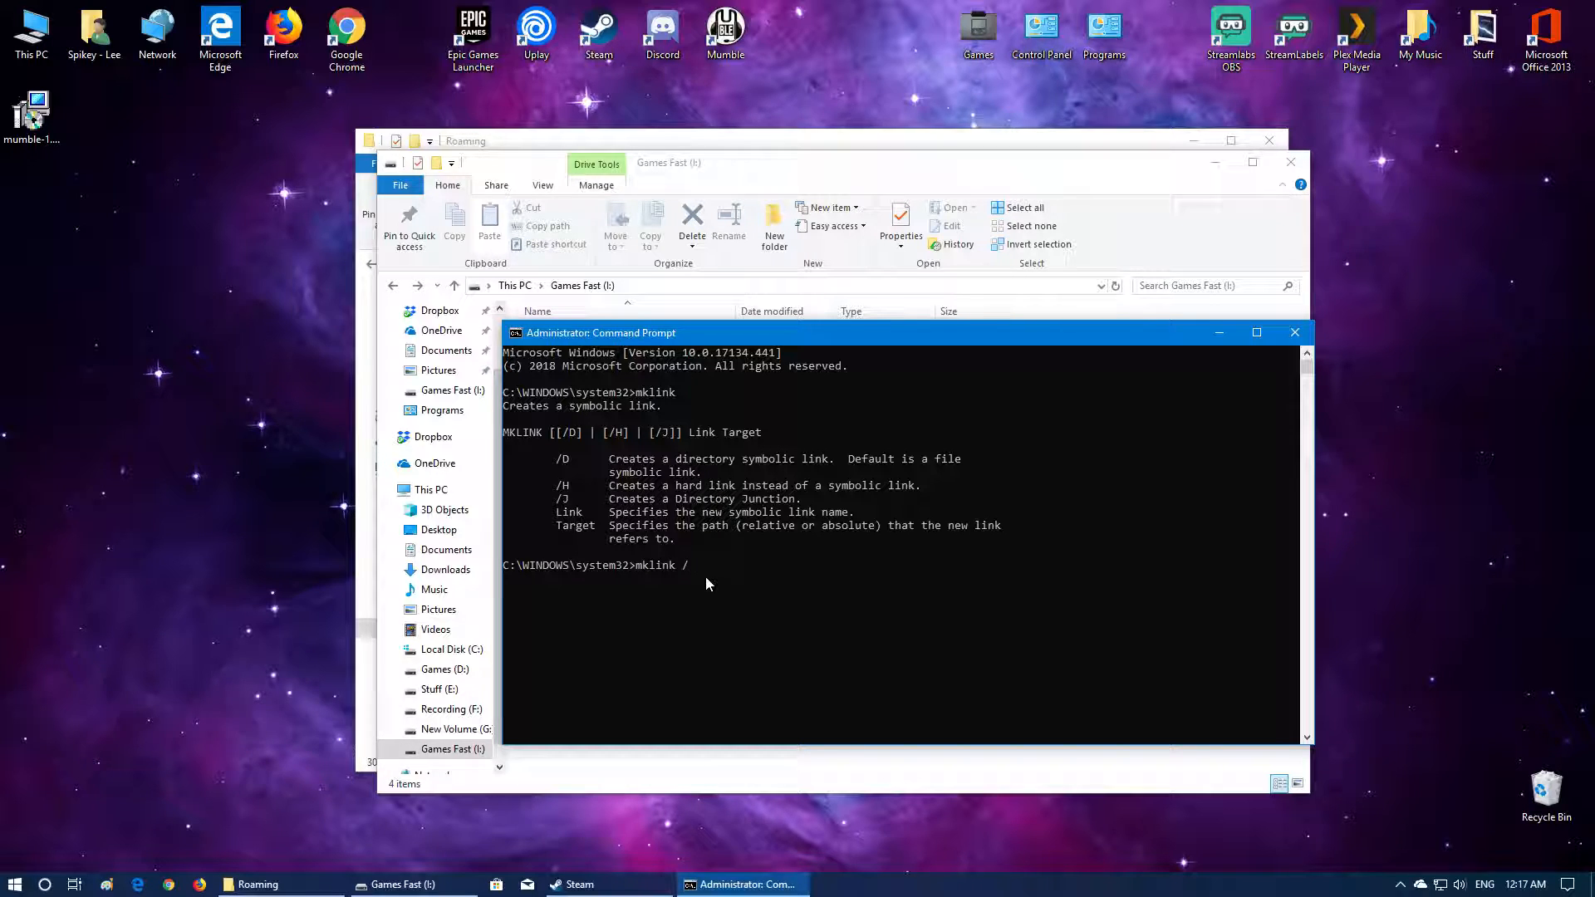
{"action": "type", "text": "D"}
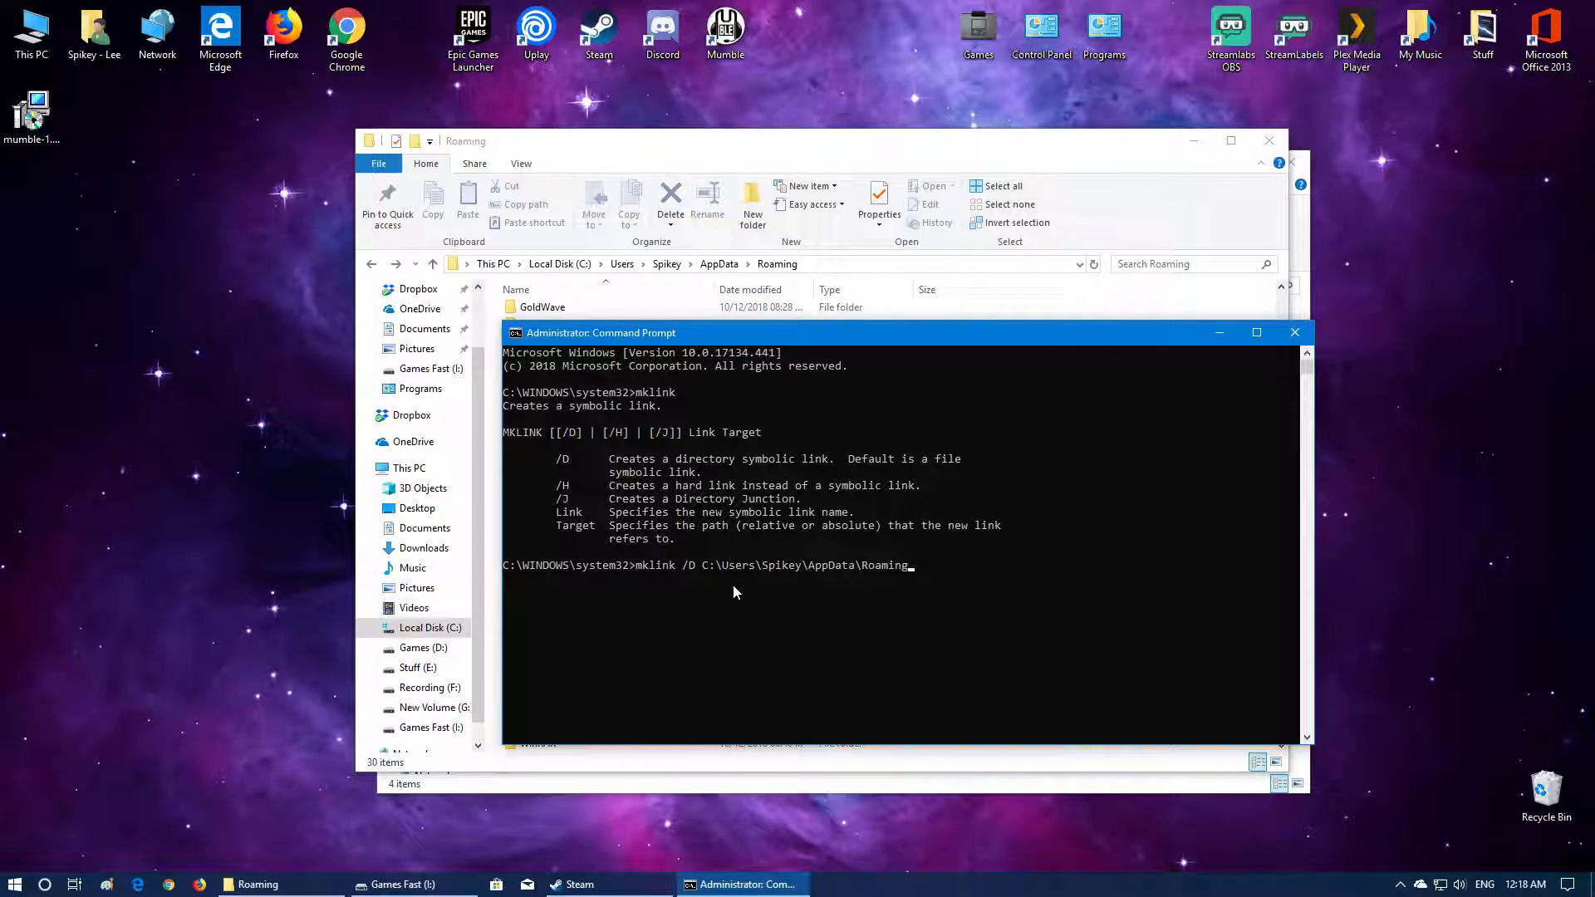
{"action": "mouse_move", "coordinate": [869, 580]}
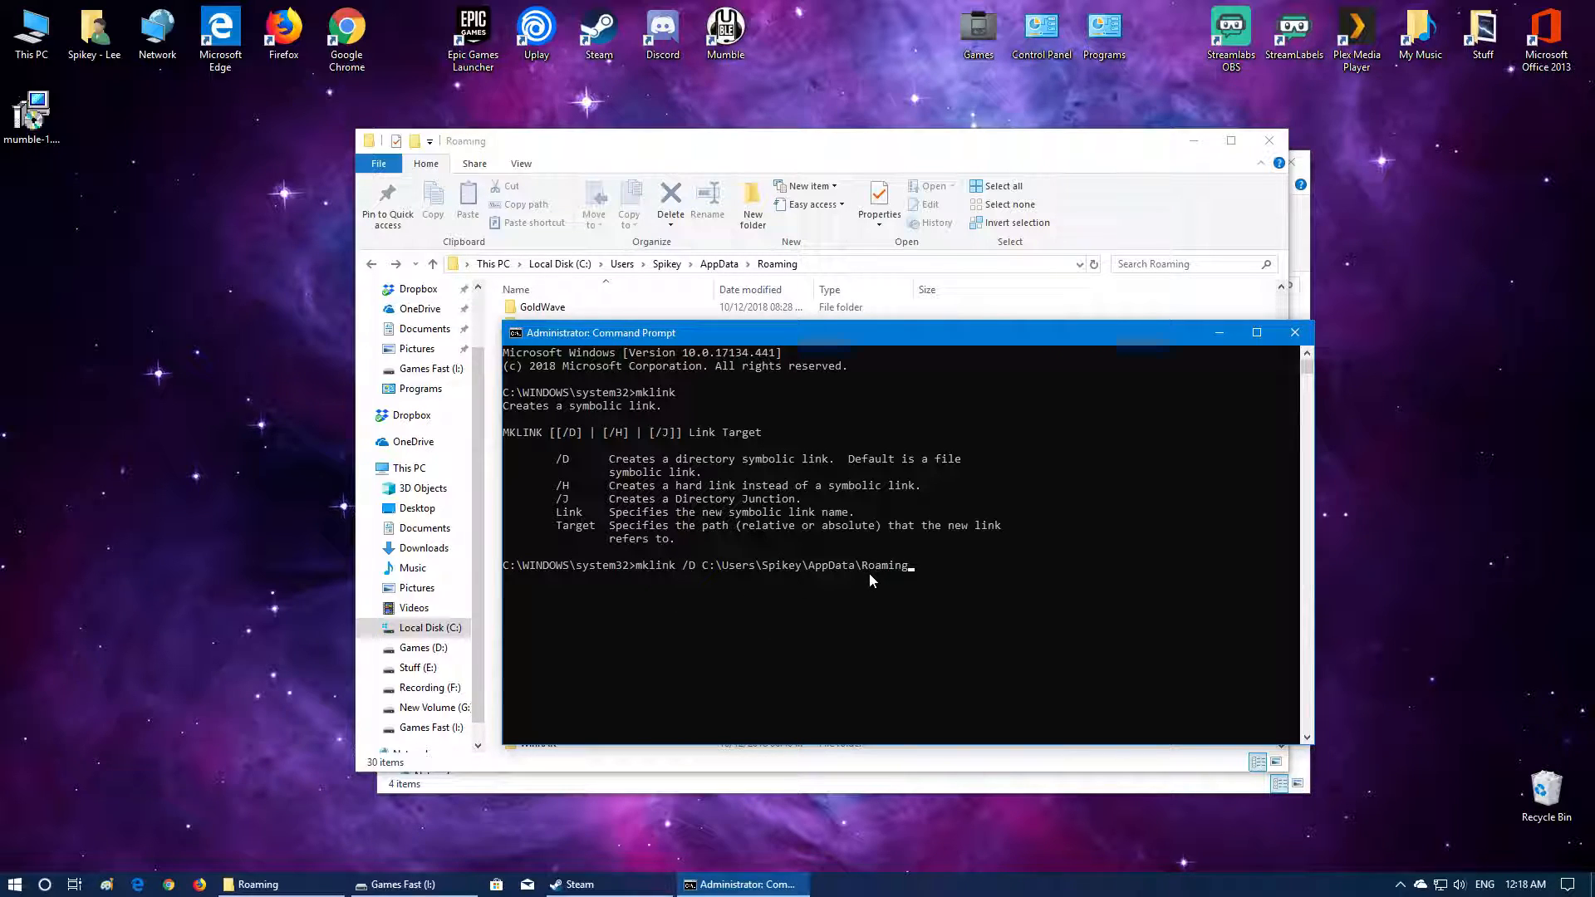
- Give the link path as the C: AppData\Roaming\SpaceEngineers folder
{"action": "type", "text": "\\"}
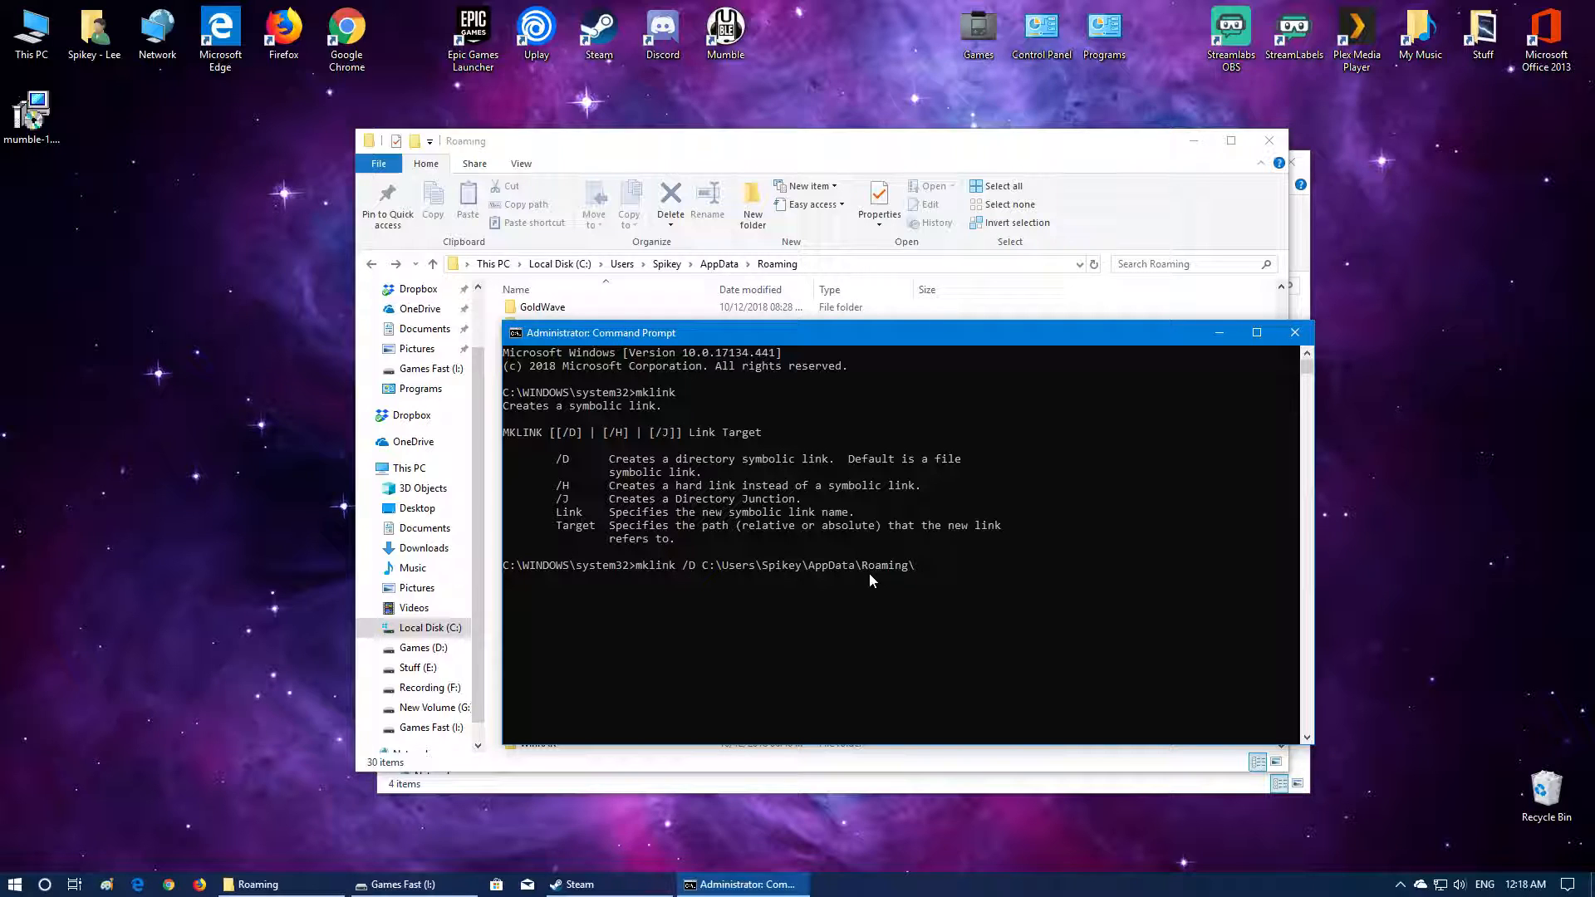
{"action": "type", "text": "SpaceEnginee"}
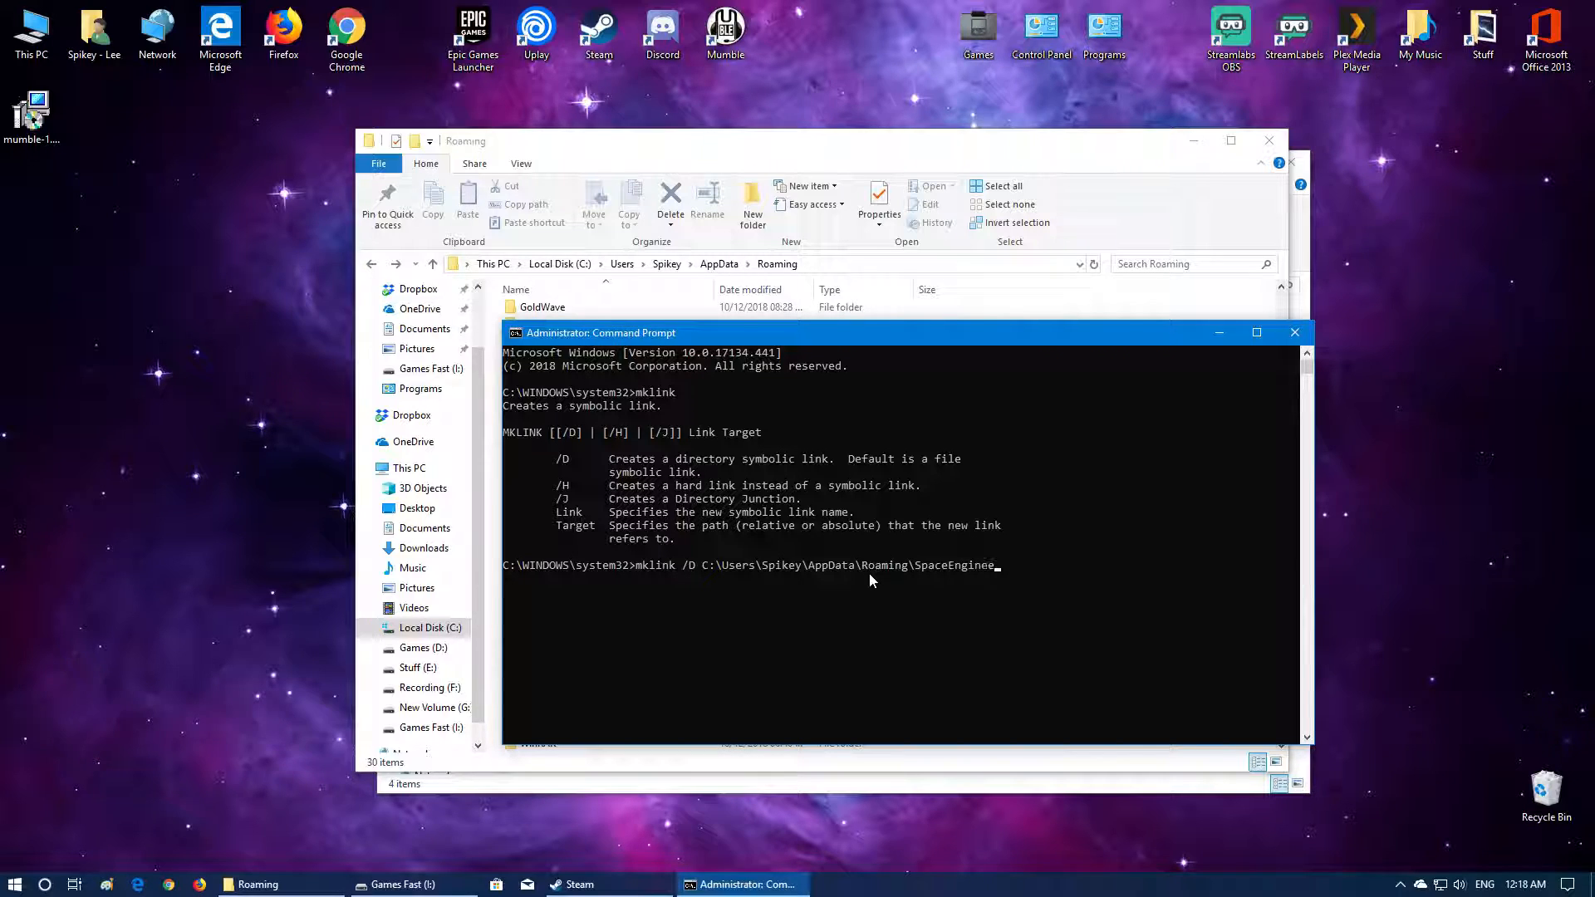
{"action": "type", "text": "rs"}
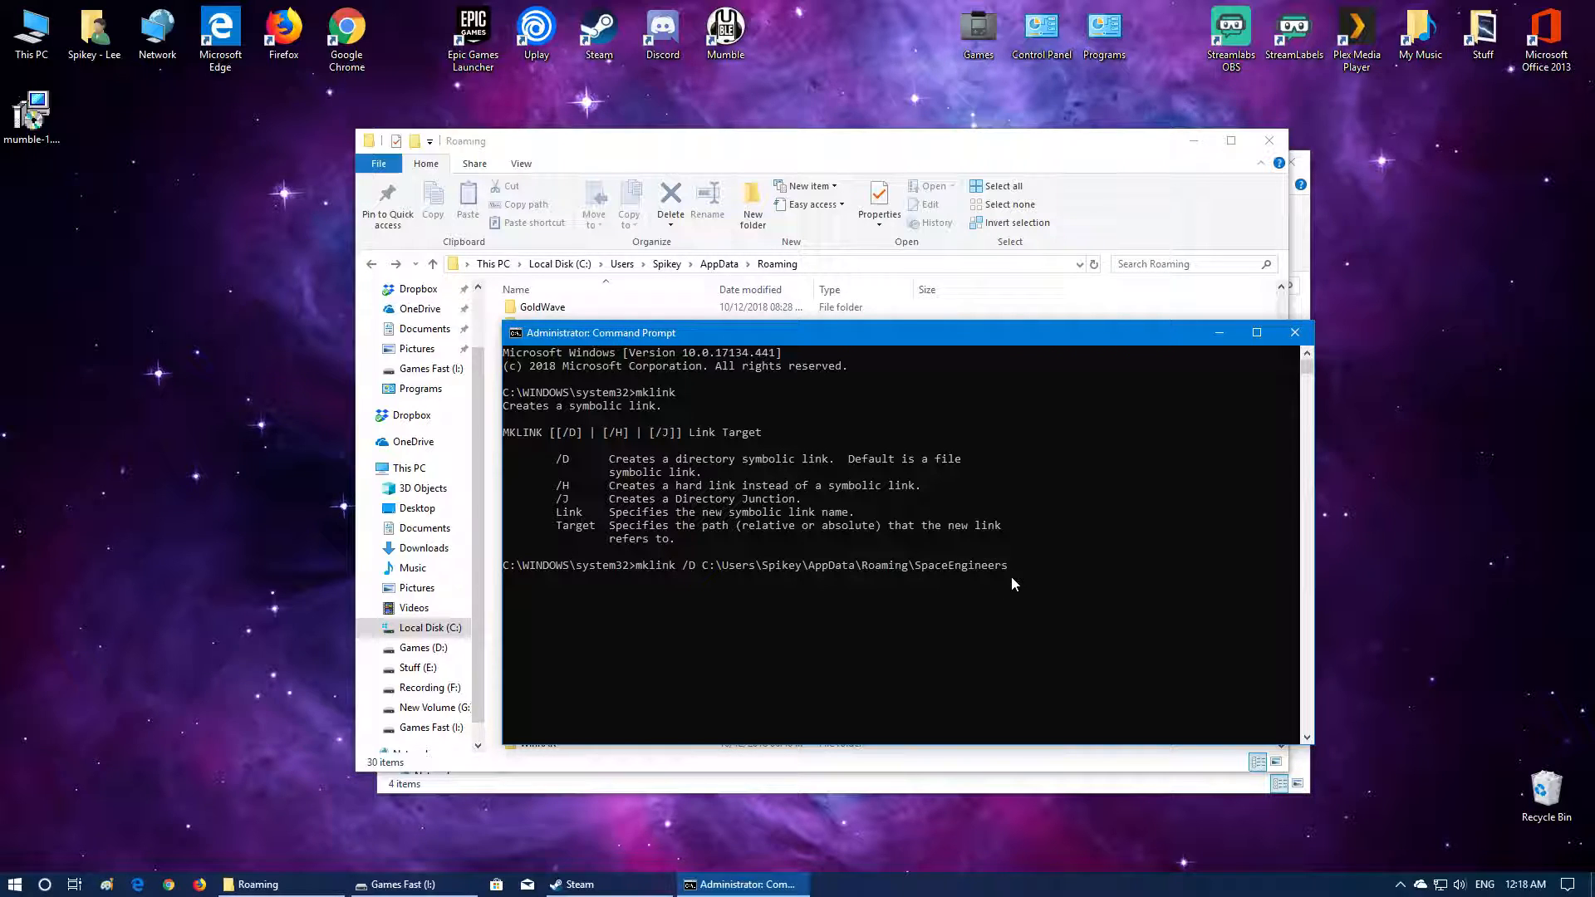
{"action": "mouse_move", "coordinate": [946, 583]}
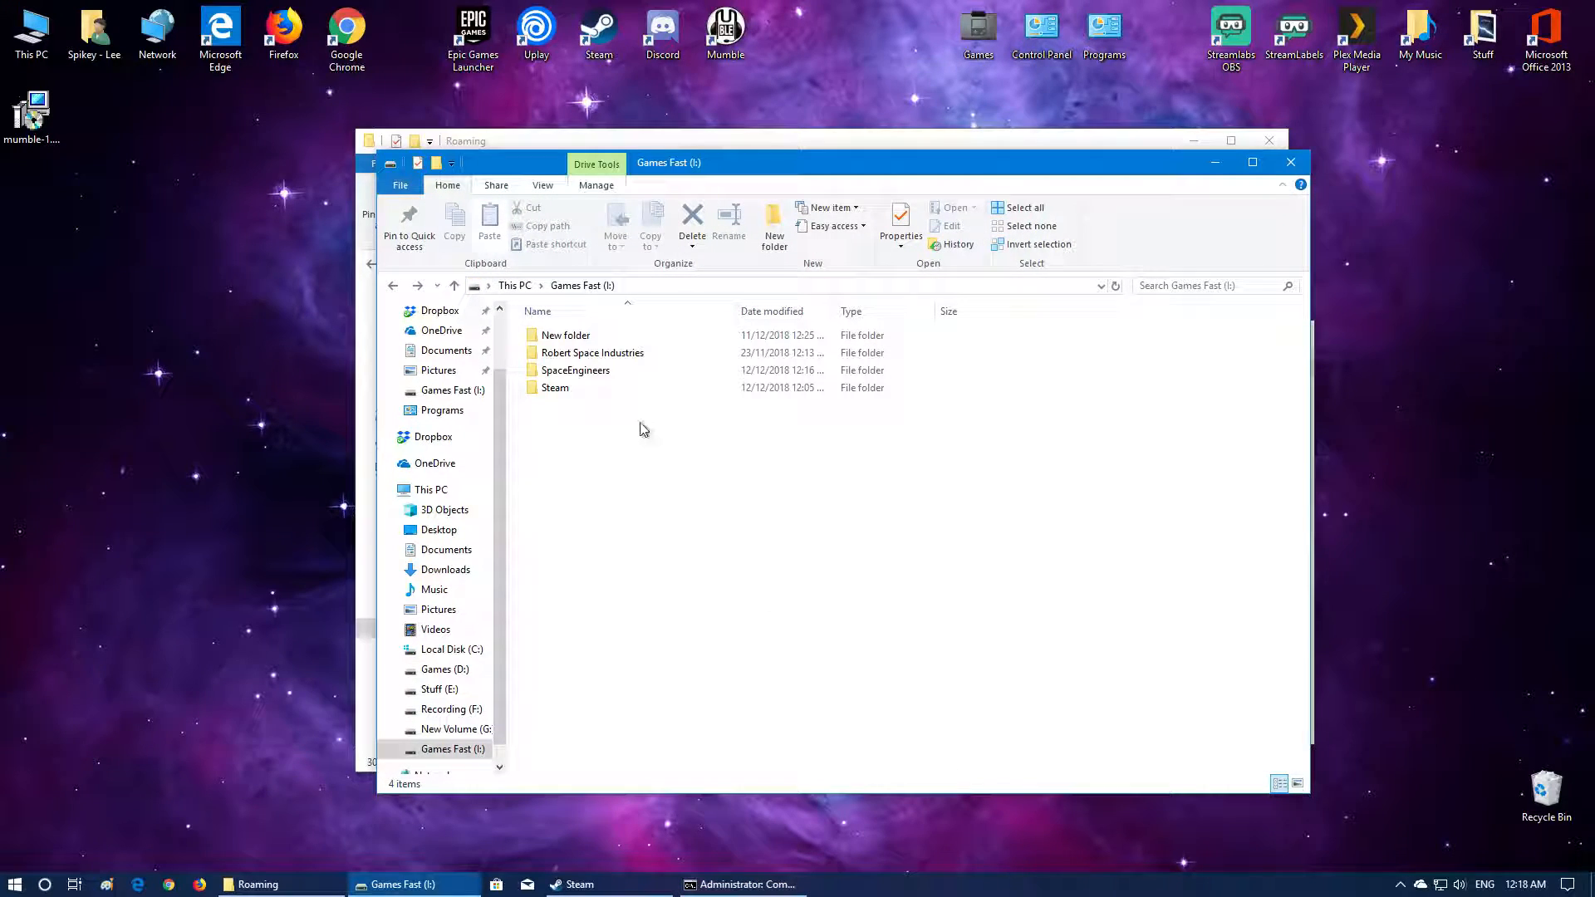
- Add the target I:\SpaceEngineers and run mklink, creating the symbolic link
{"action": "left_click", "coordinate": [555, 387]}
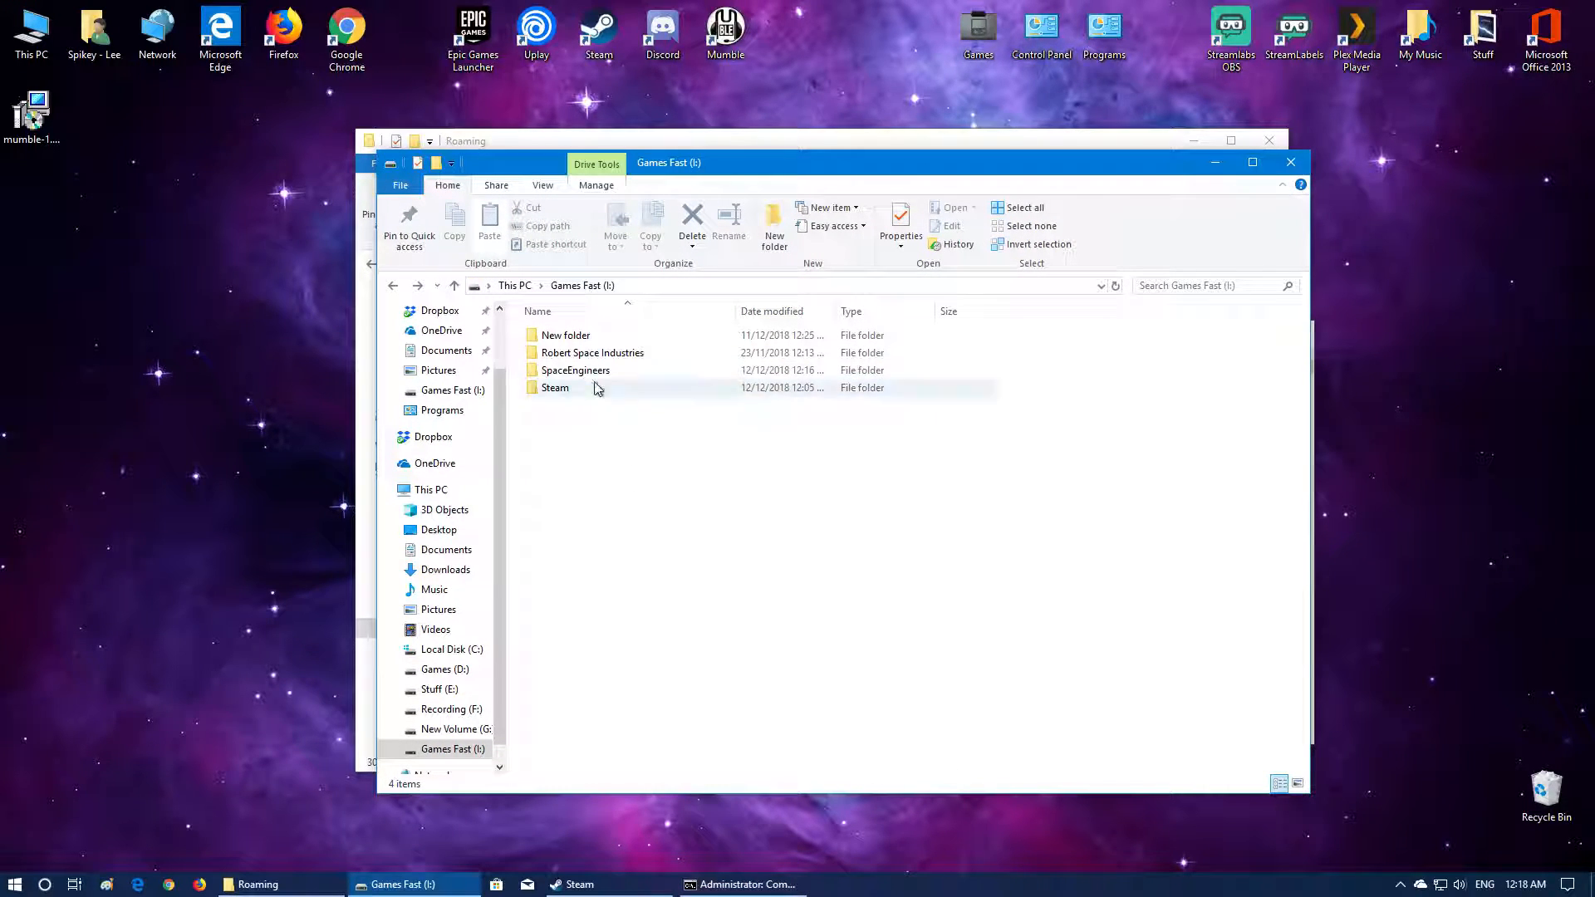
{"action": "mouse_move", "coordinate": [576, 371]}
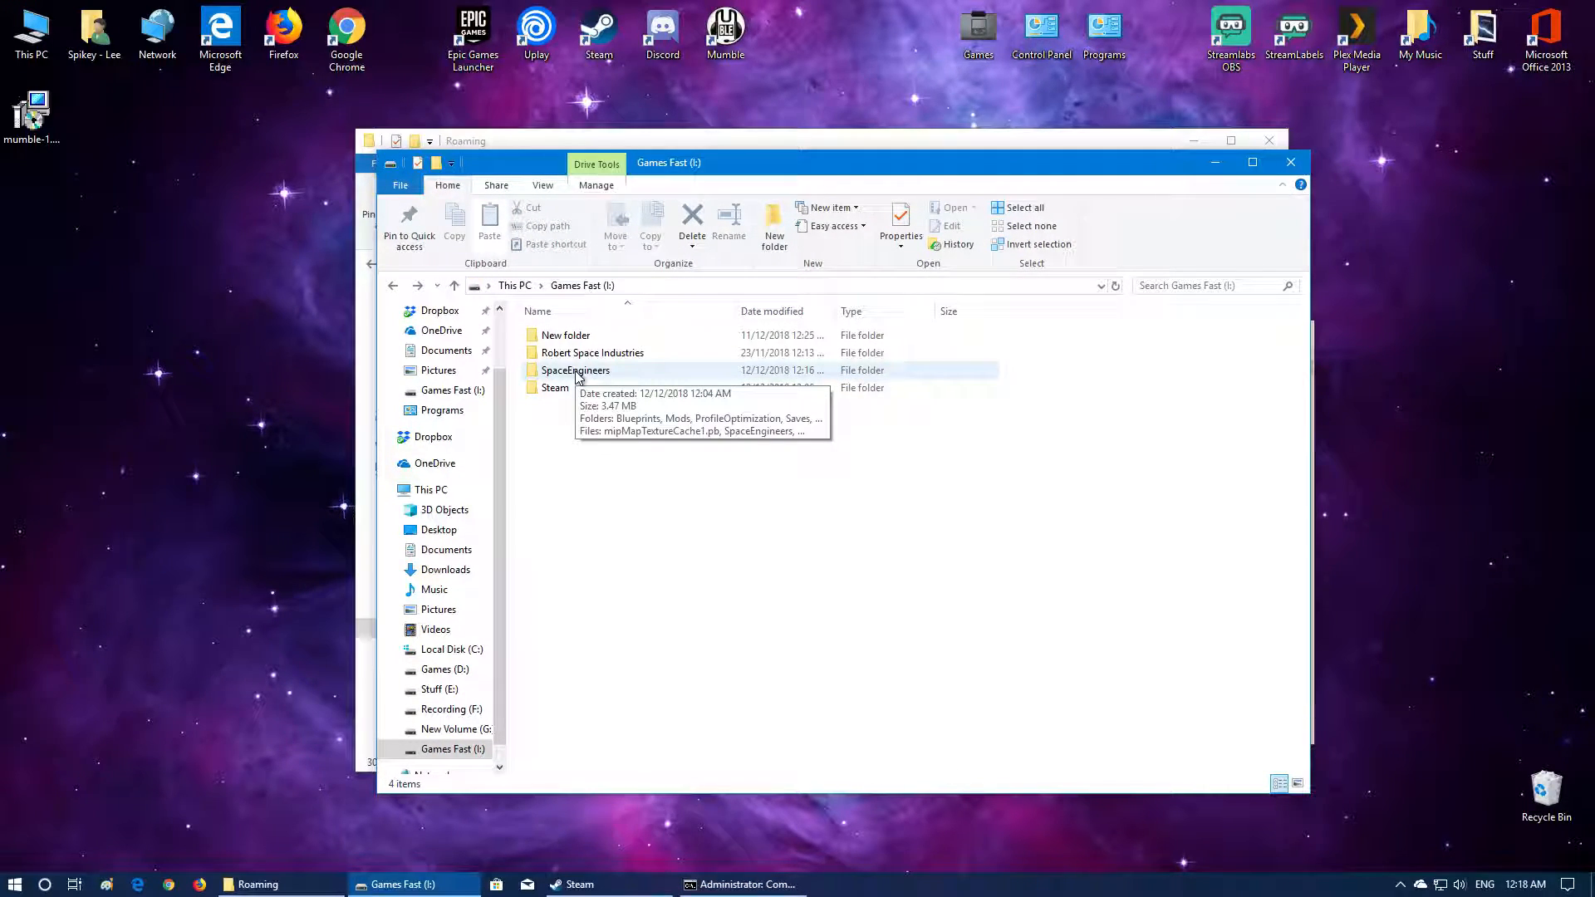
{"action": "double_click", "coordinate": [575, 369]}
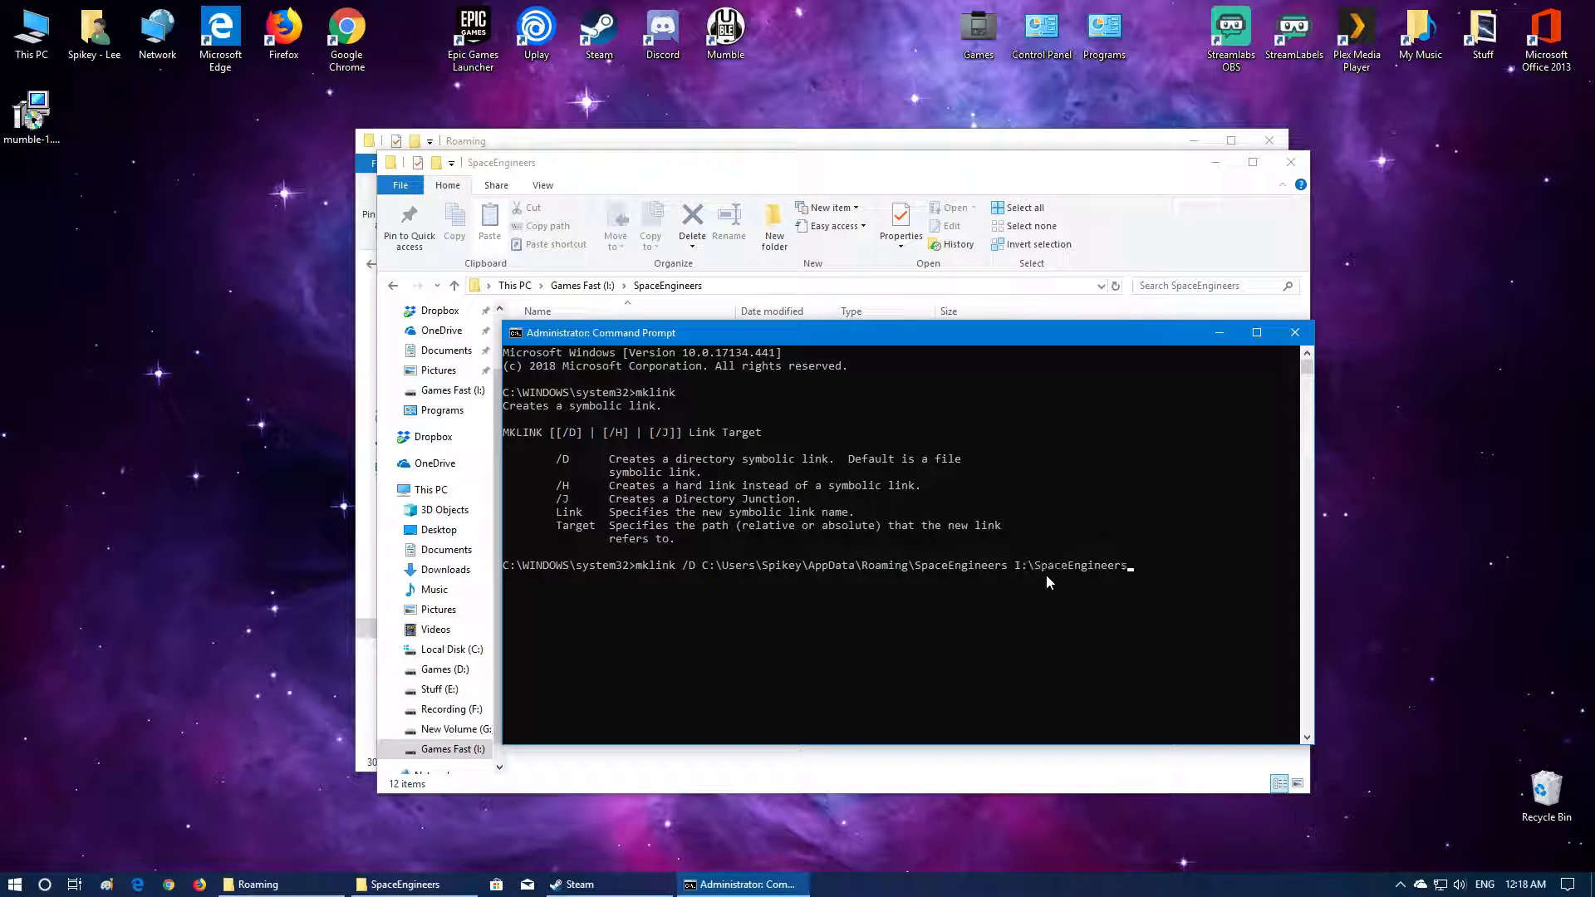
{"action": "mouse_move", "coordinate": [967, 652]}
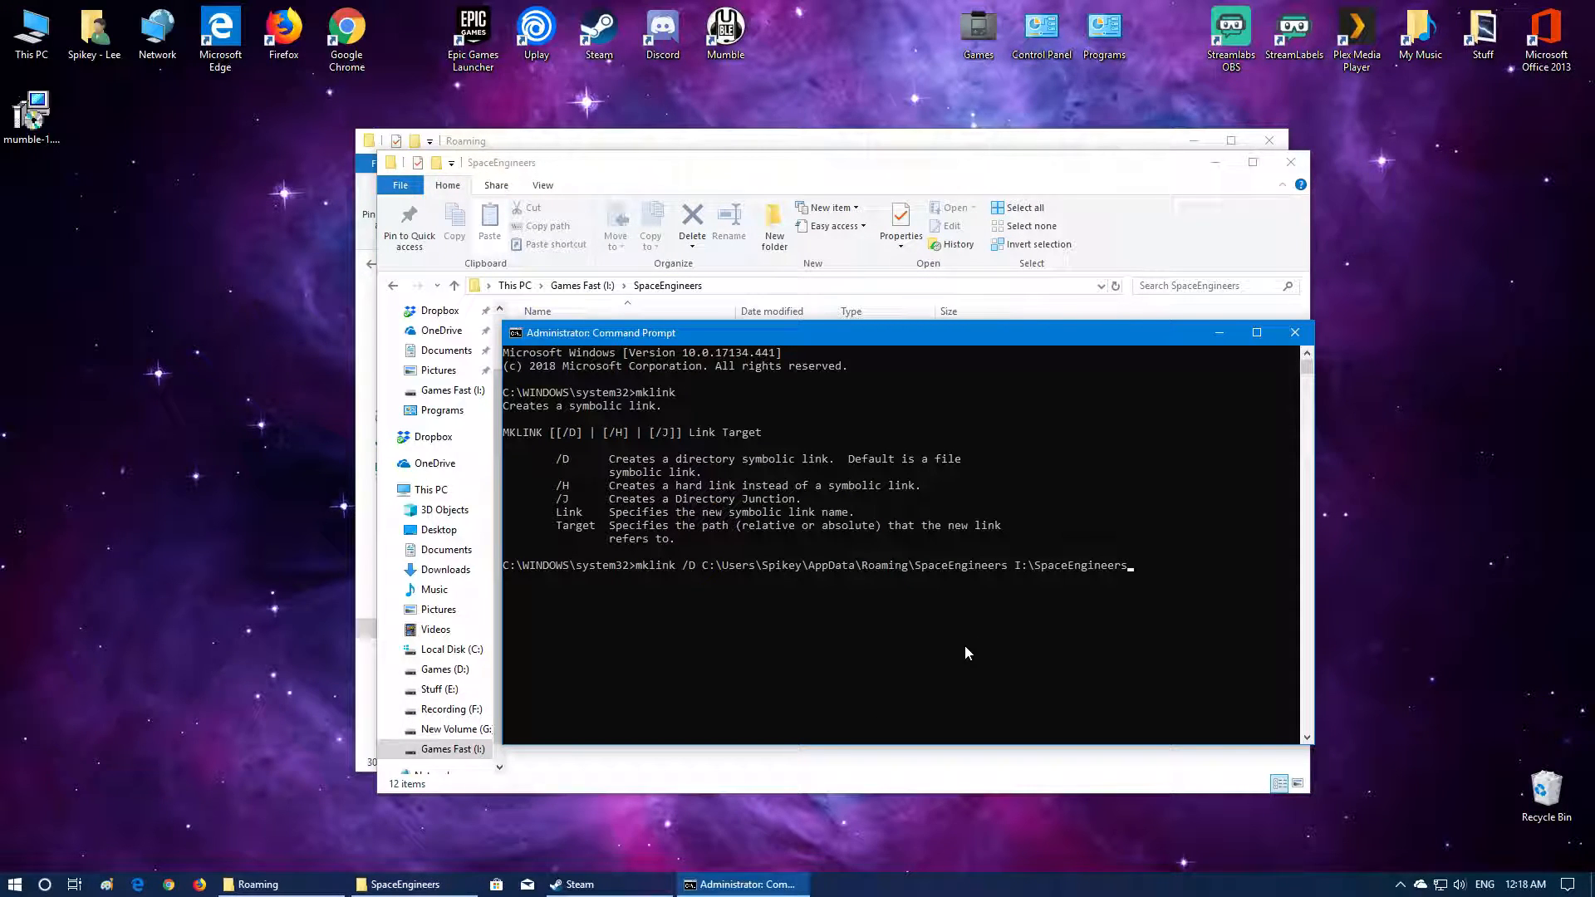
{"action": "key", "text": "Enter"}
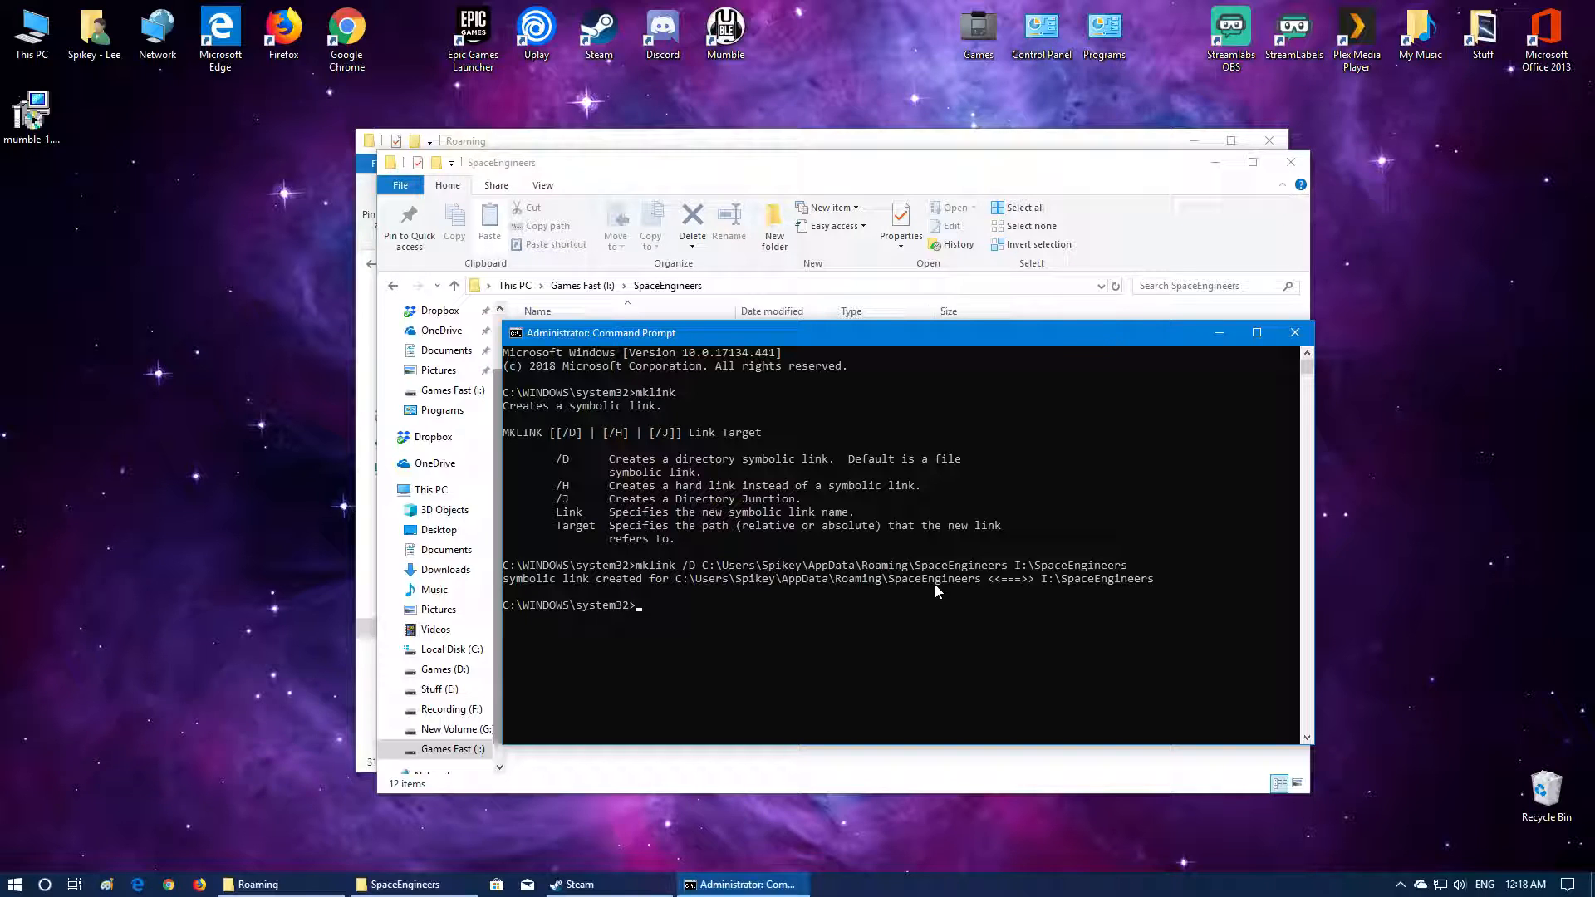
{"action": "mouse_move", "coordinate": [1058, 590]}
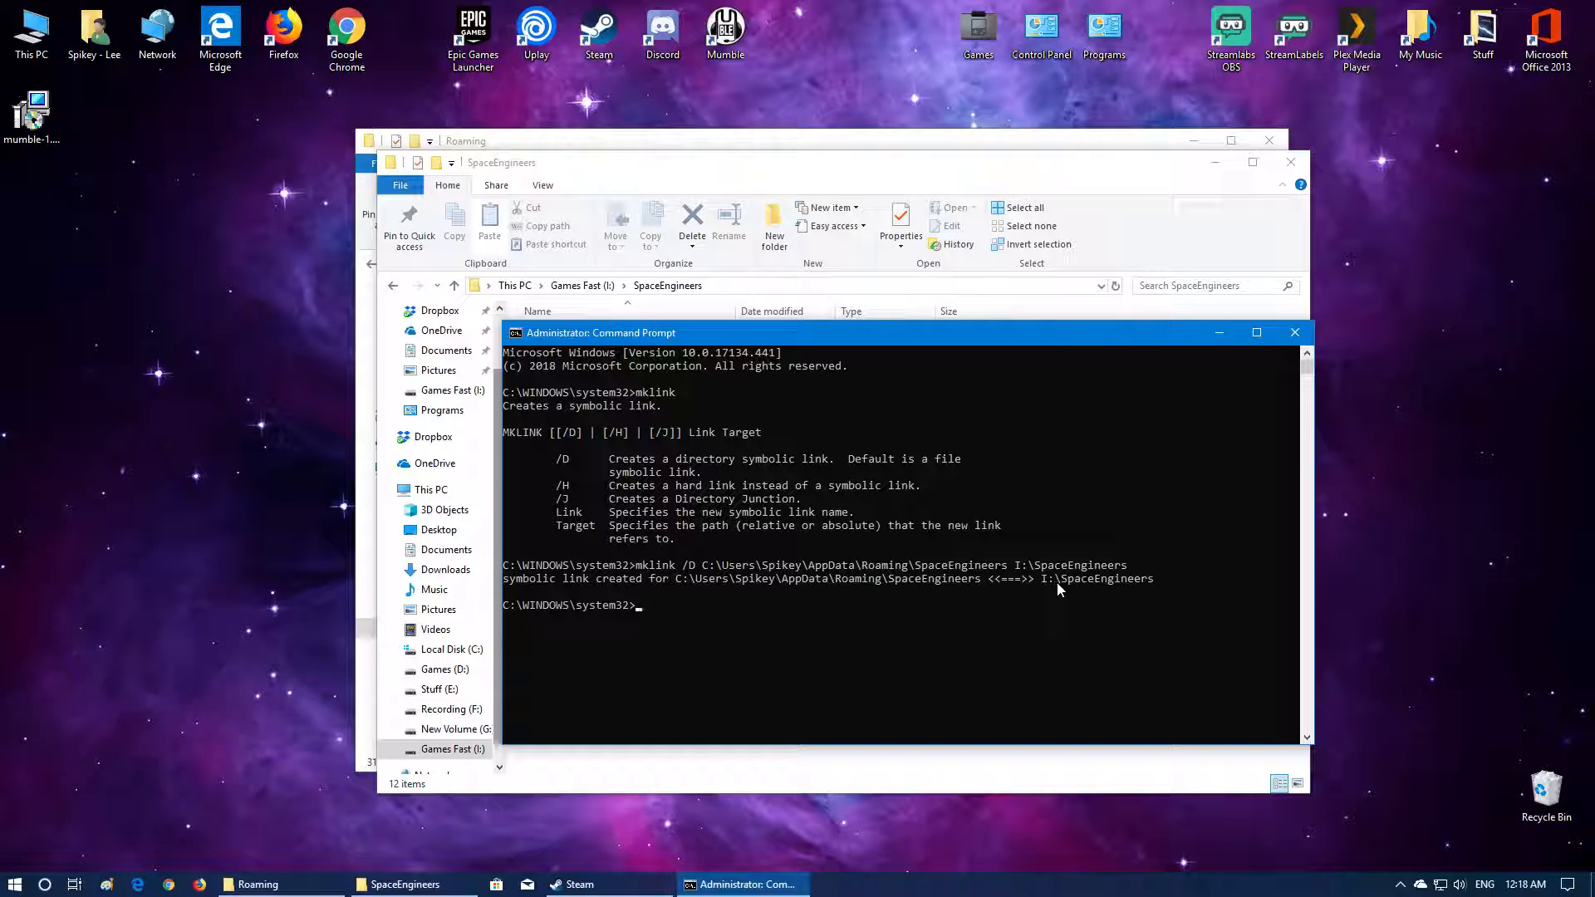
{"action": "mouse_move", "coordinate": [1075, 607]}
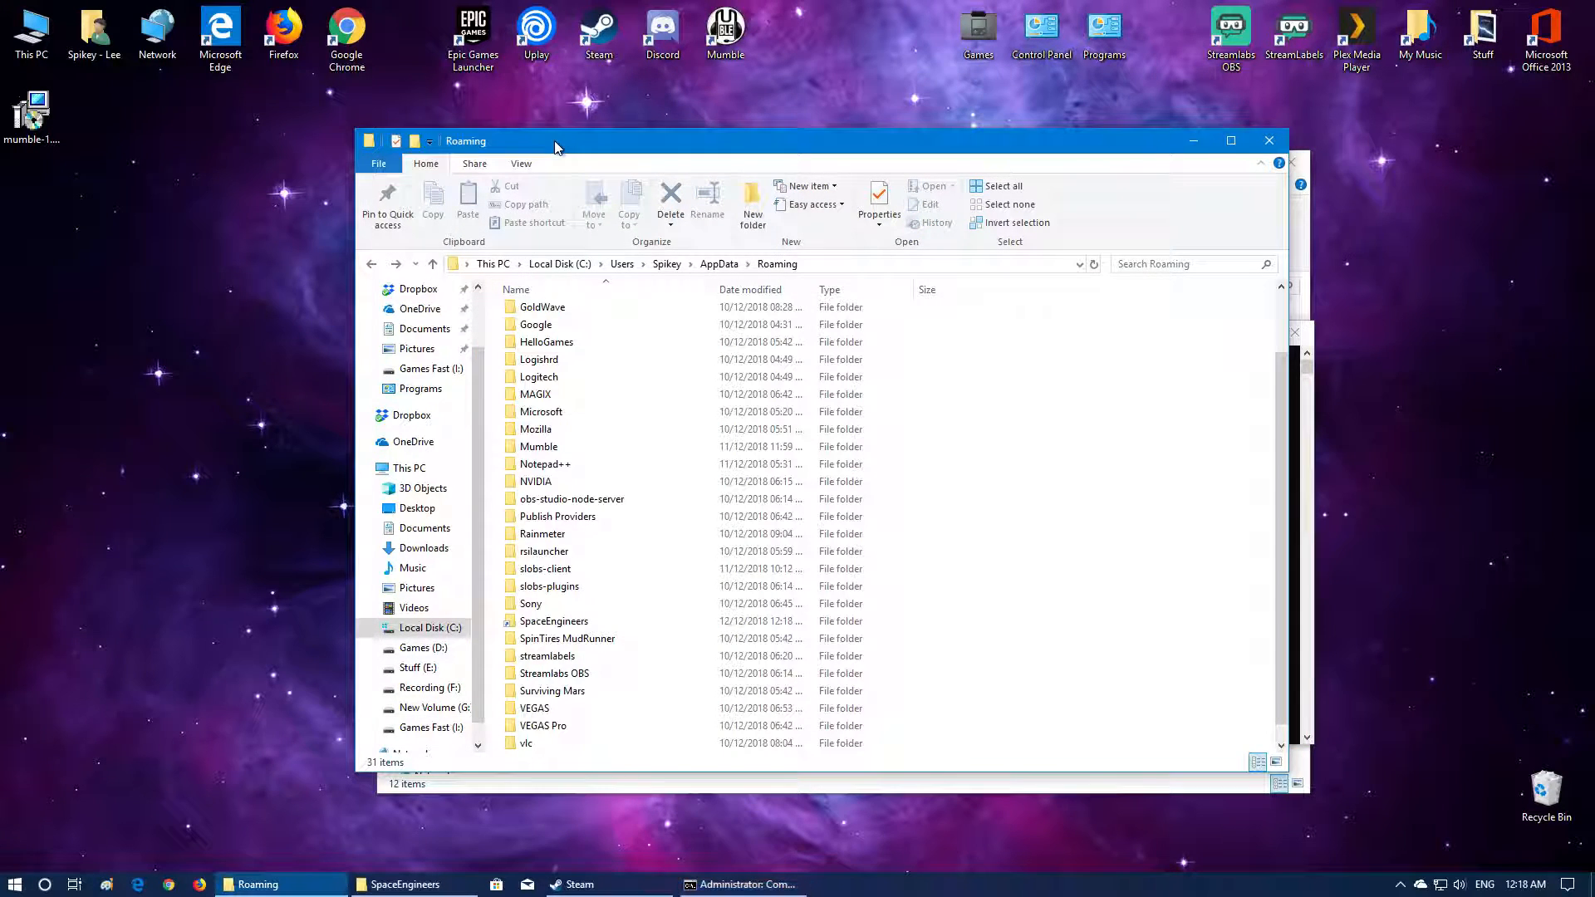
- Confirm the Roaming SpaceEngineers link opens the game files, then go back
{"action": "left_click", "coordinate": [555, 620]}
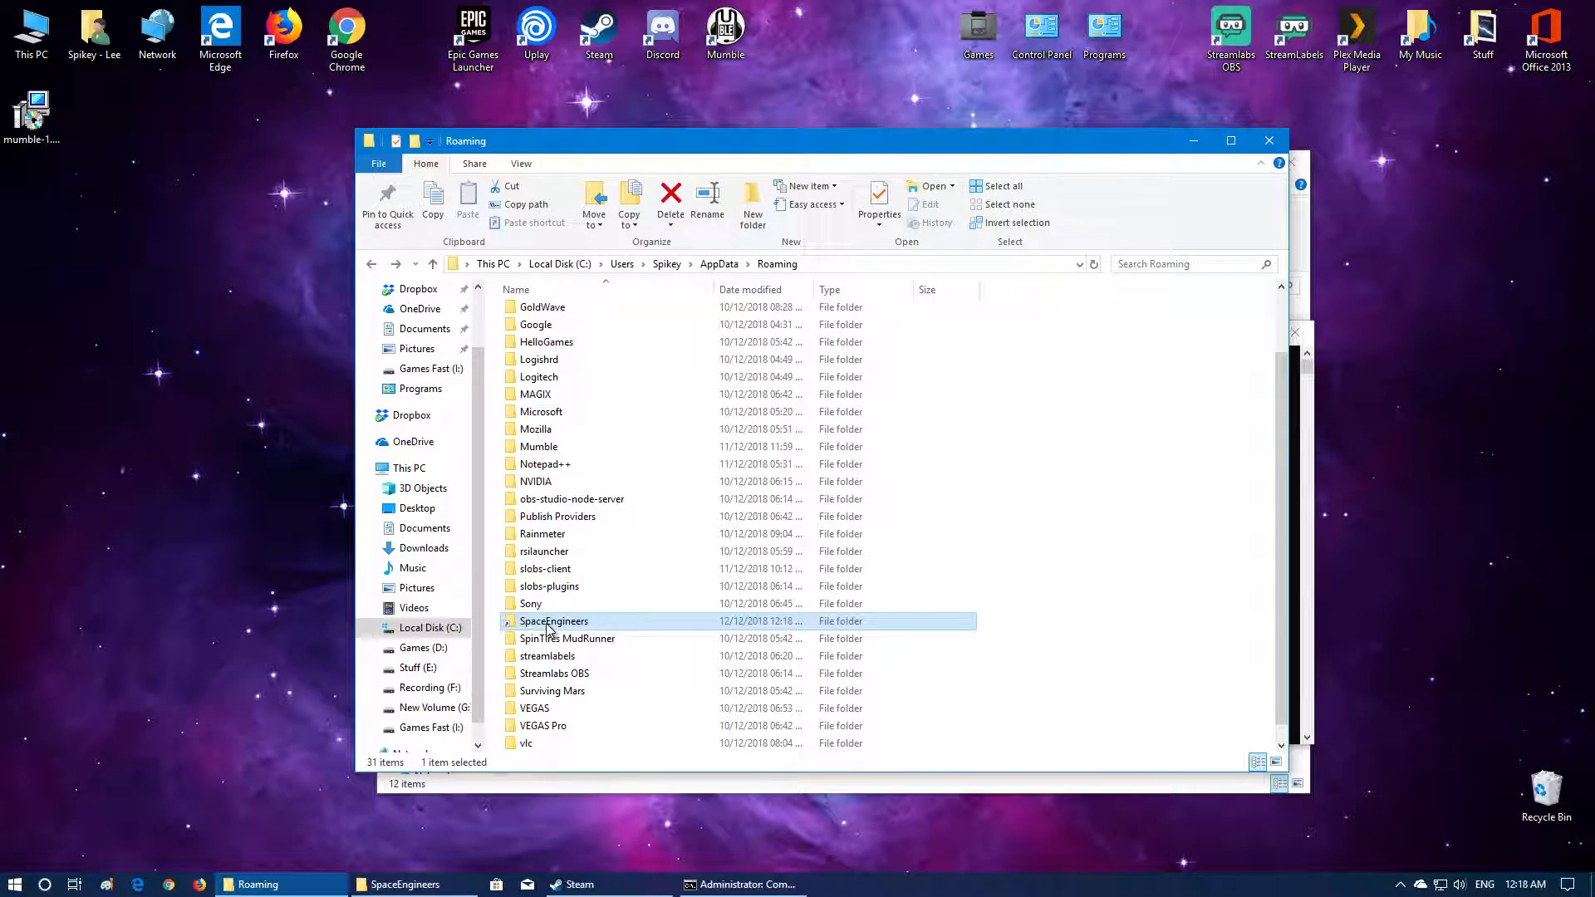
{"action": "double_click", "coordinate": [555, 620]}
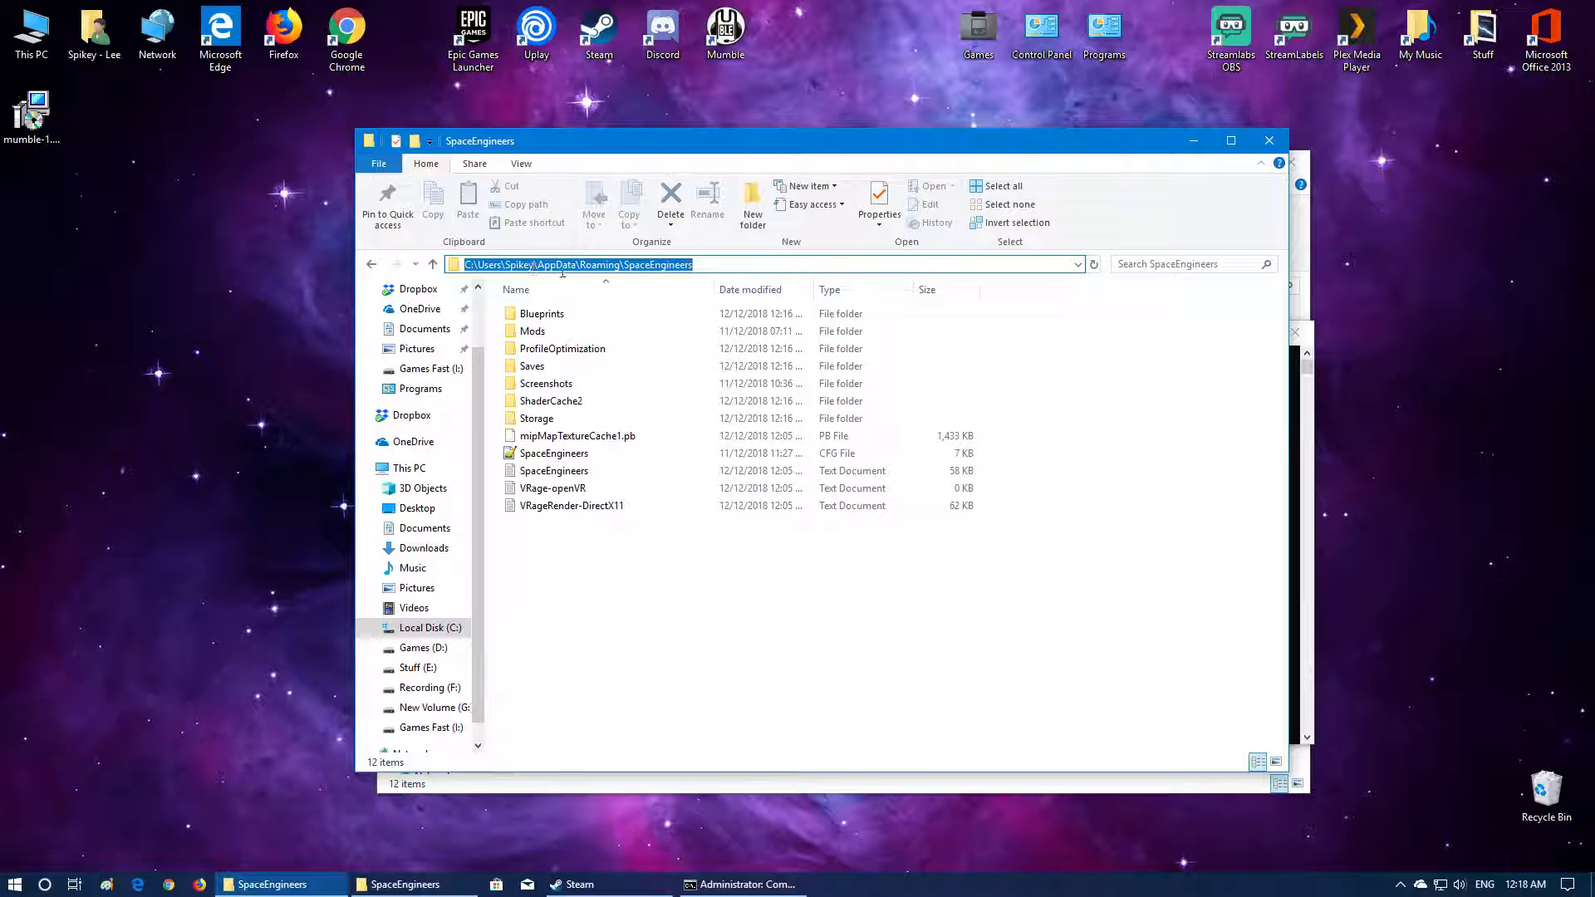
{"action": "left_click", "coordinate": [696, 264]}
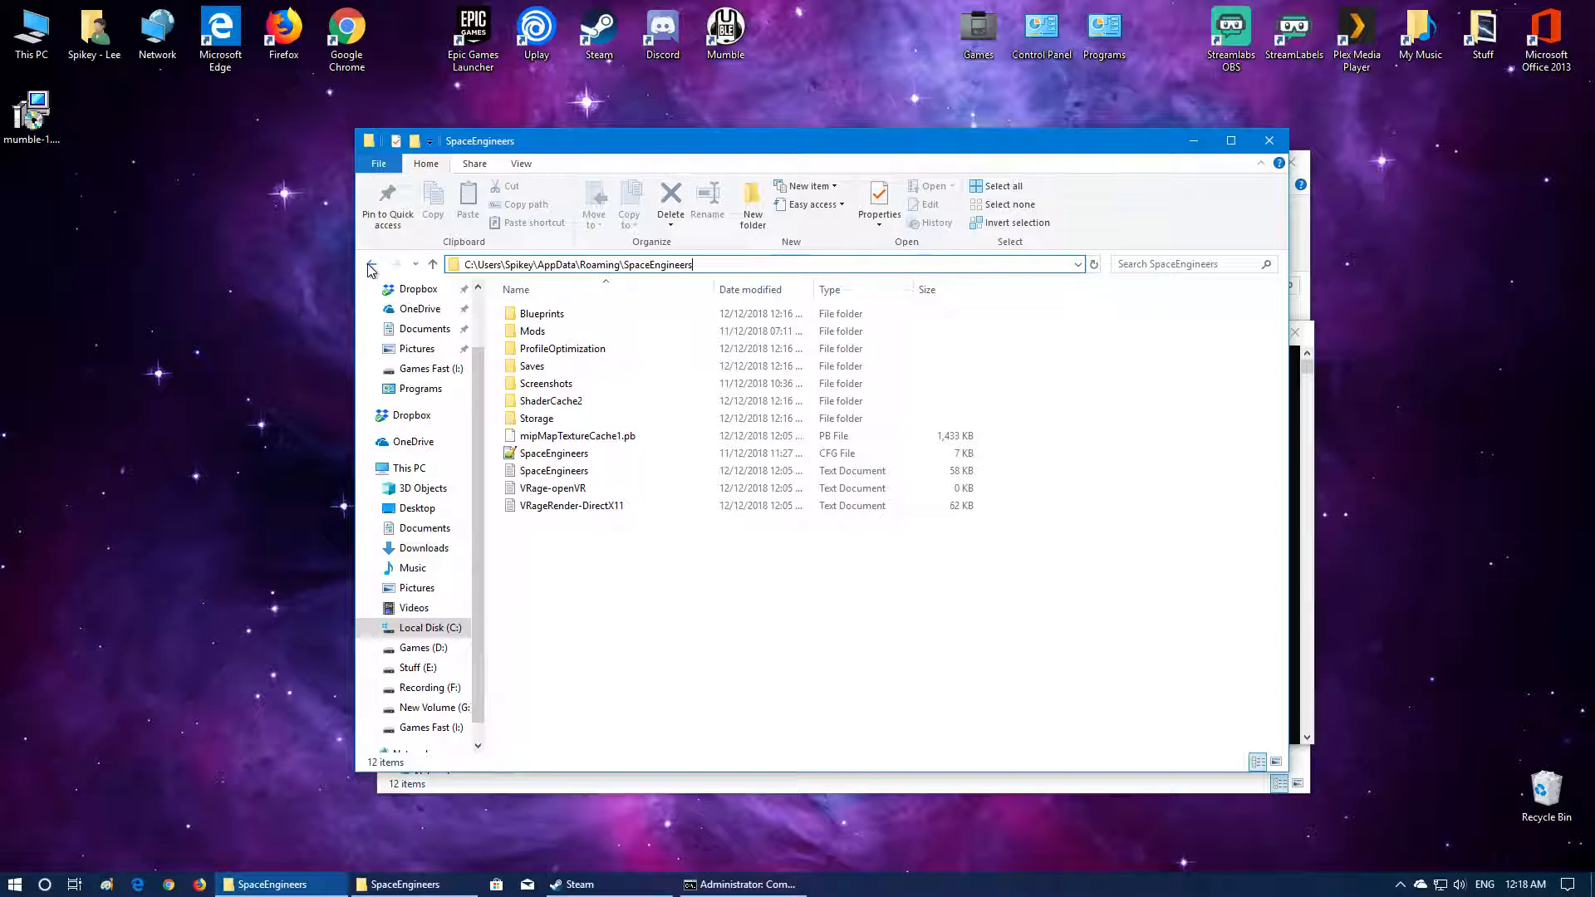
- Check in Properties that the link targets I:\SpaceEngineers
{"action": "right_click", "coordinate": [556, 696]}
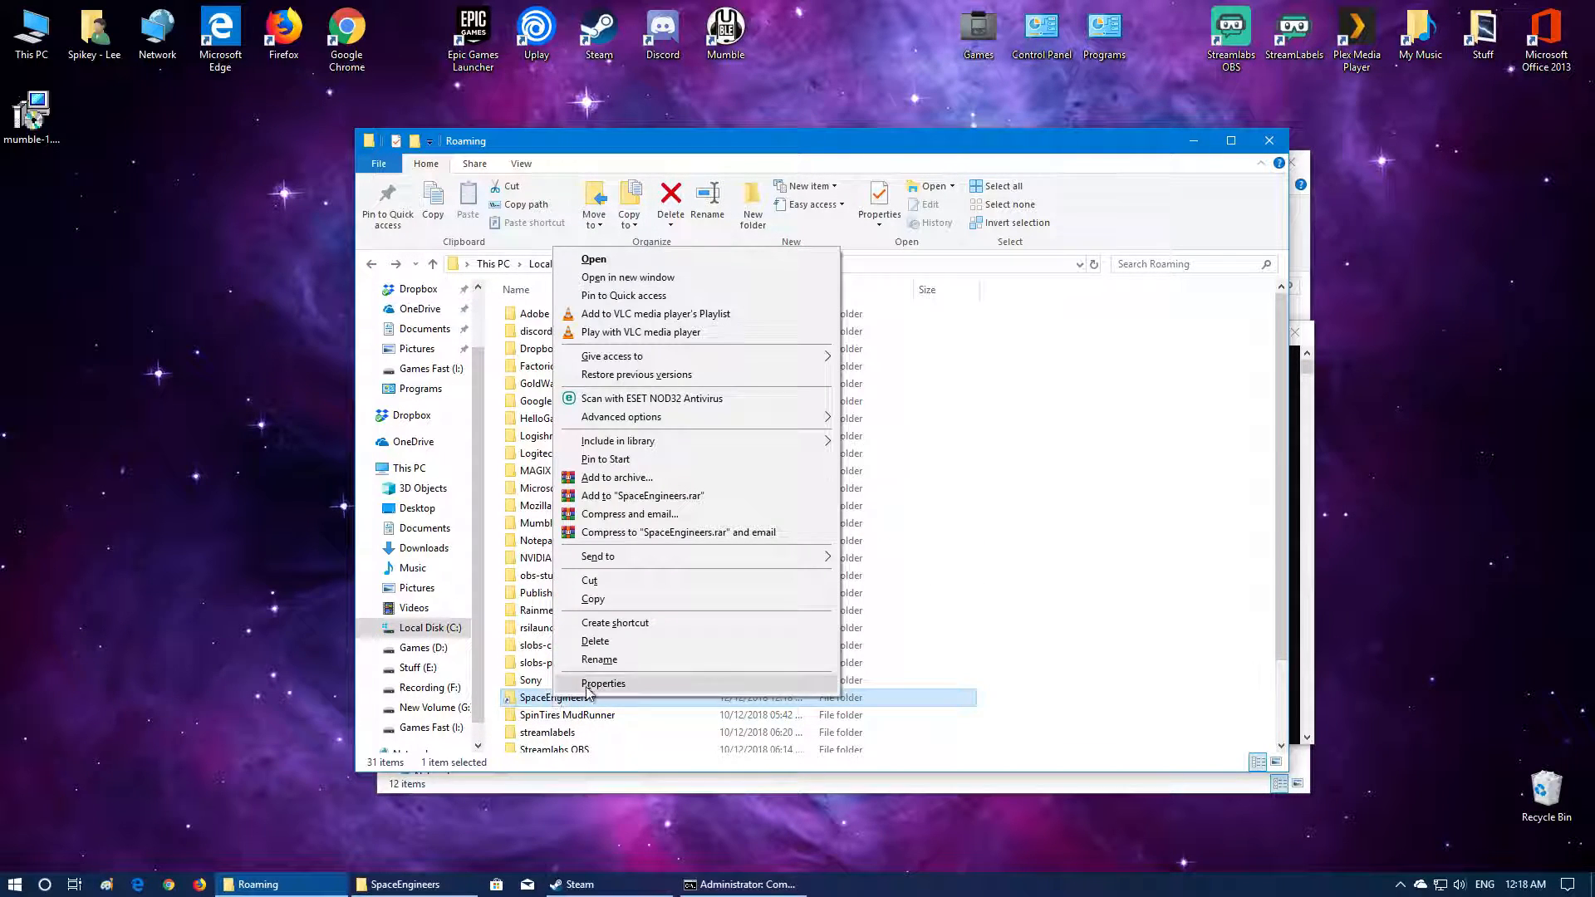
{"action": "left_click", "coordinate": [602, 683]}
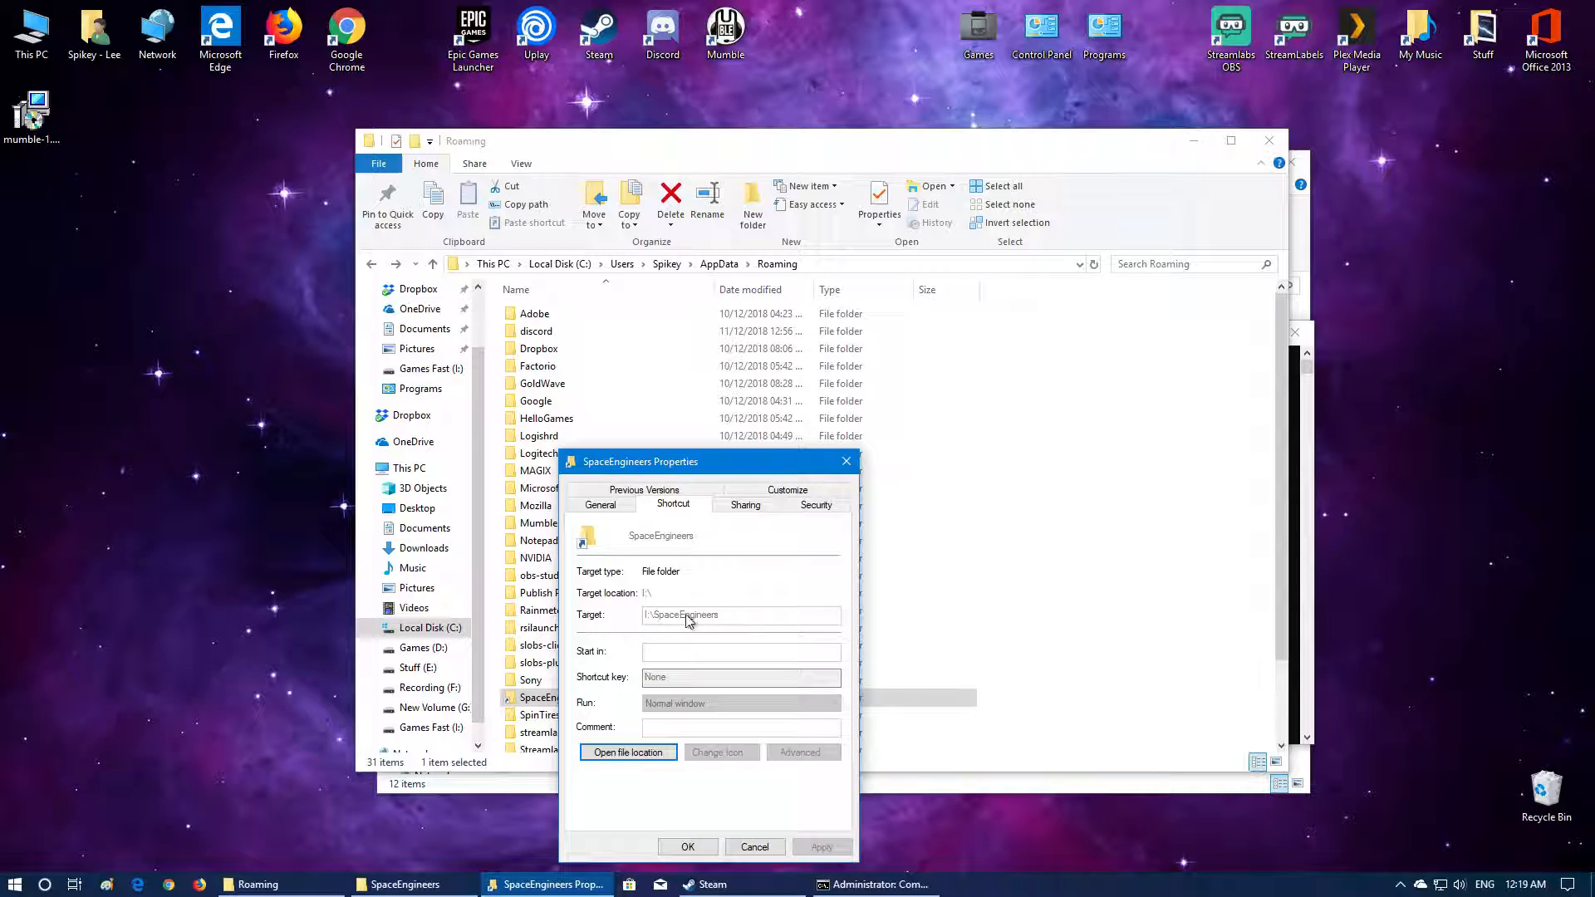
{"action": "left_click", "coordinate": [754, 846]}
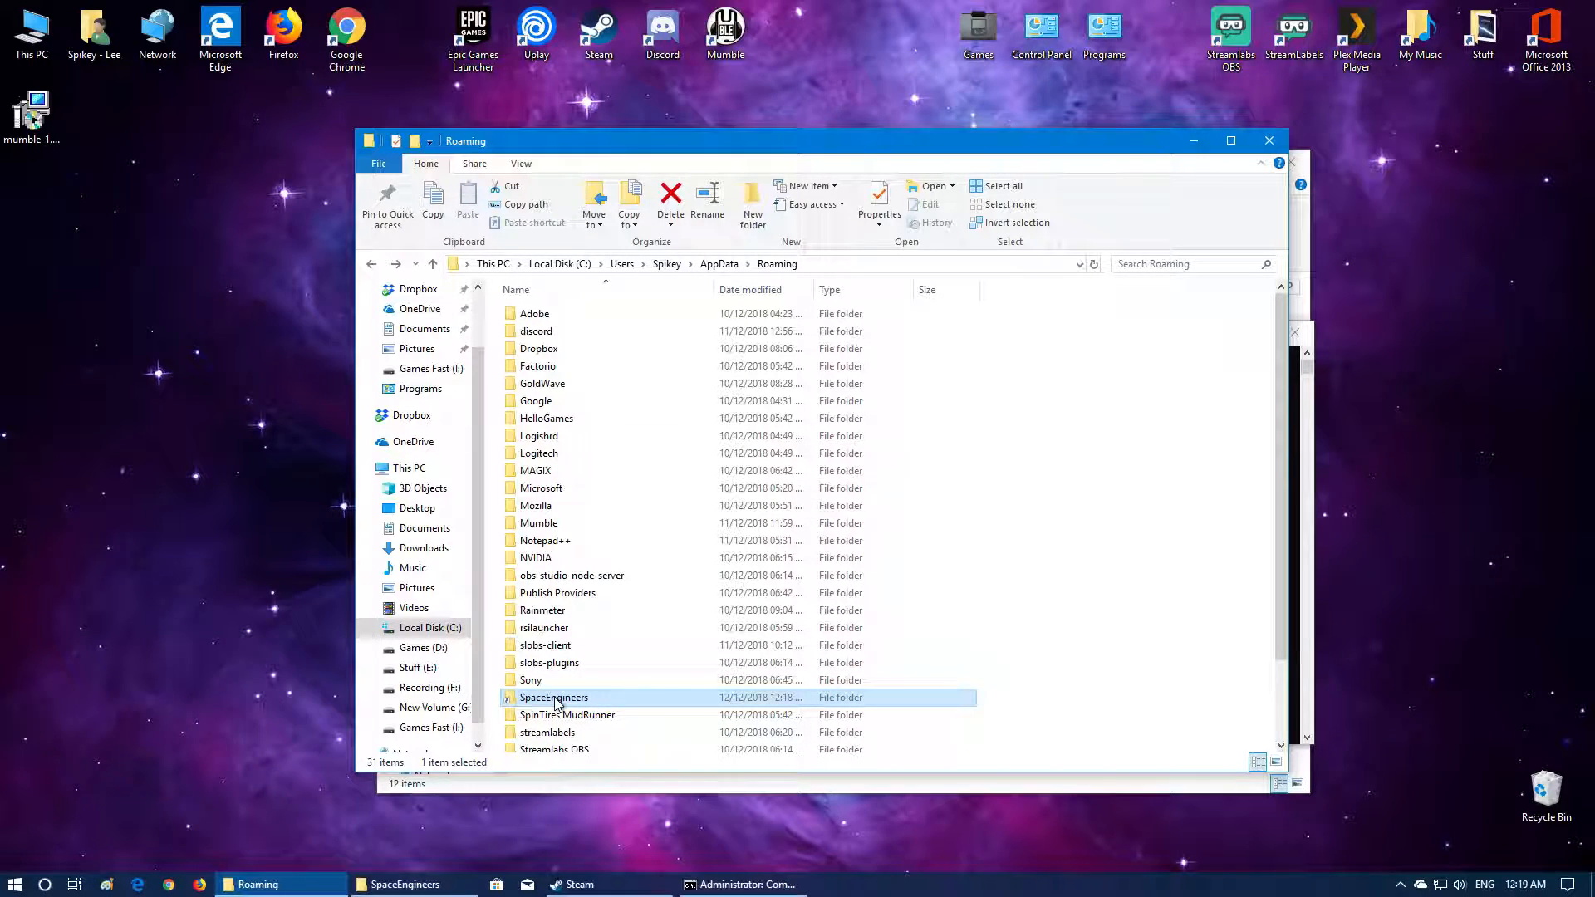
{"action": "mouse_move", "coordinate": [555, 703]}
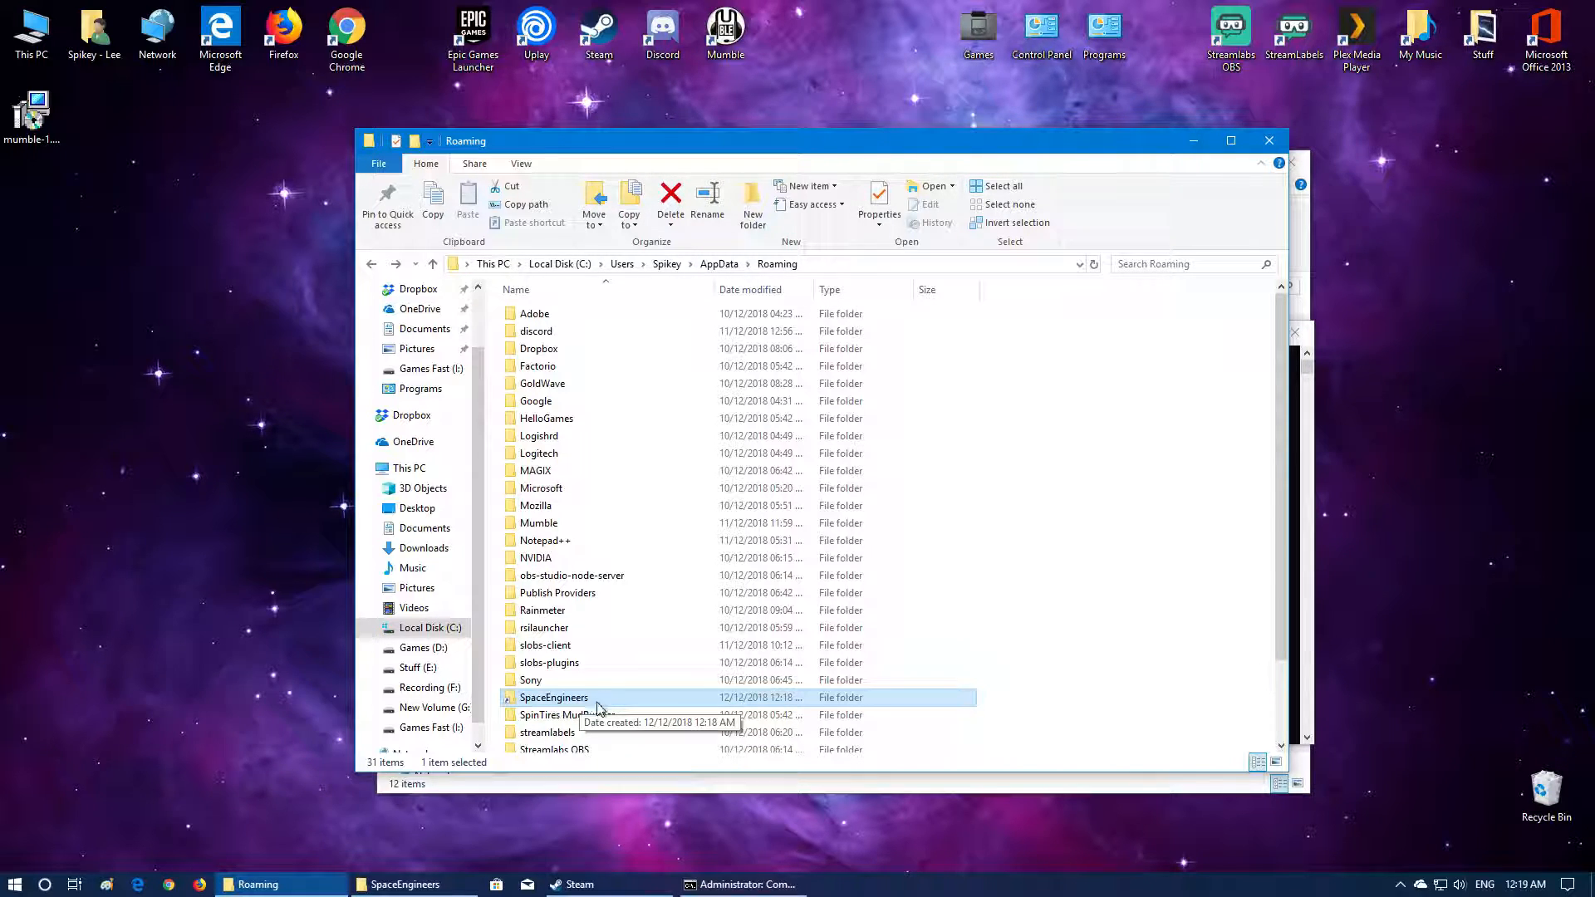
{"action": "mouse_move", "coordinate": [539, 703]}
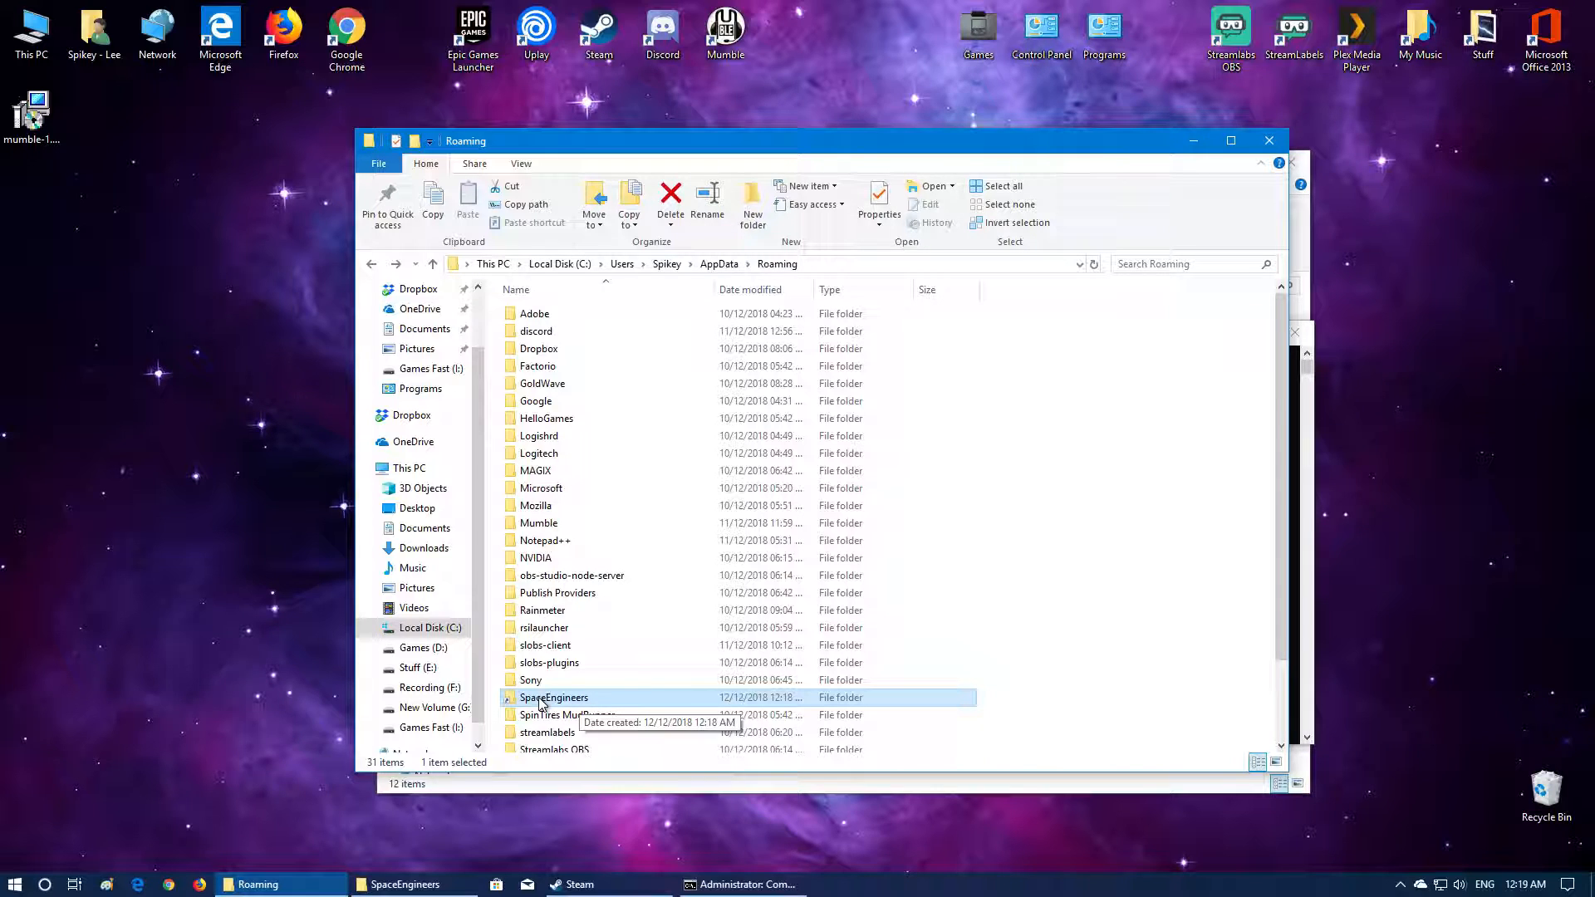
{"action": "mouse_move", "coordinate": [580, 794]}
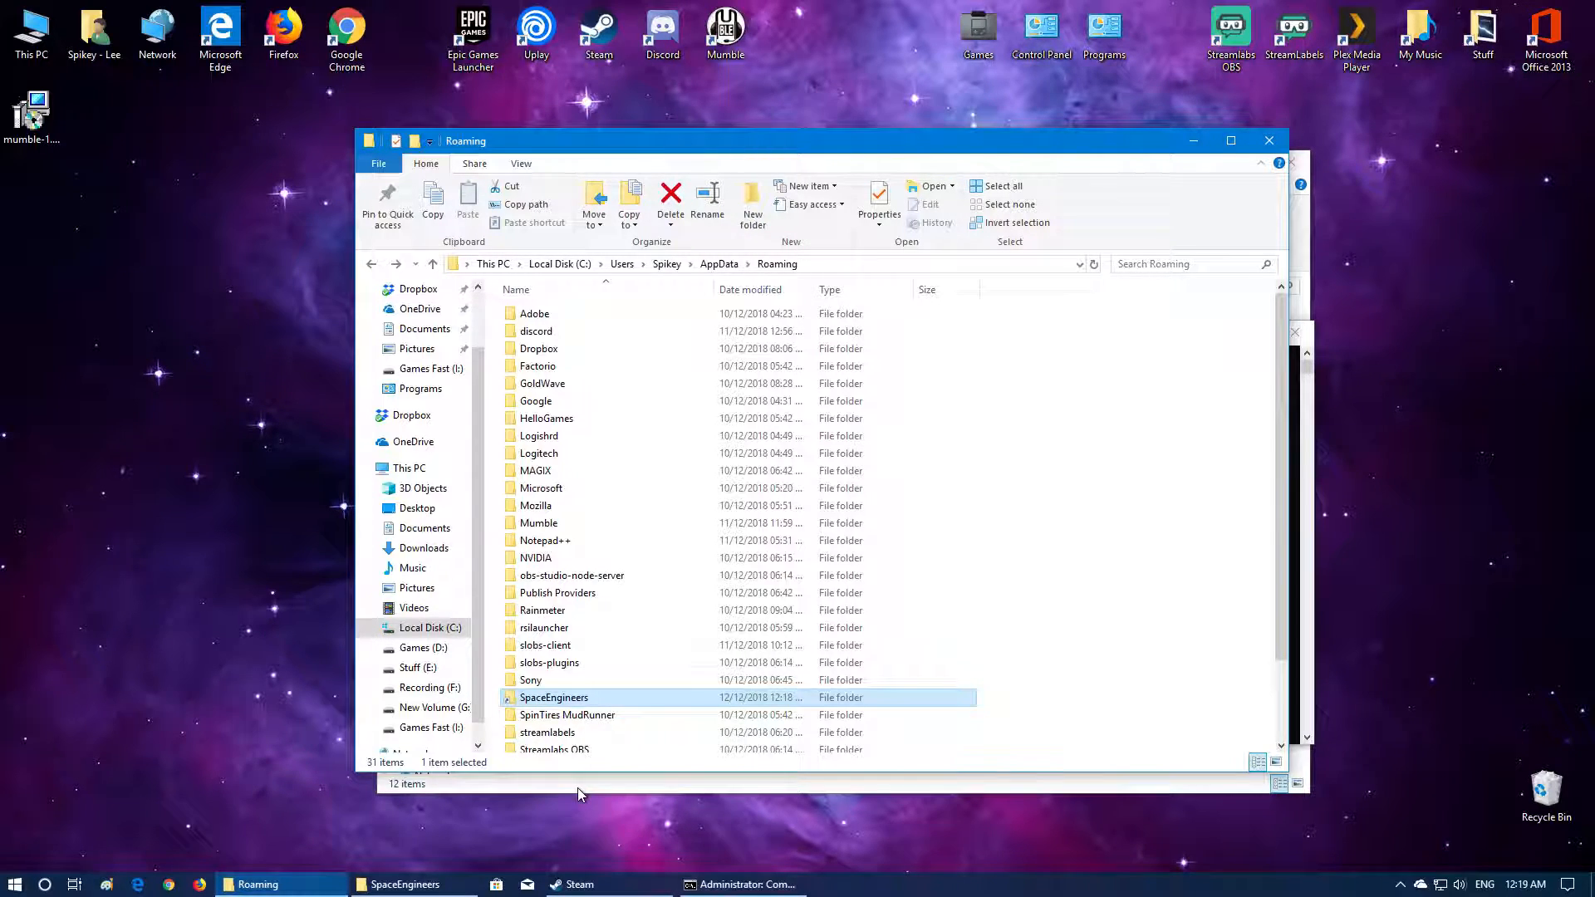
- Switch to the Games Fast (I:) drive window listing SpaceEngineers
{"action": "double_click", "coordinate": [553, 697]}
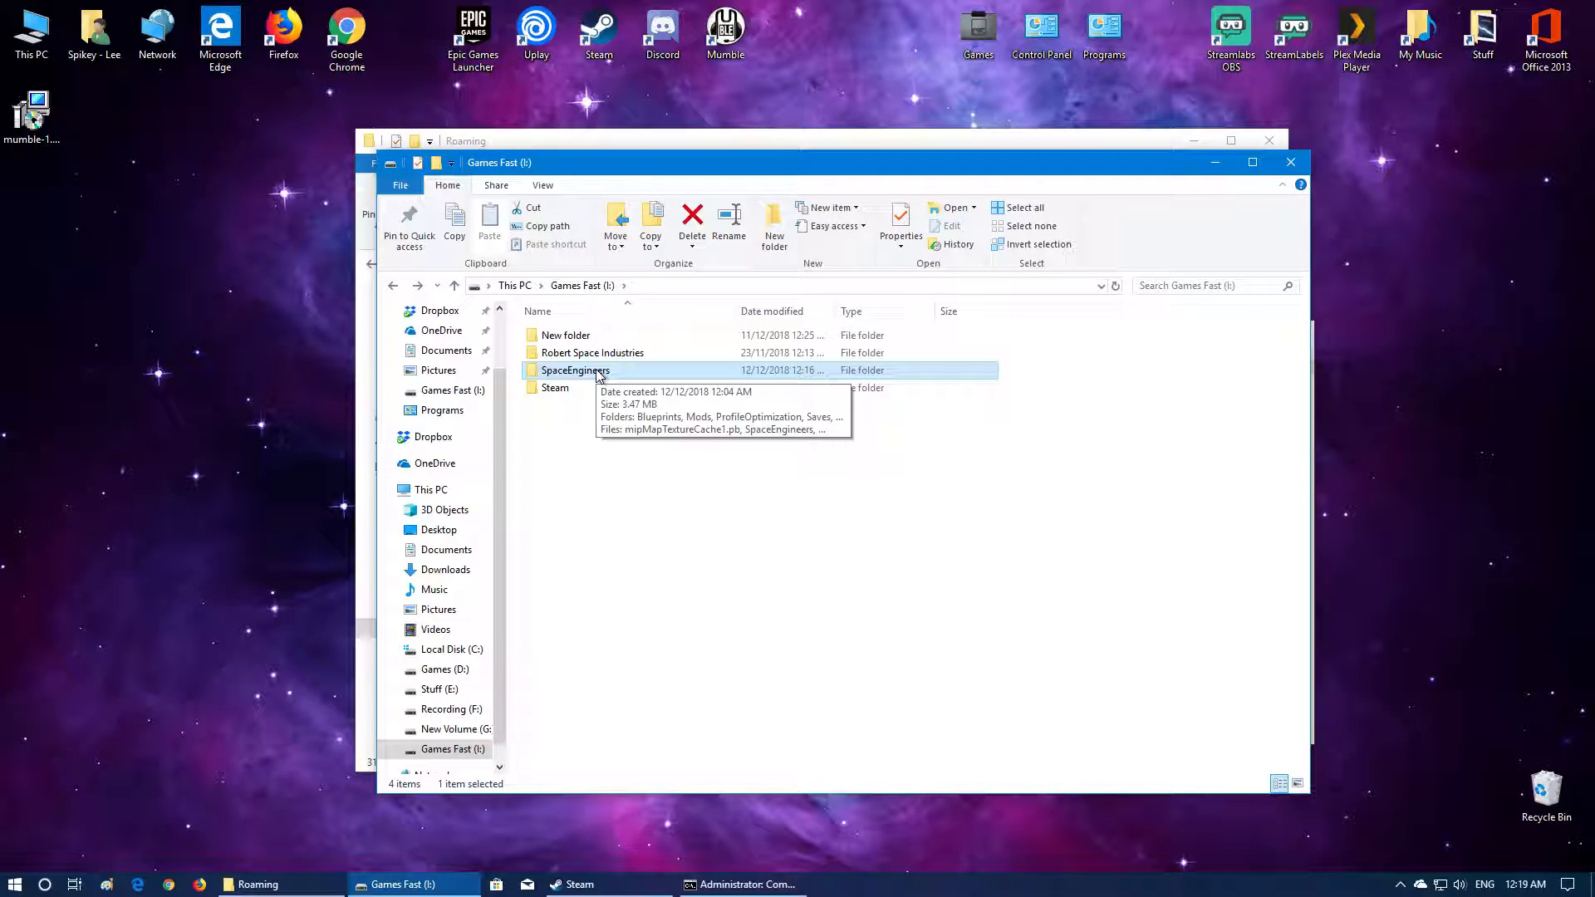
{"action": "left_click", "coordinate": [738, 565]}
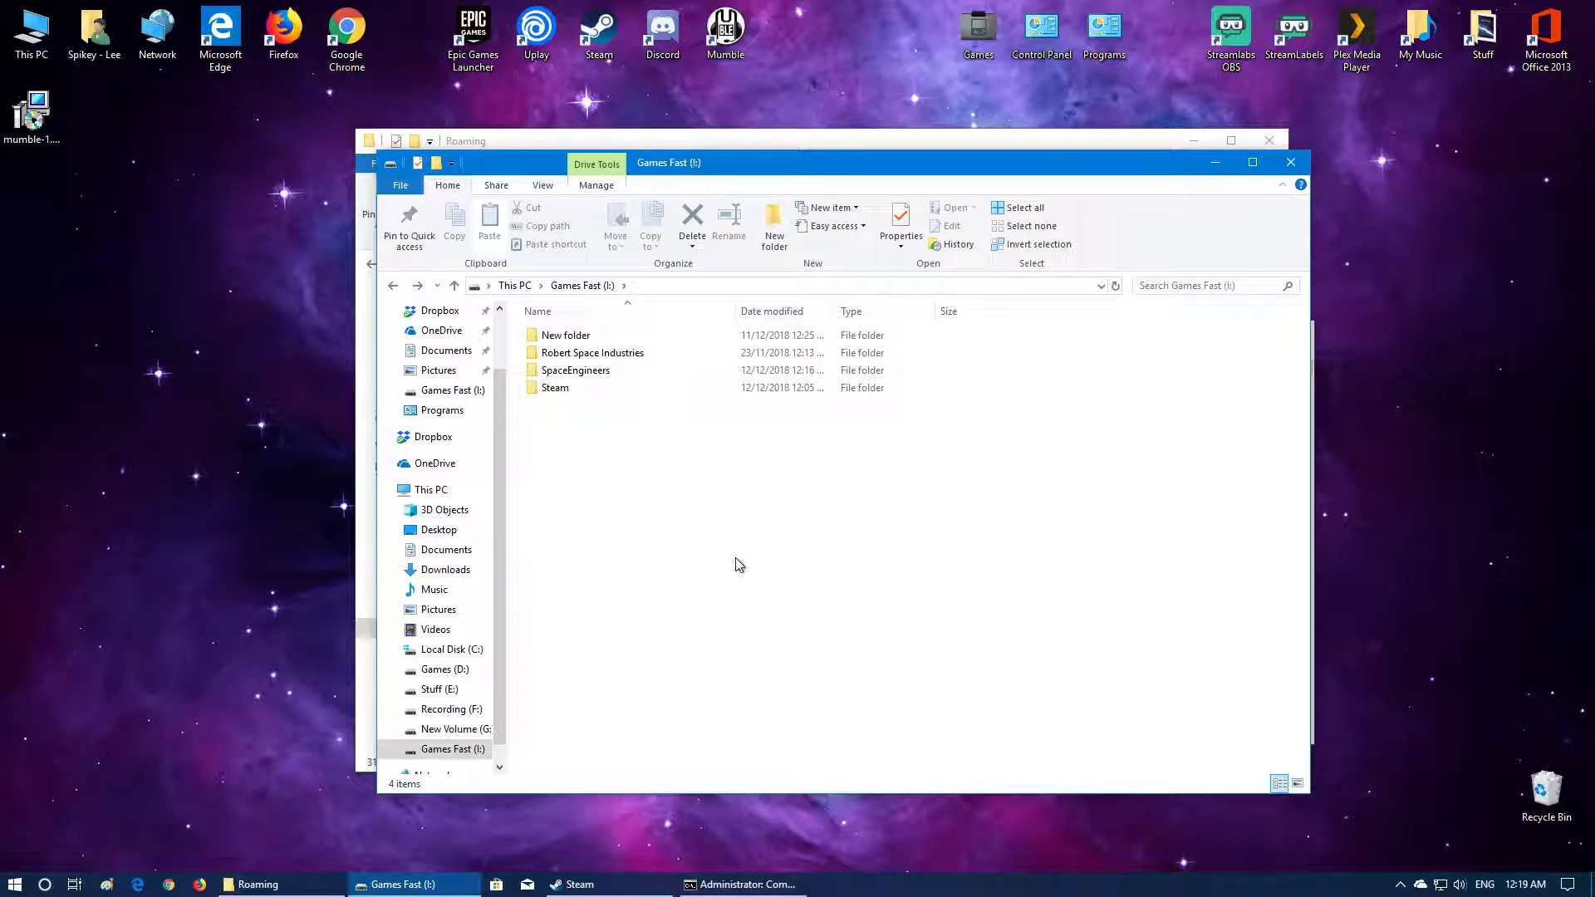